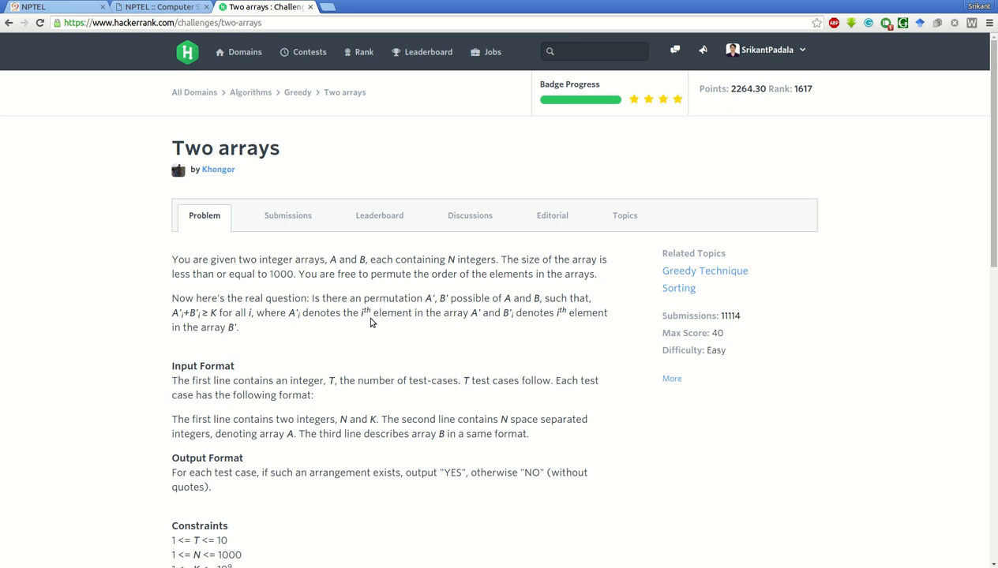
mouse_move(218, 169)
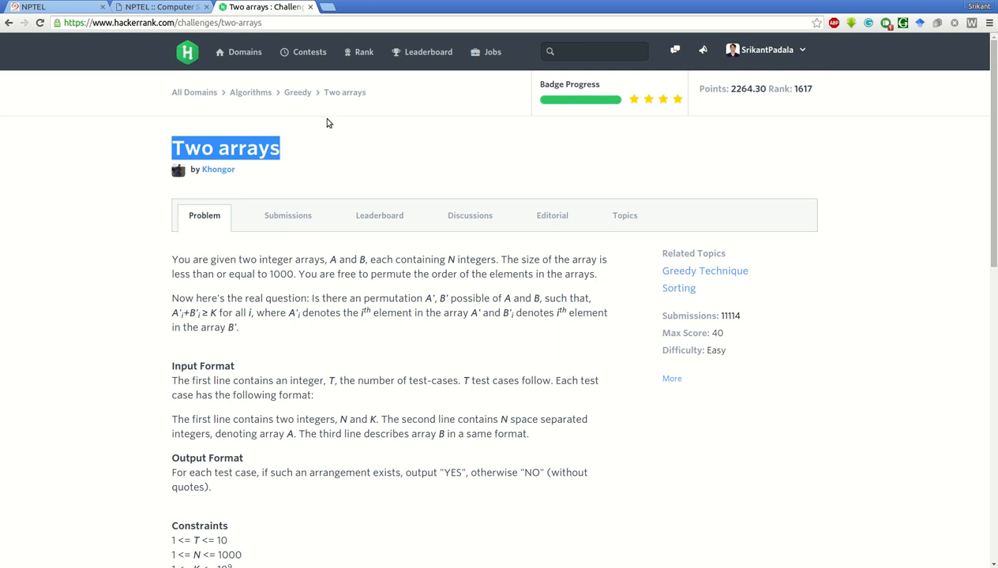
Read the problem statement, highlighting the sentence about permuting array elements
scroll(down, 3)
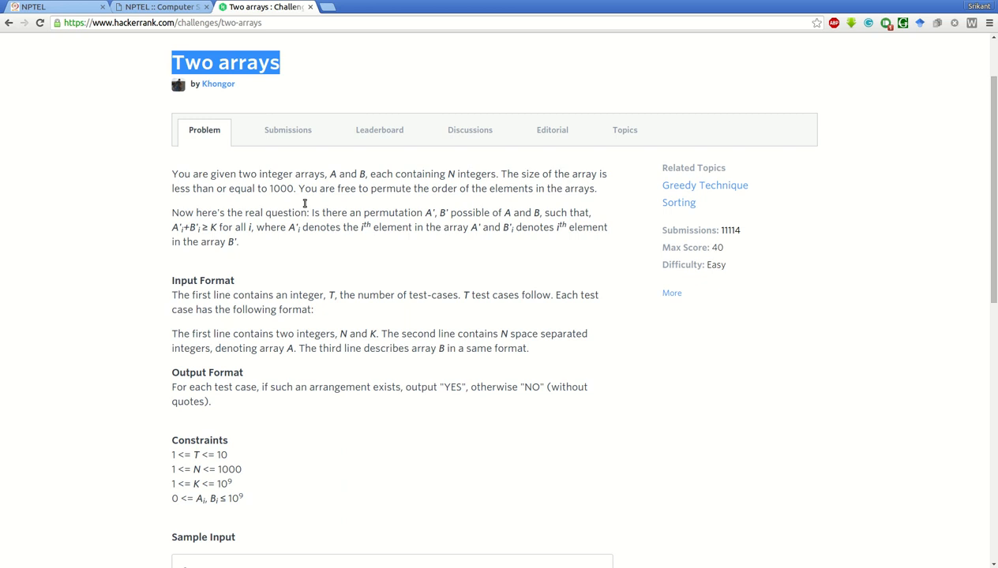
double_click(281, 188)
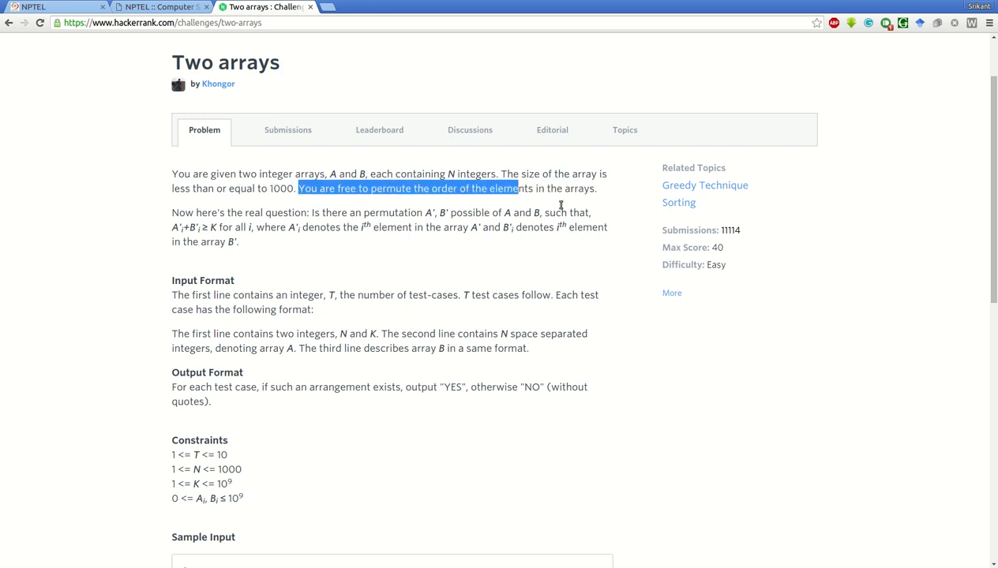
drag(515, 188, 597, 188)
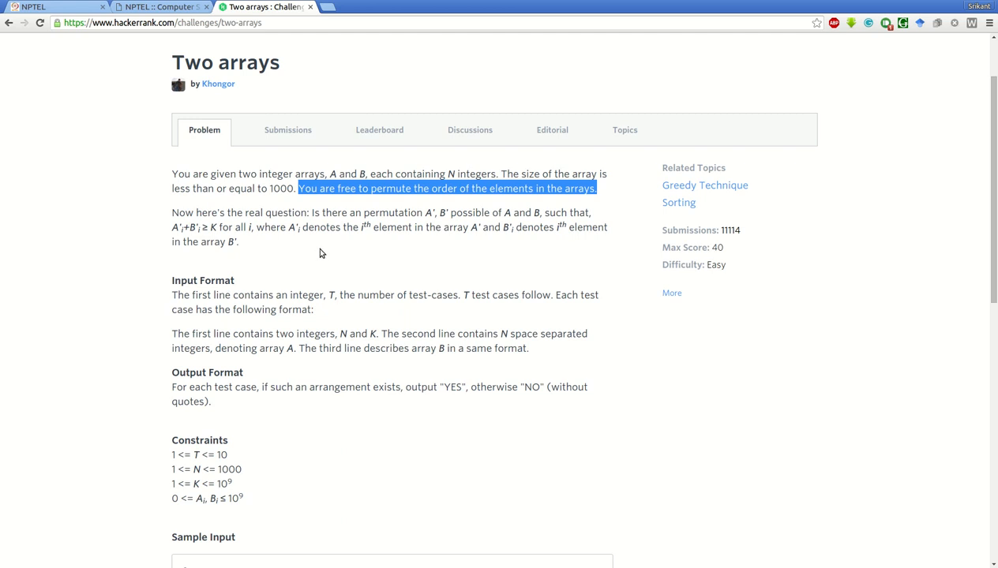
scroll(down, 3)
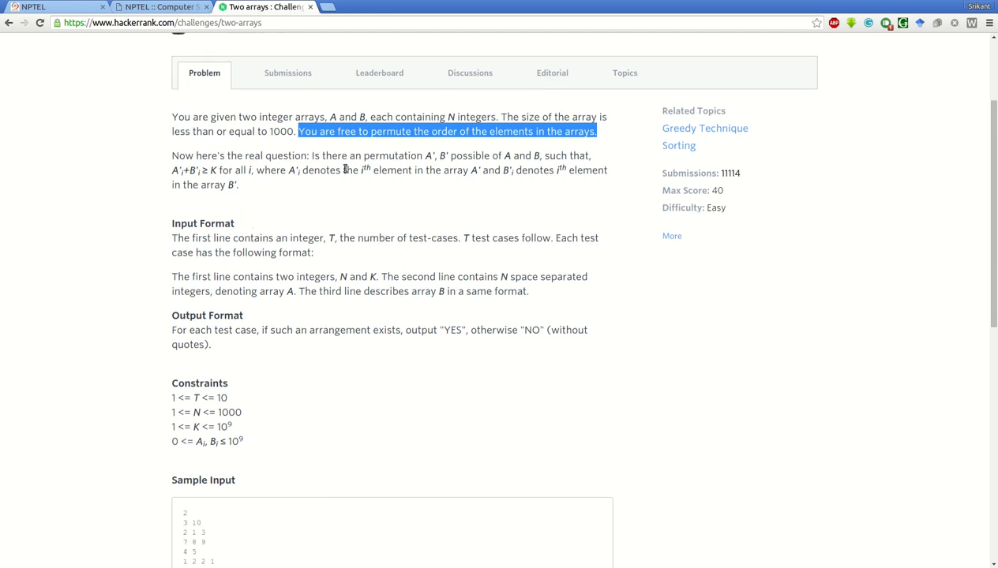
mouse_move(449, 179)
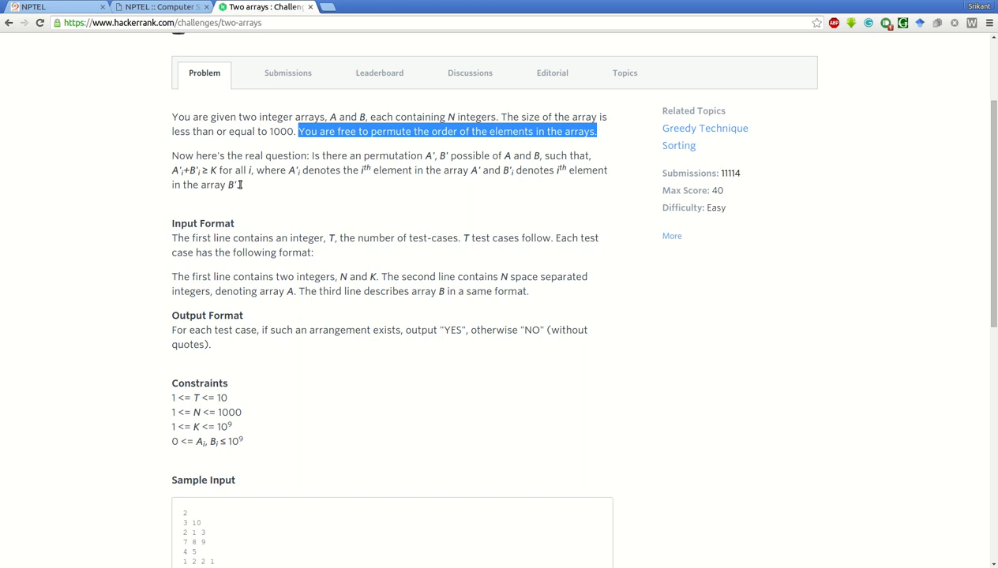
mouse_move(287, 184)
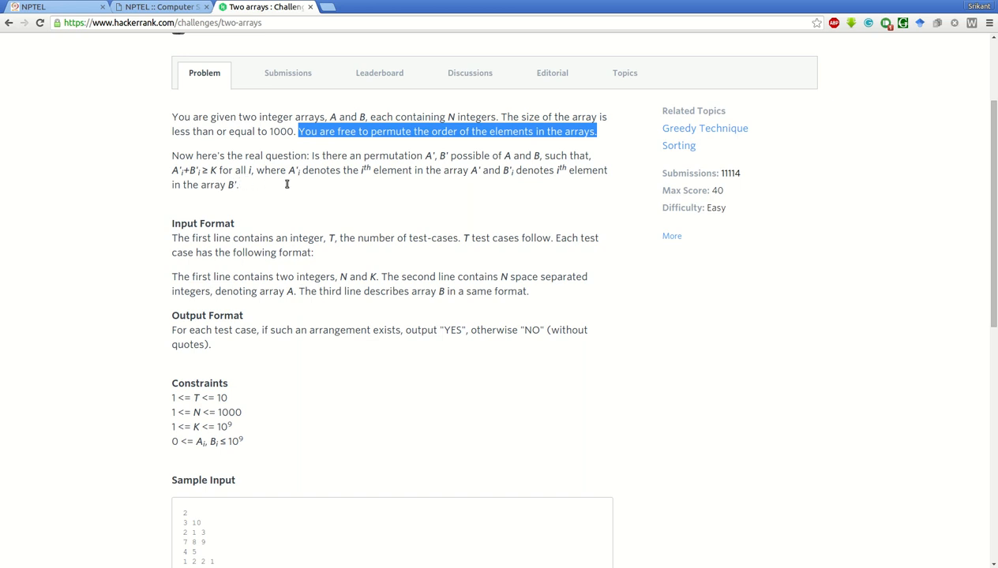
mouse_move(300, 241)
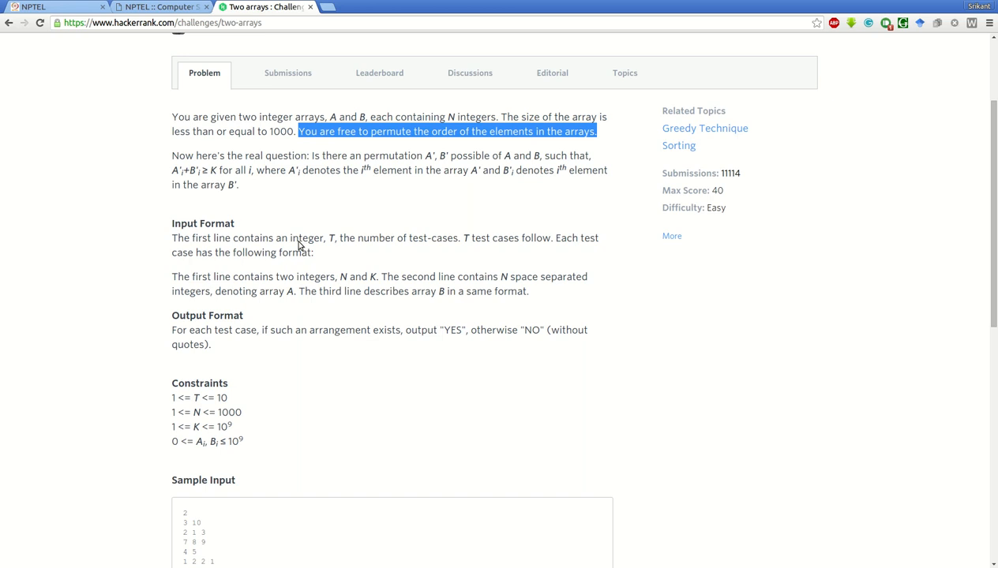
mouse_move(235, 188)
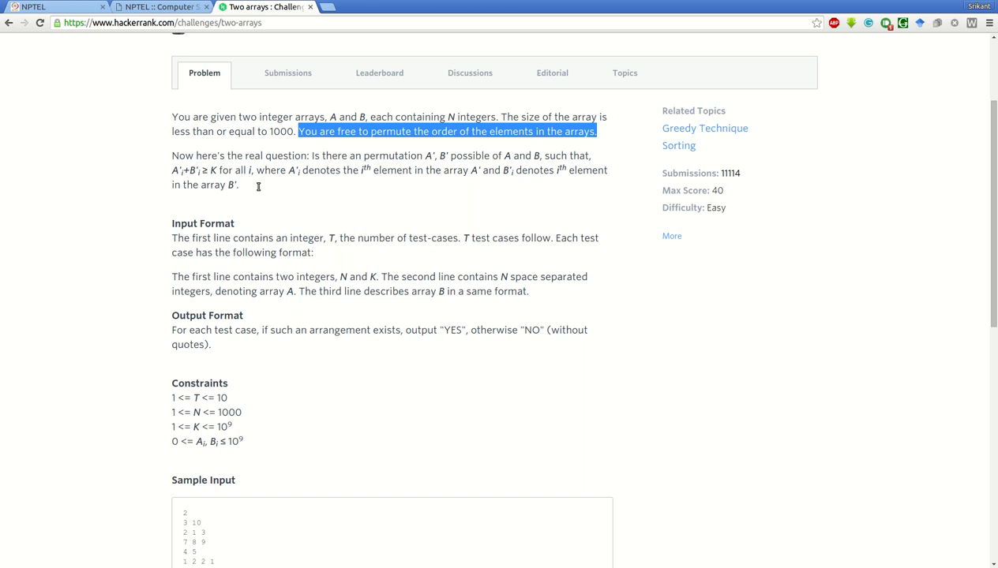
mouse_move(320, 247)
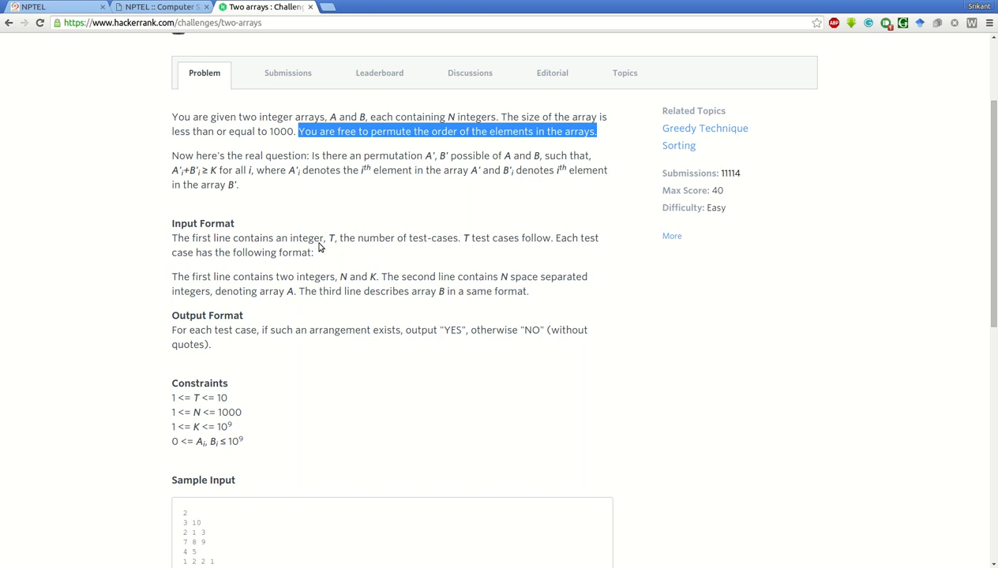
Review the sample input, highlight the first test case's arrays, and reach the C++ editor
scroll(down, 3)
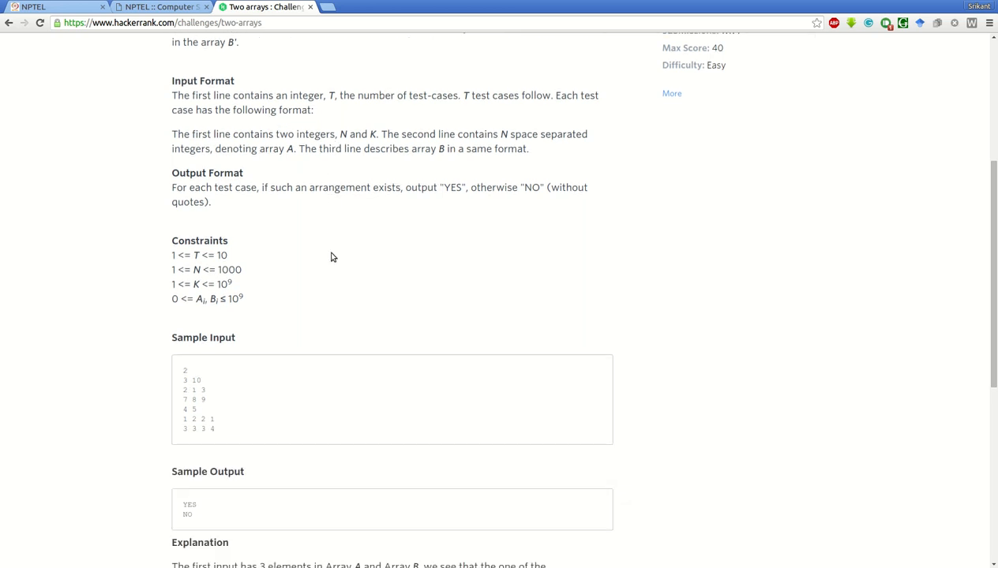
scroll(down, 3)
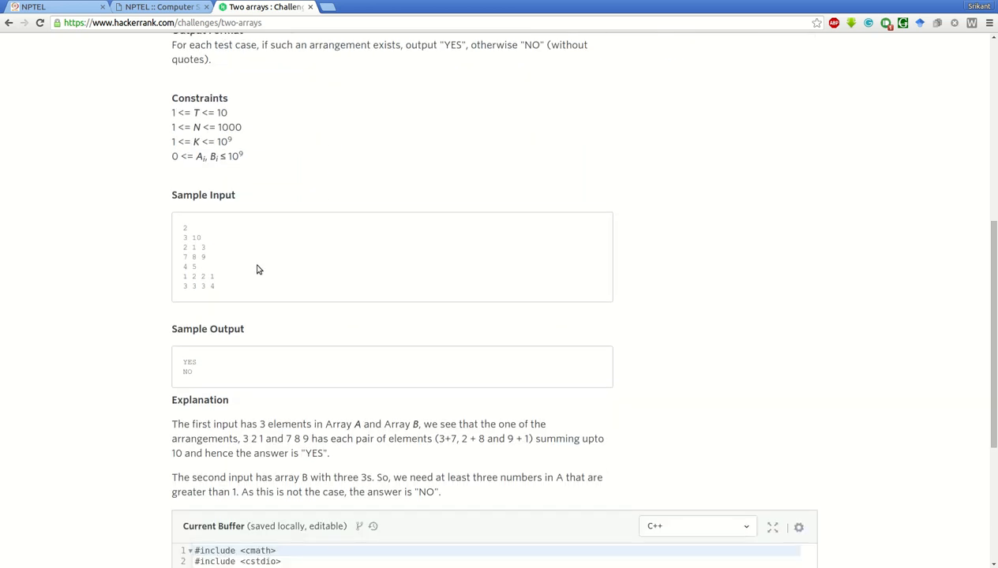
mouse_move(253, 275)
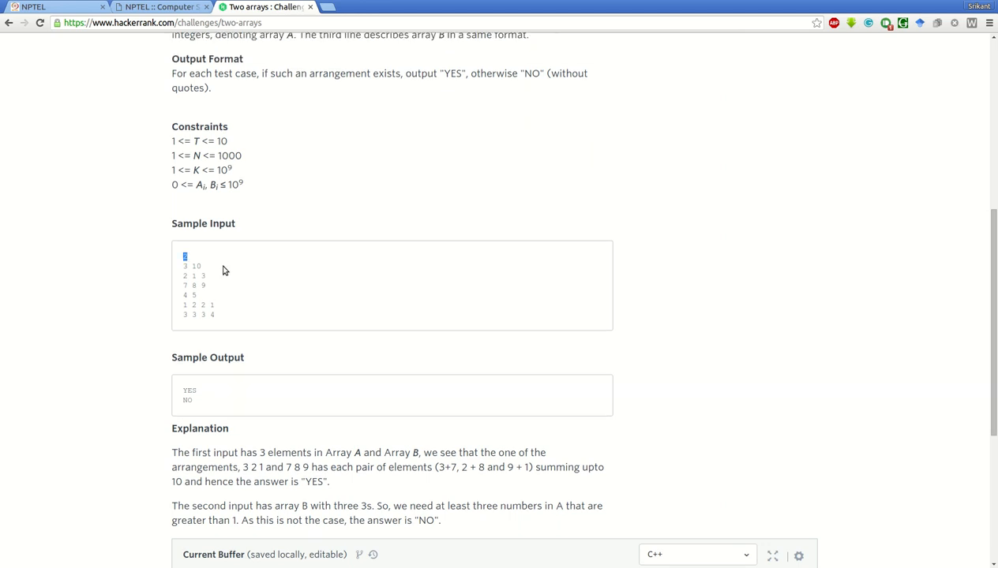
scroll(up, 3)
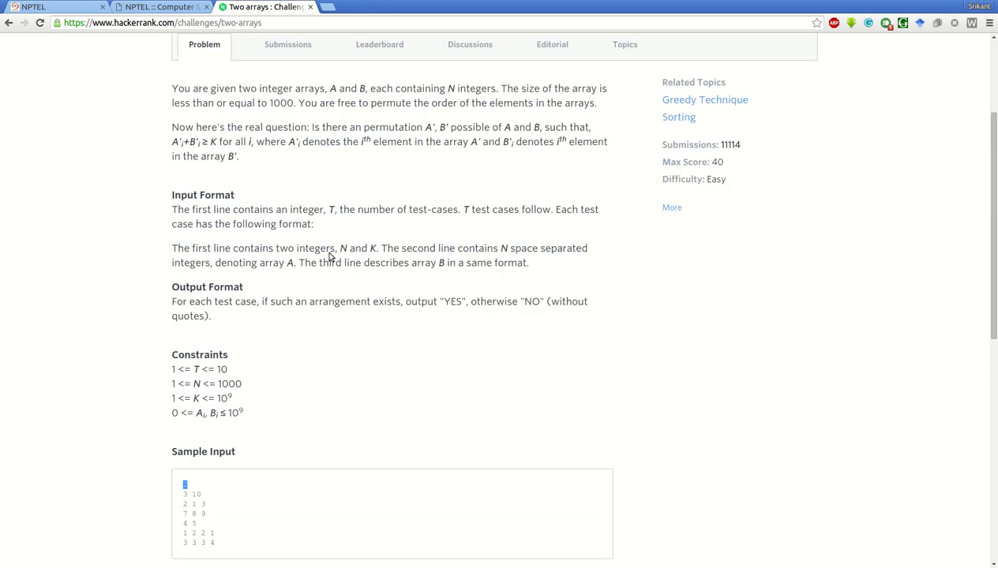
mouse_move(371, 263)
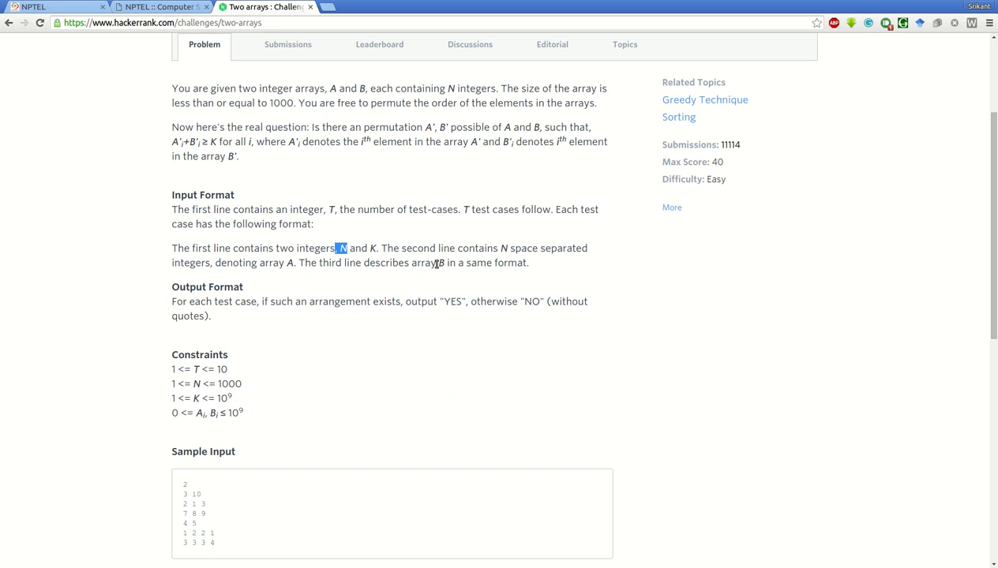
mouse_move(207, 288)
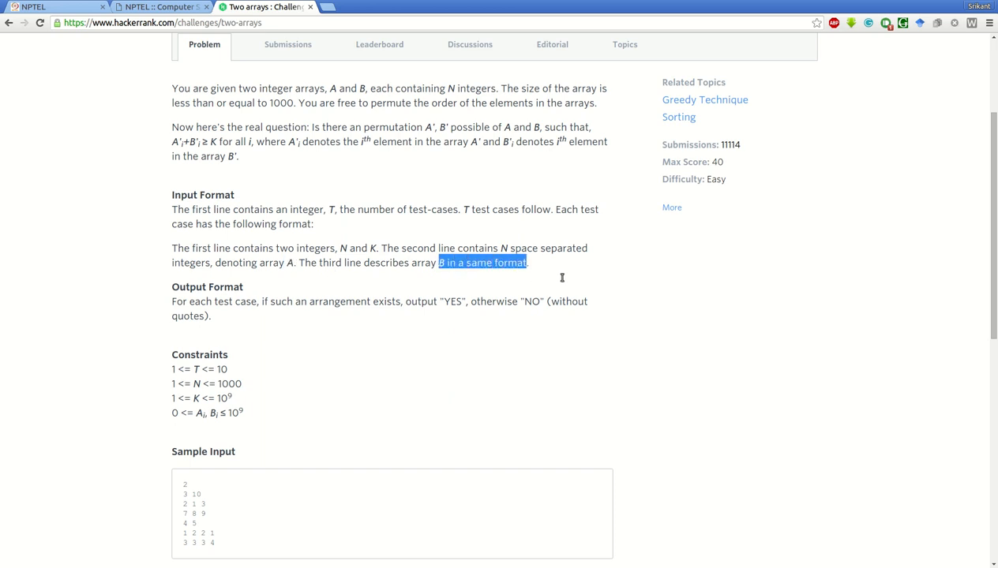
mouse_move(393, 258)
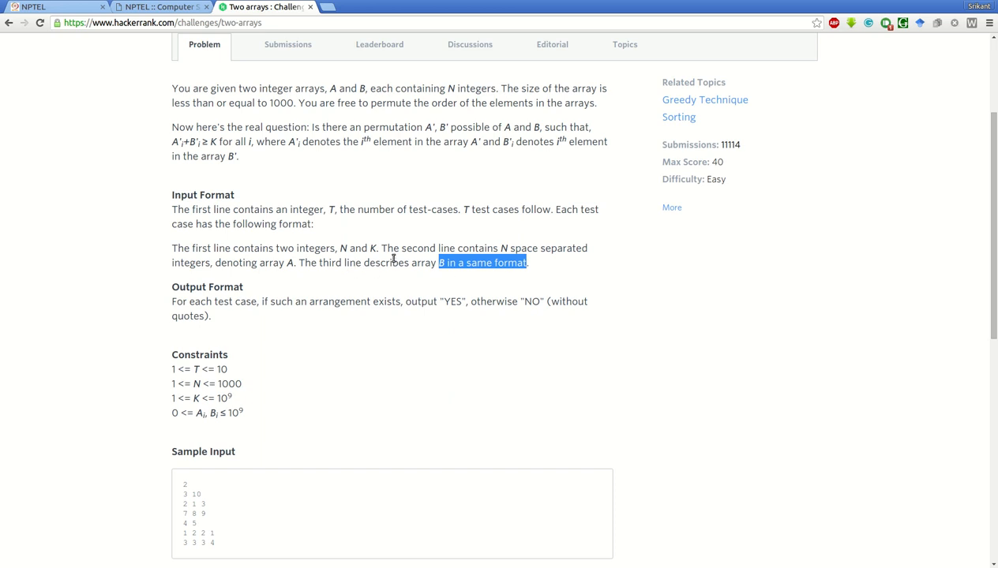
scroll(down, 3)
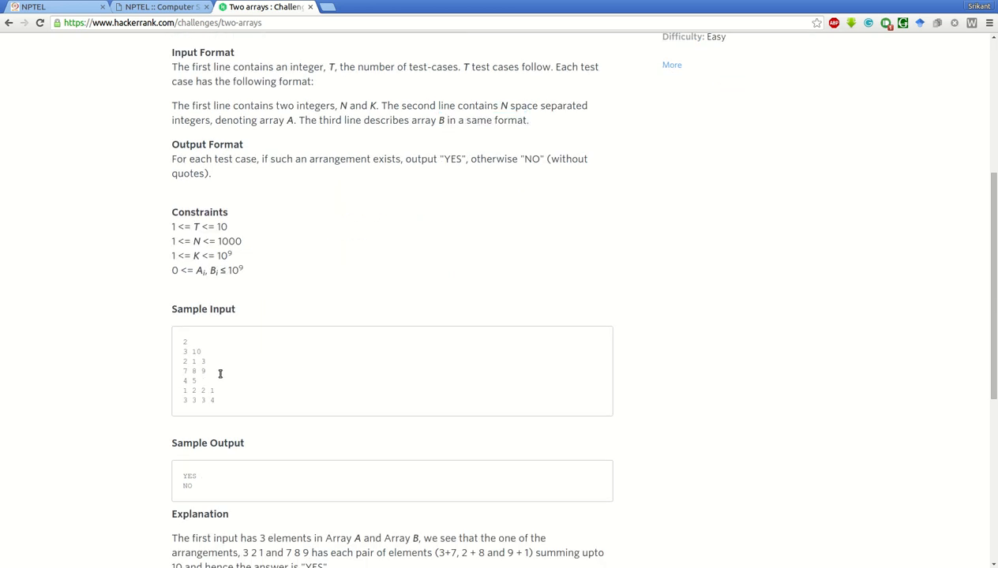
drag(183, 362, 205, 371)
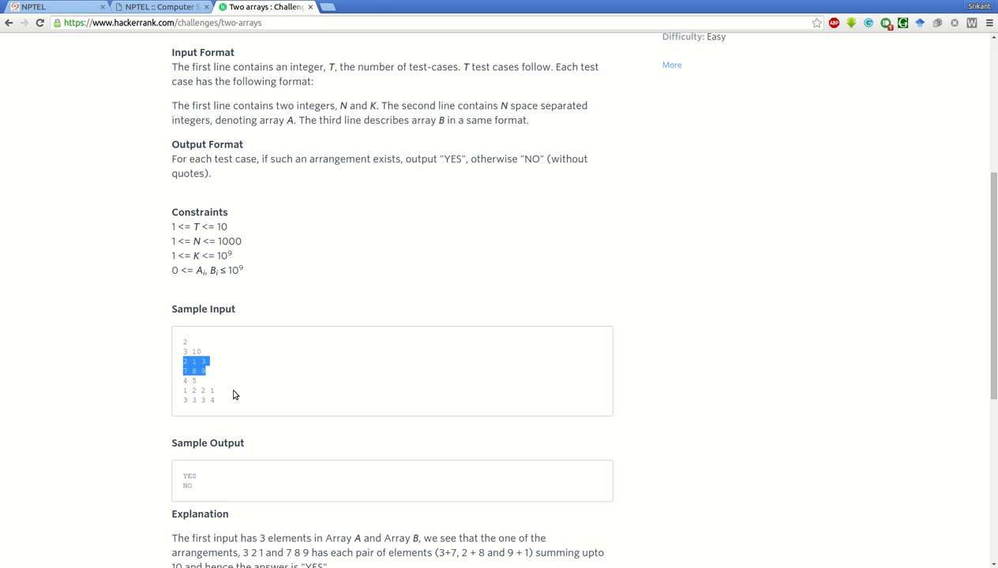
mouse_move(220, 371)
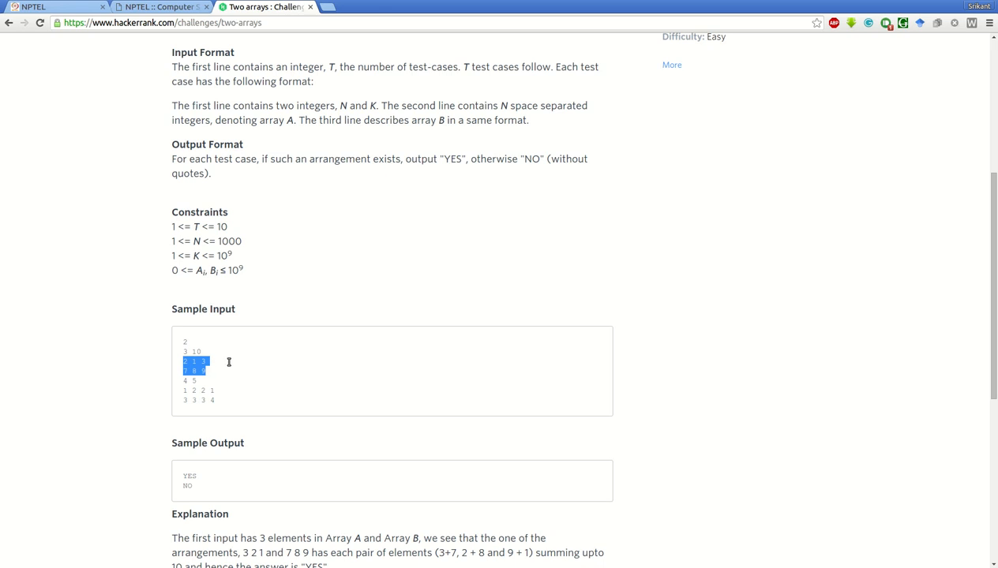
mouse_move(242, 373)
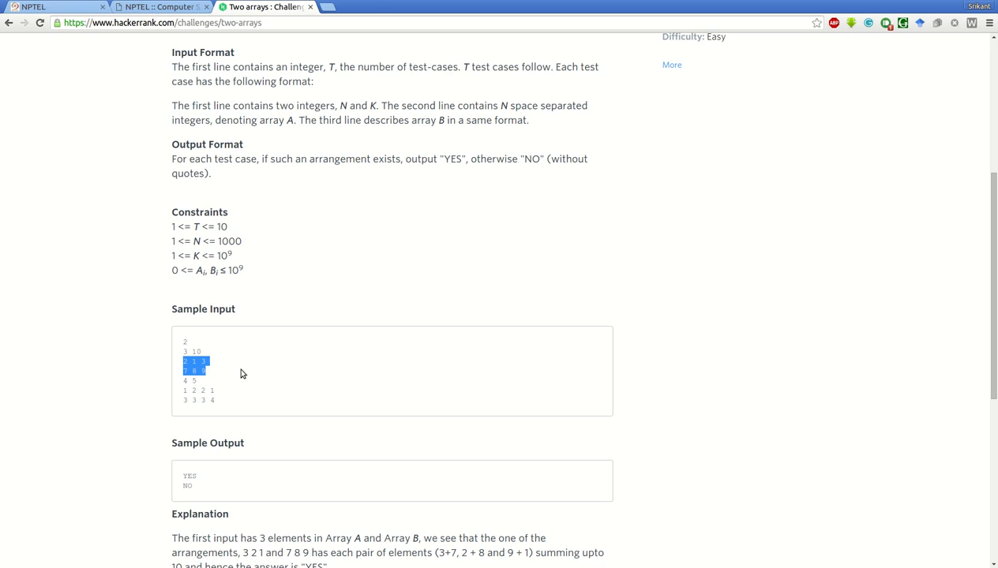
mouse_move(351, 422)
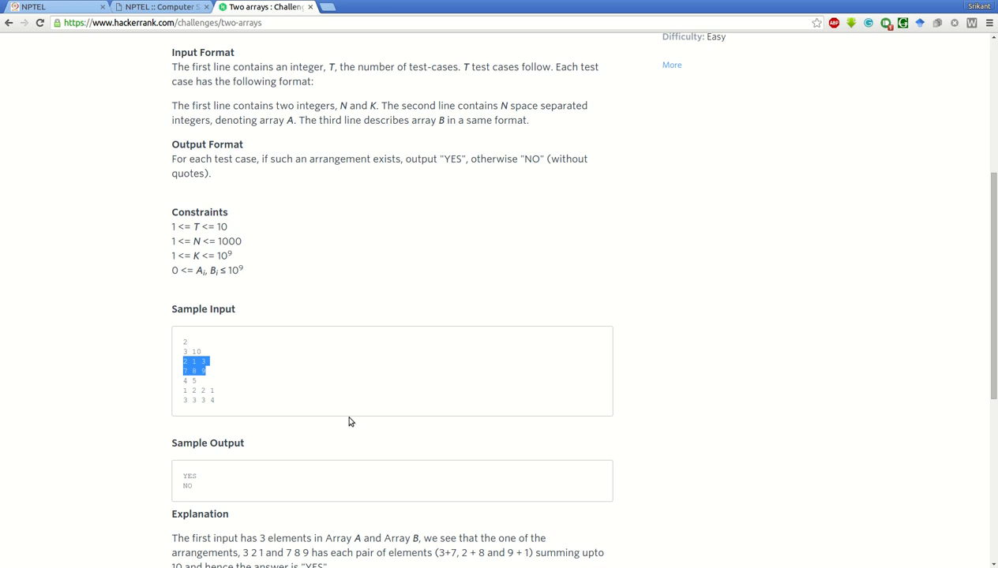
scroll(down, 3)
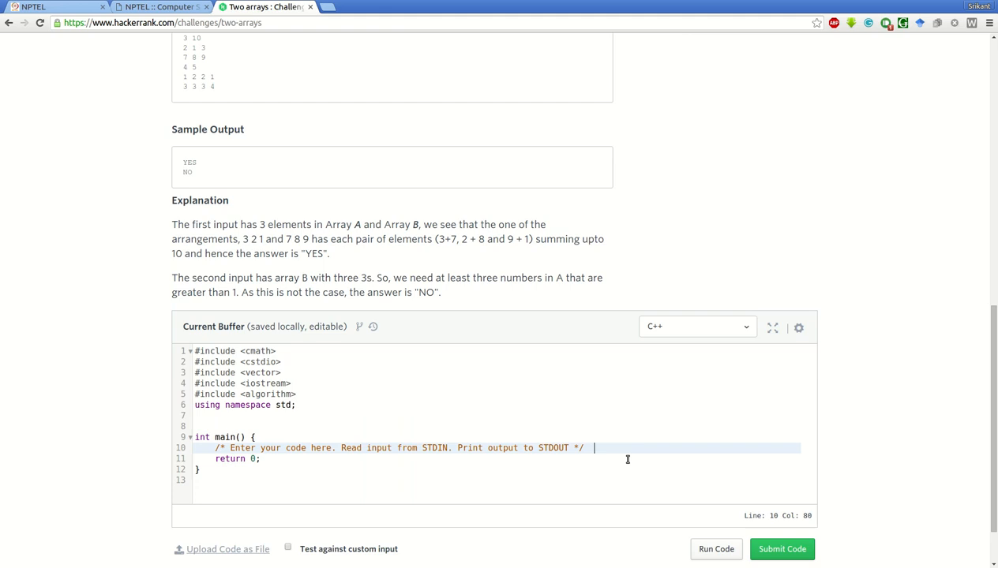
Declare int N, K; and read them with cin >> N >> K;
text(i)
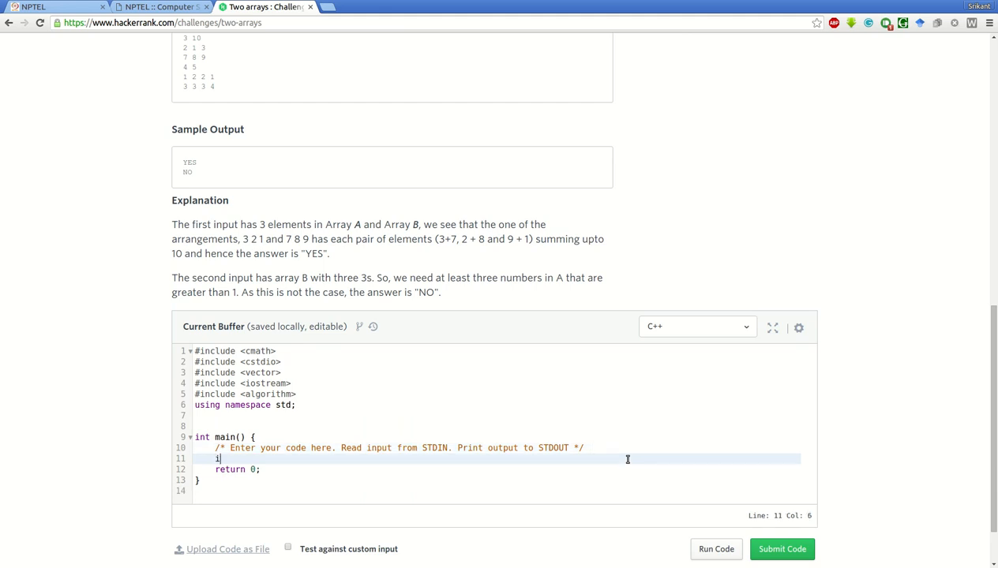
text(nt N)
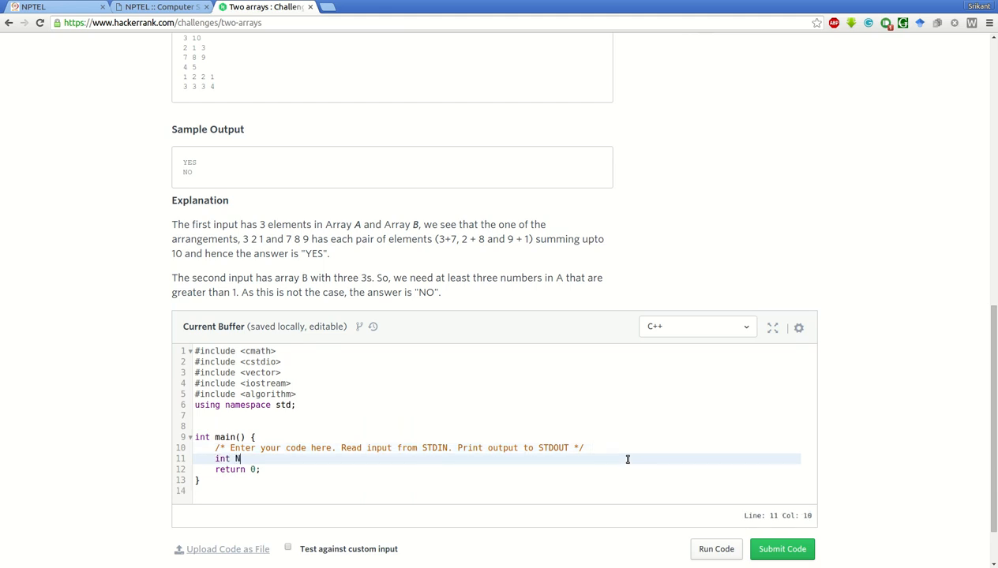
text(, K;)
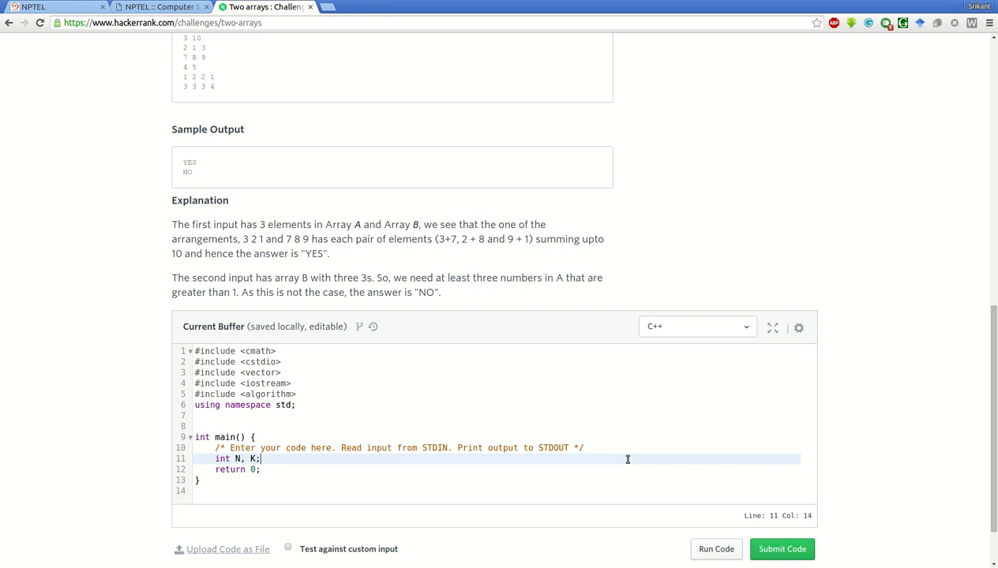
text(cin)
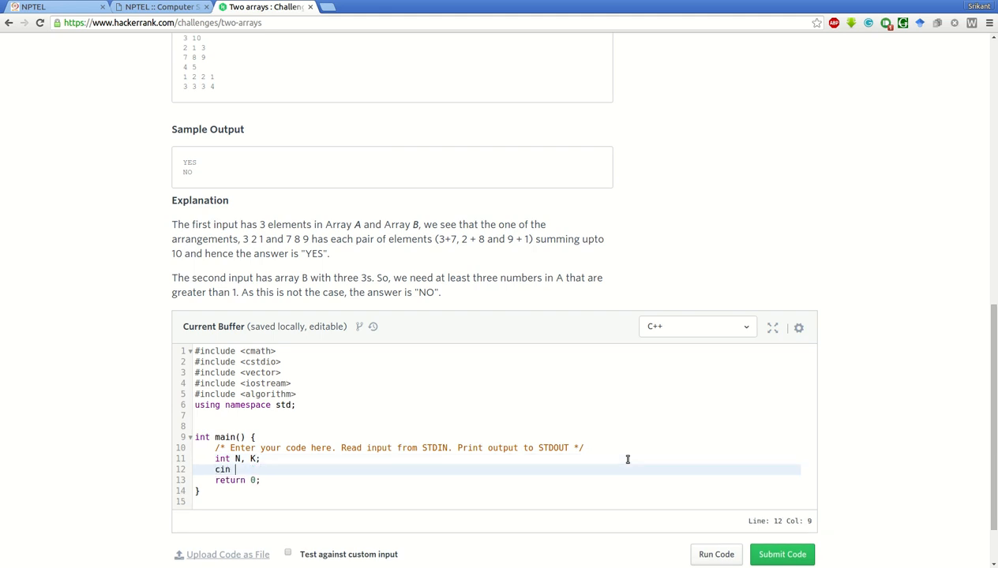
text(>>)
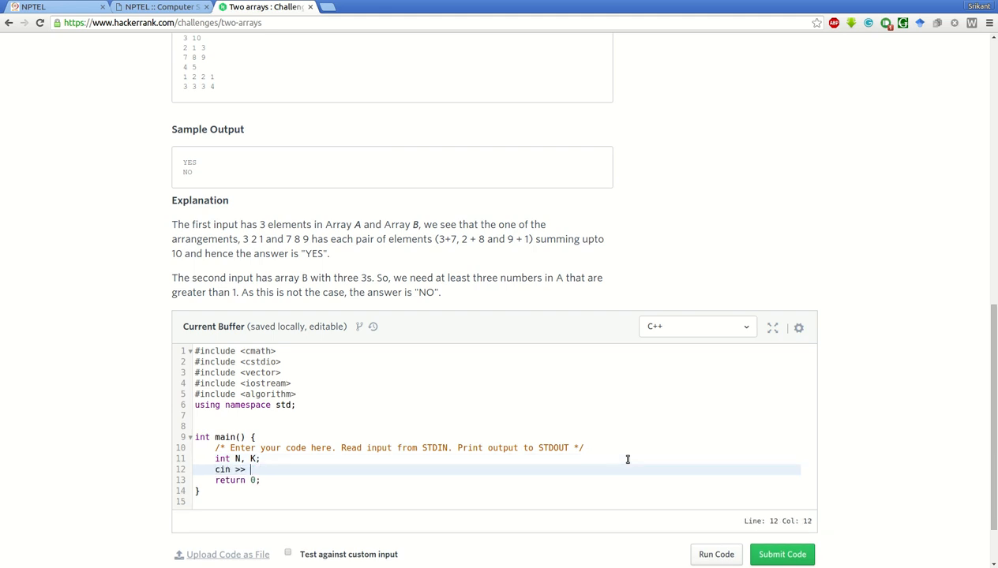
text(N >>)
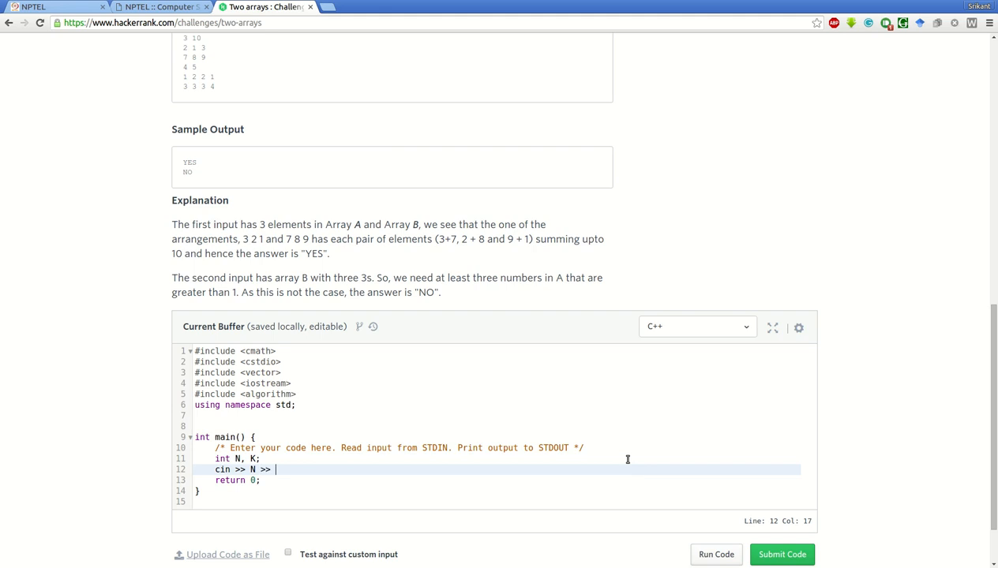
text(K;)
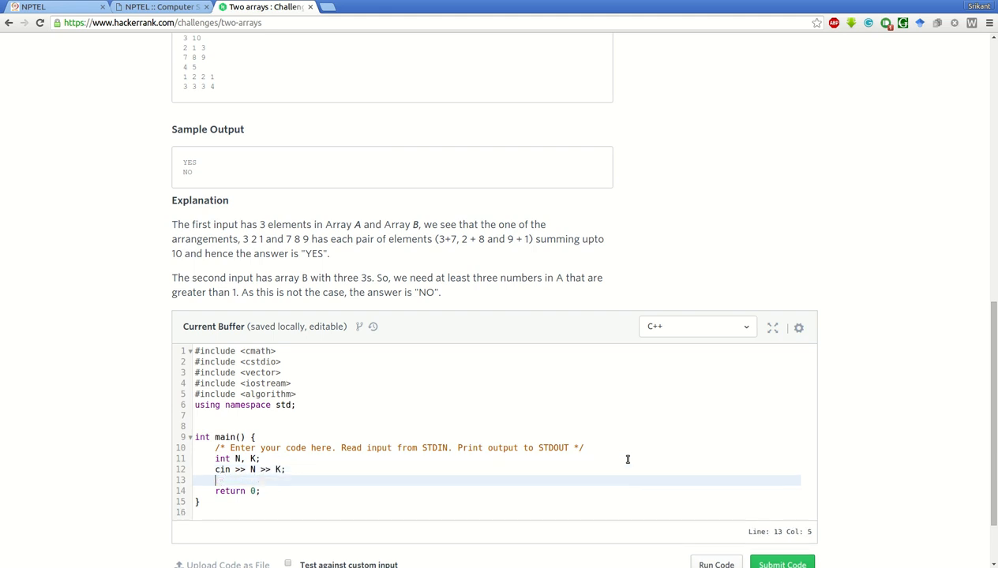
Declare integer vectors A(N) and B(N)
text(ve)
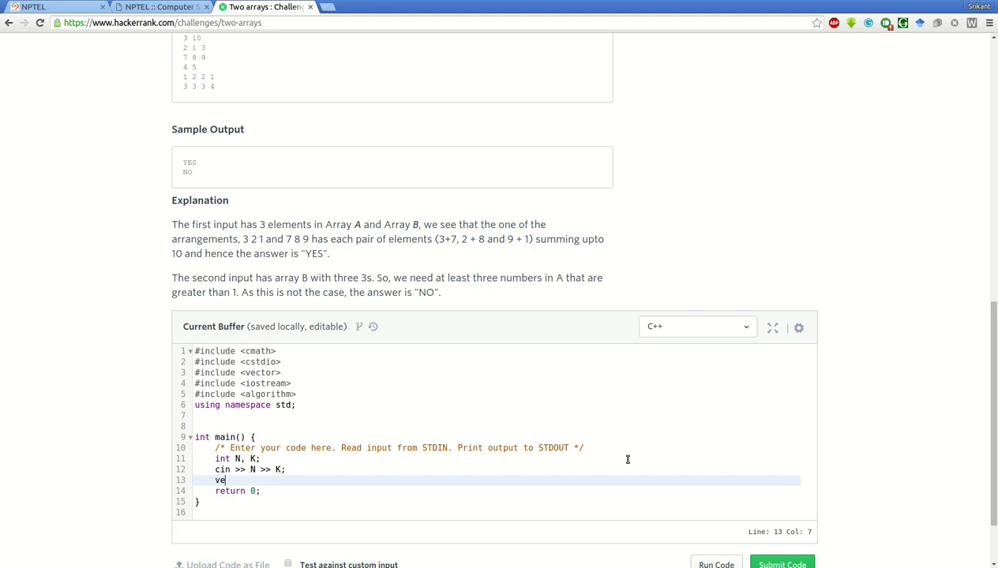
text(ctor)
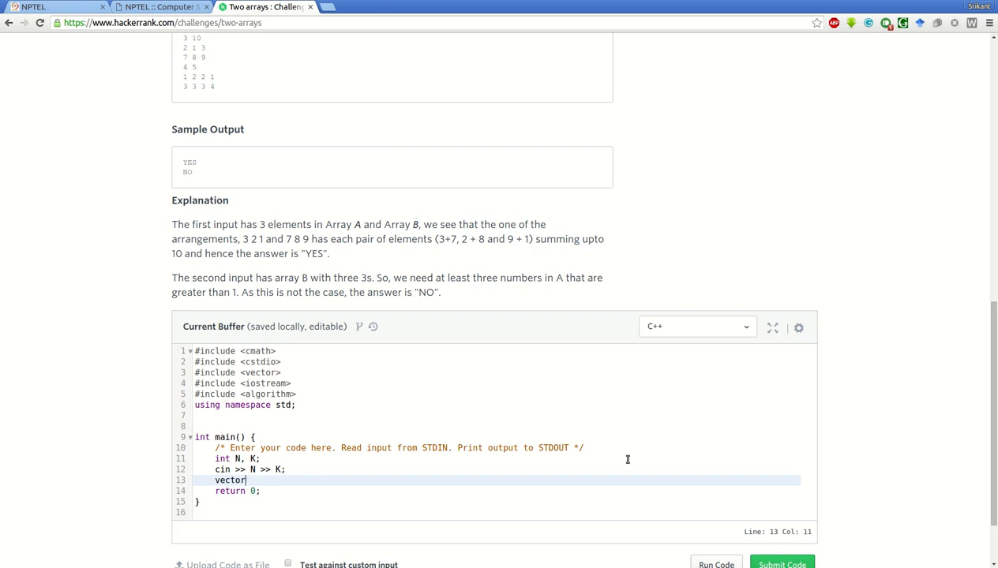
text(<int)
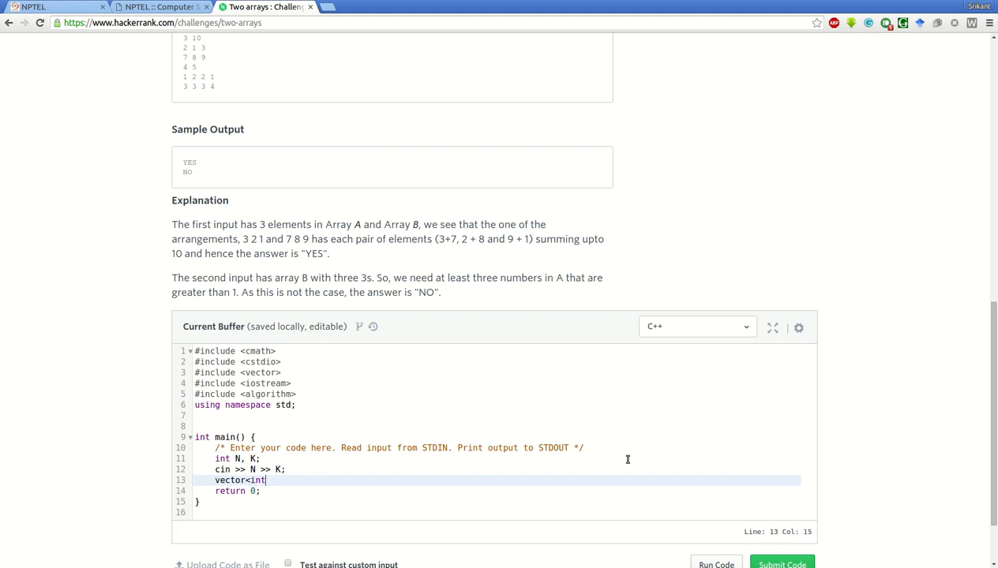
scroll(up, 3)
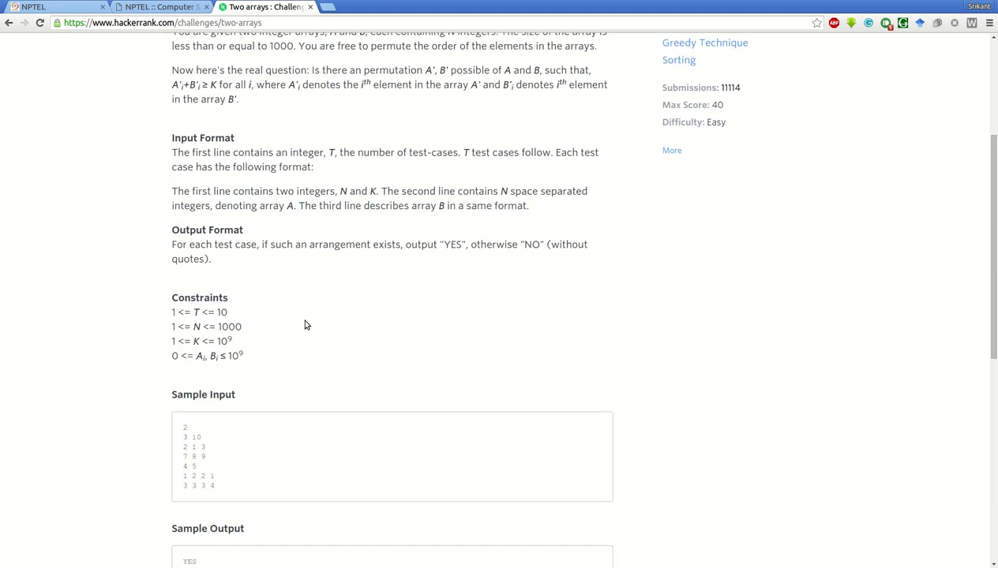
mouse_move(241, 369)
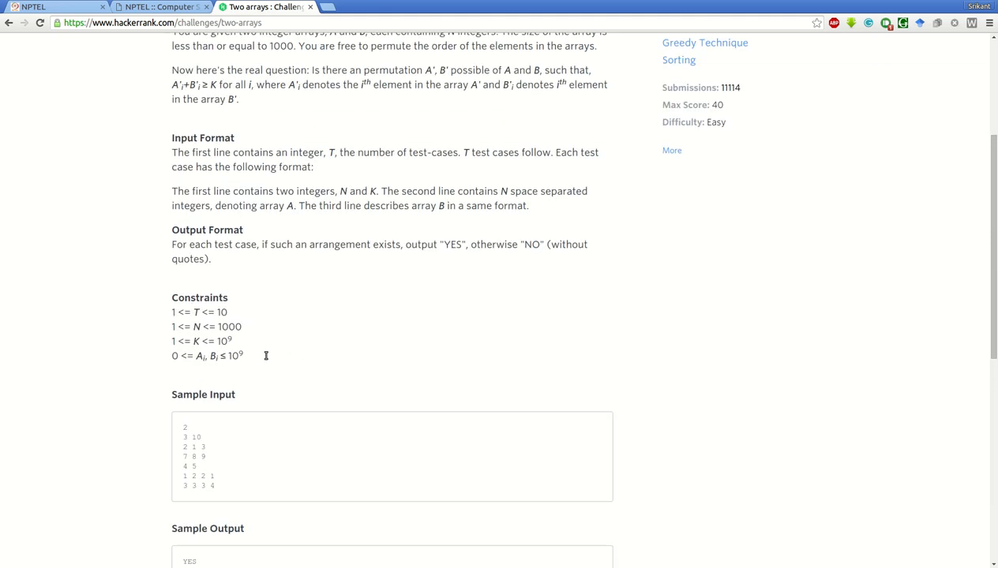
scroll(down, 3)
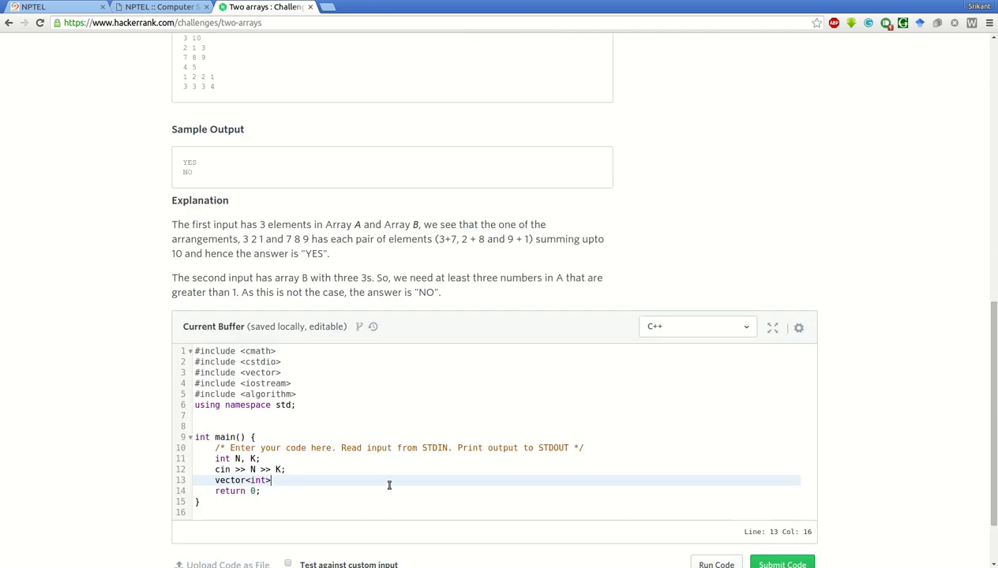
text(A()
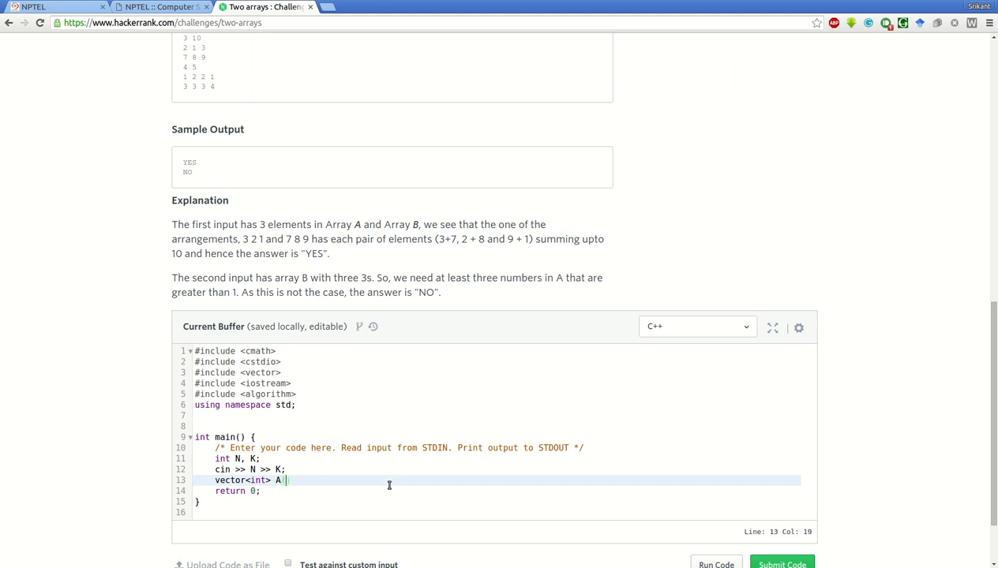
text((N), B(N);)
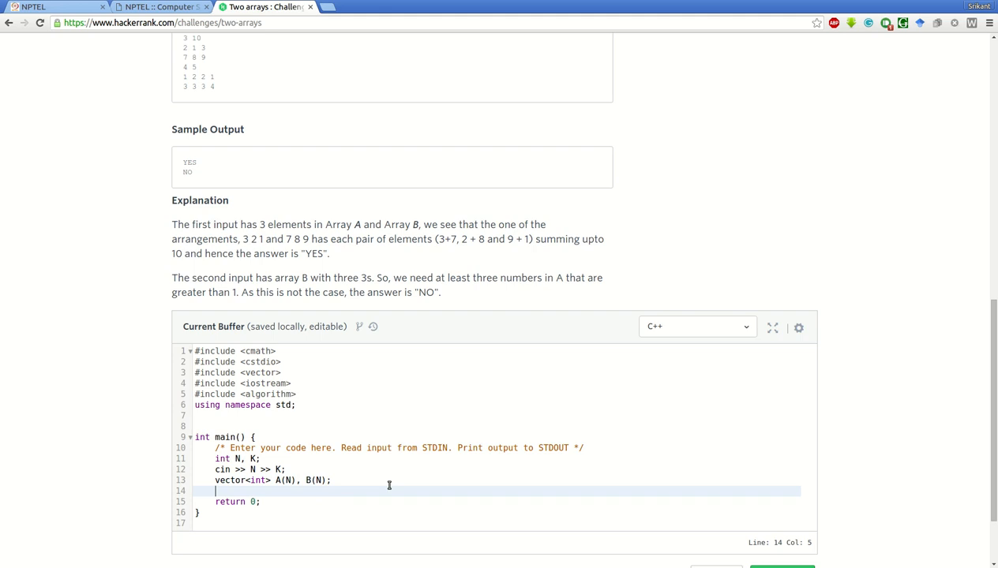
mouse_move(356, 424)
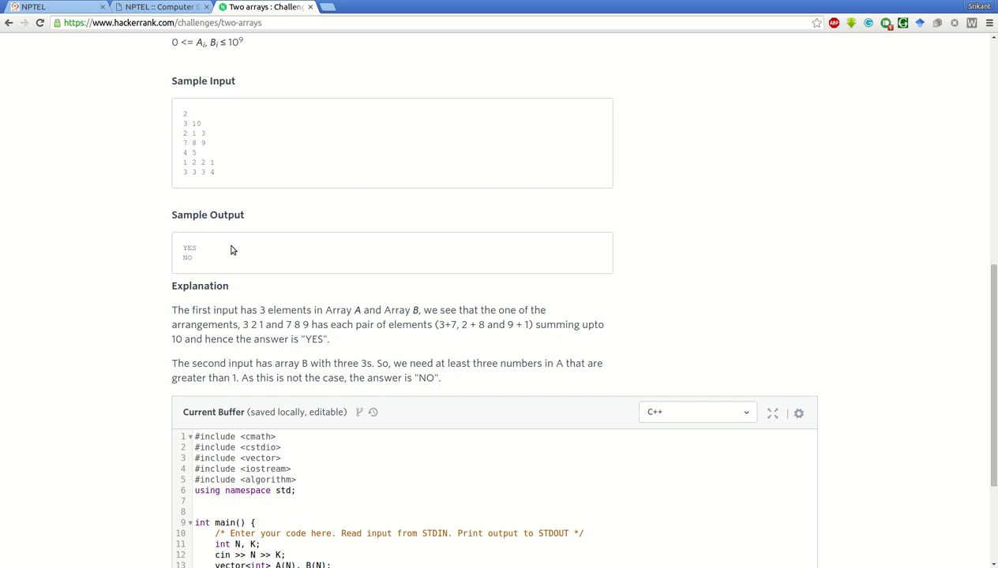
mouse_move(225, 201)
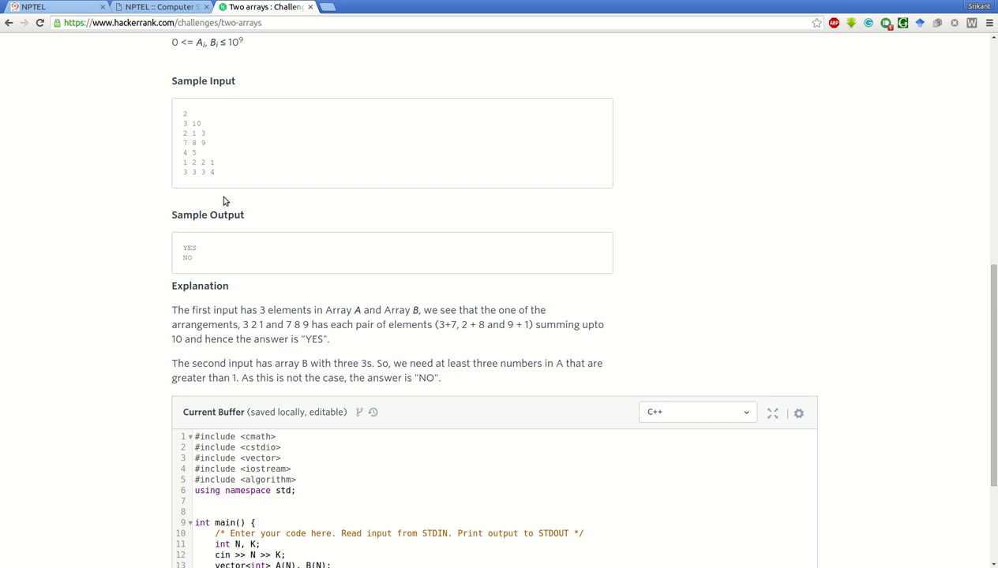
mouse_move(219, 155)
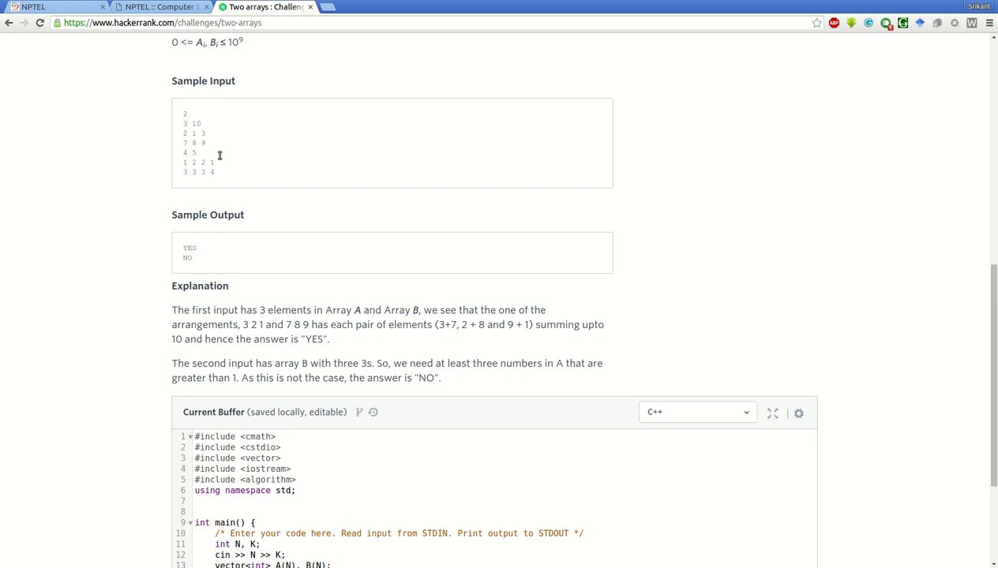
mouse_move(241, 159)
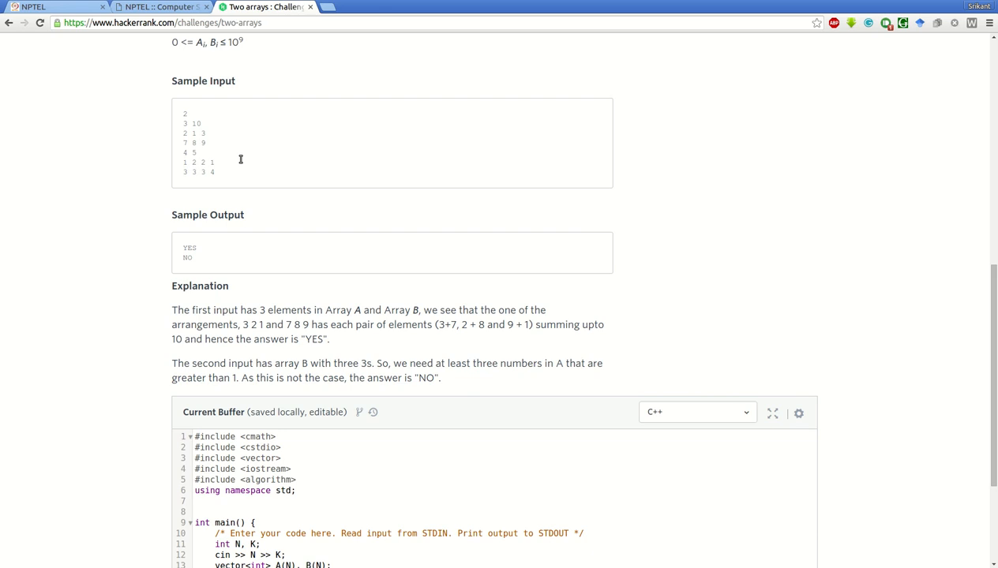
mouse_move(242, 169)
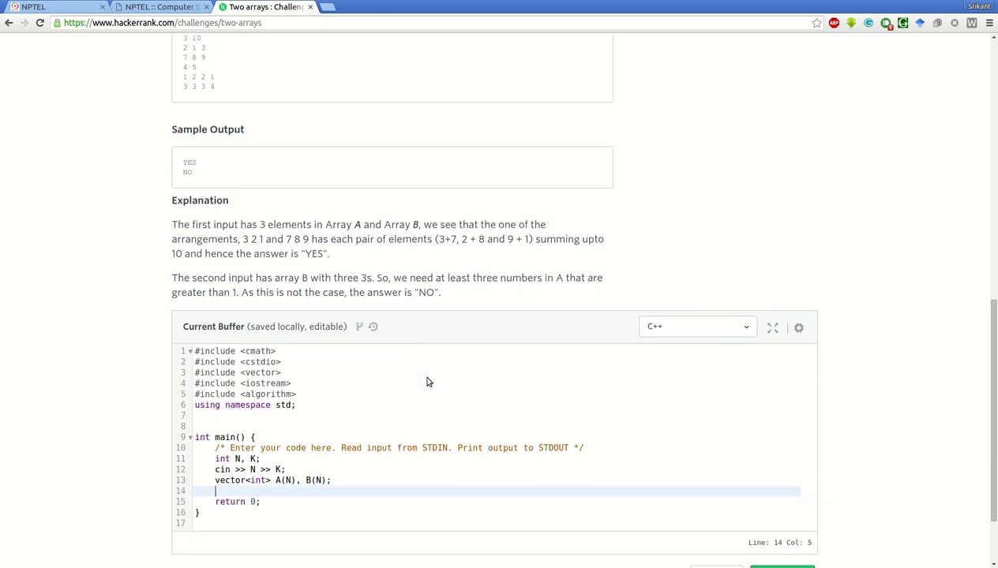
scroll(down, 3)
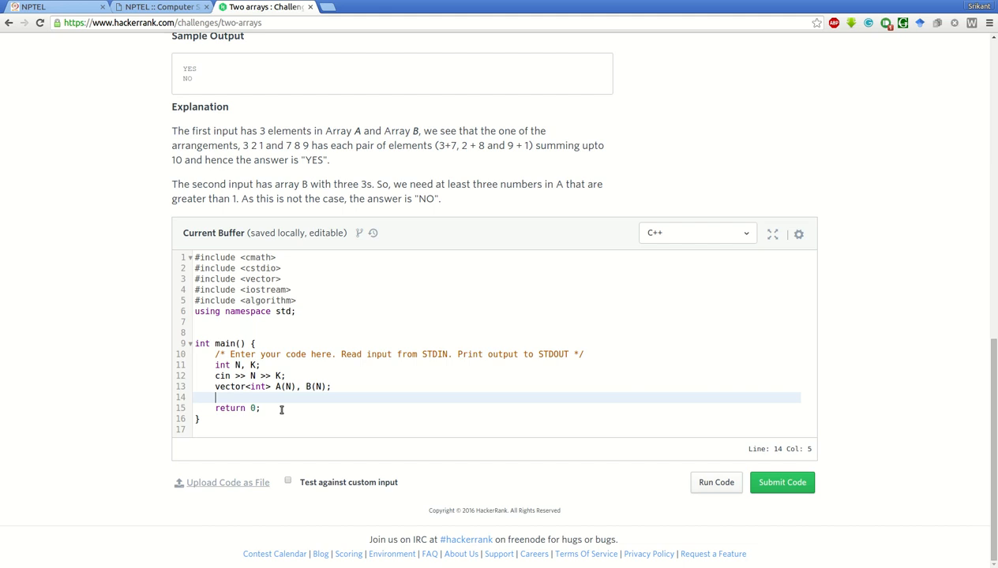
Sort A ascending with sort(A.begin(), A.end())
text(sort()
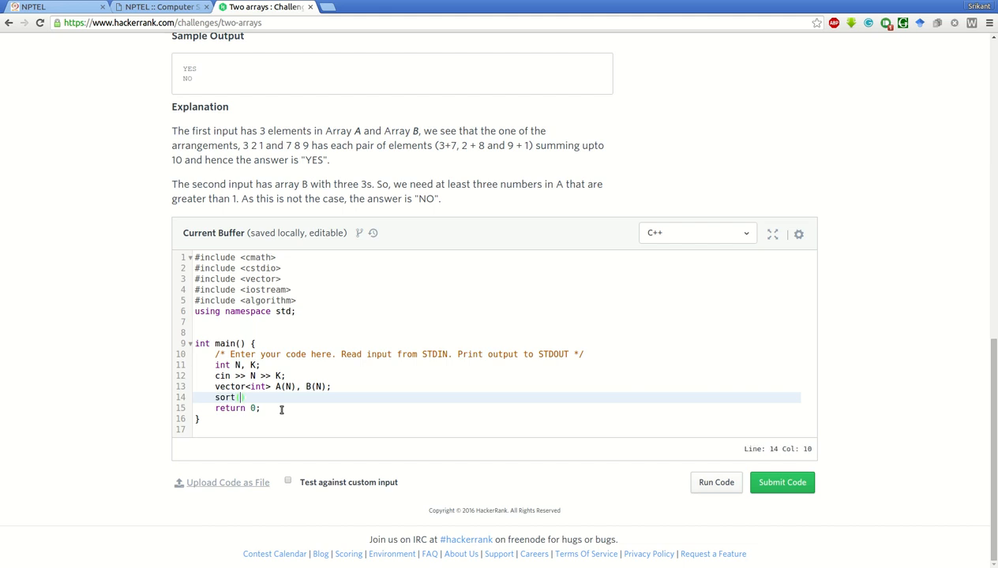
text(A.being()
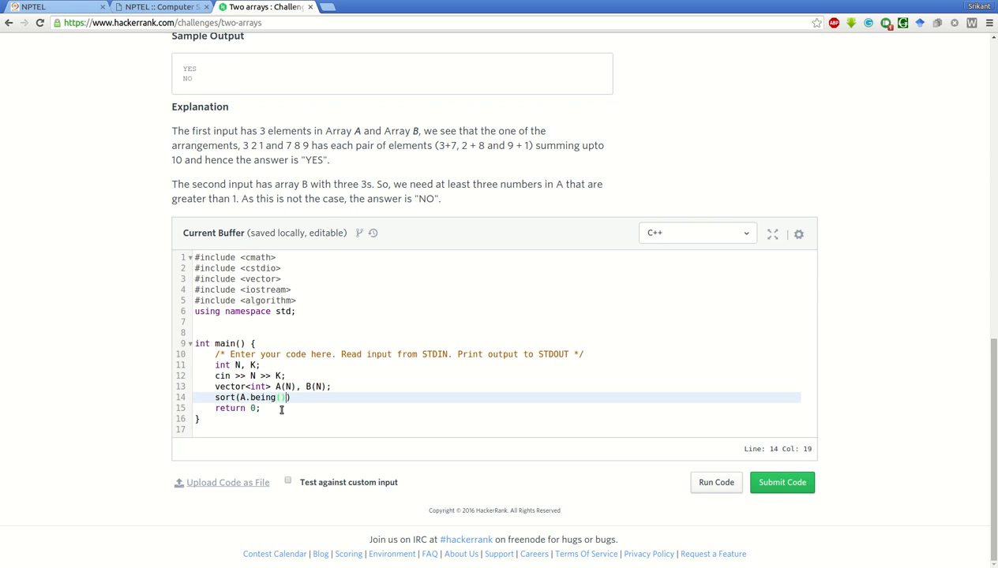
key(Backspace)
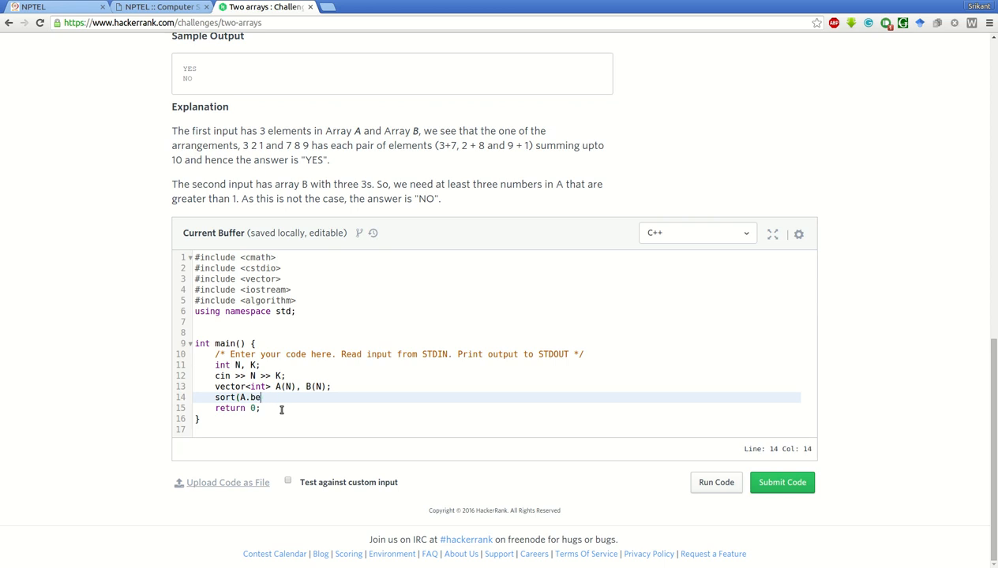
text(gin(),)
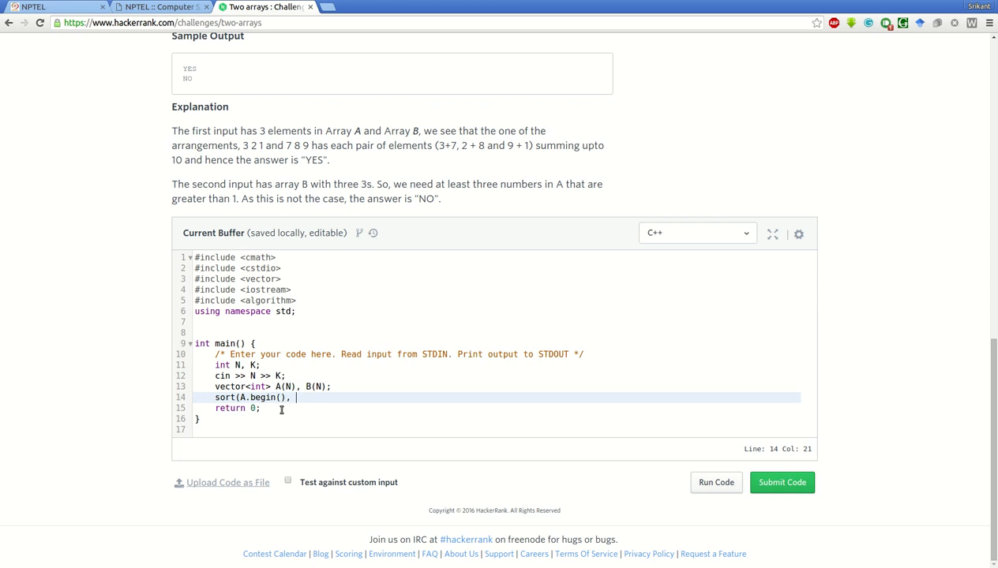
text(A.b)
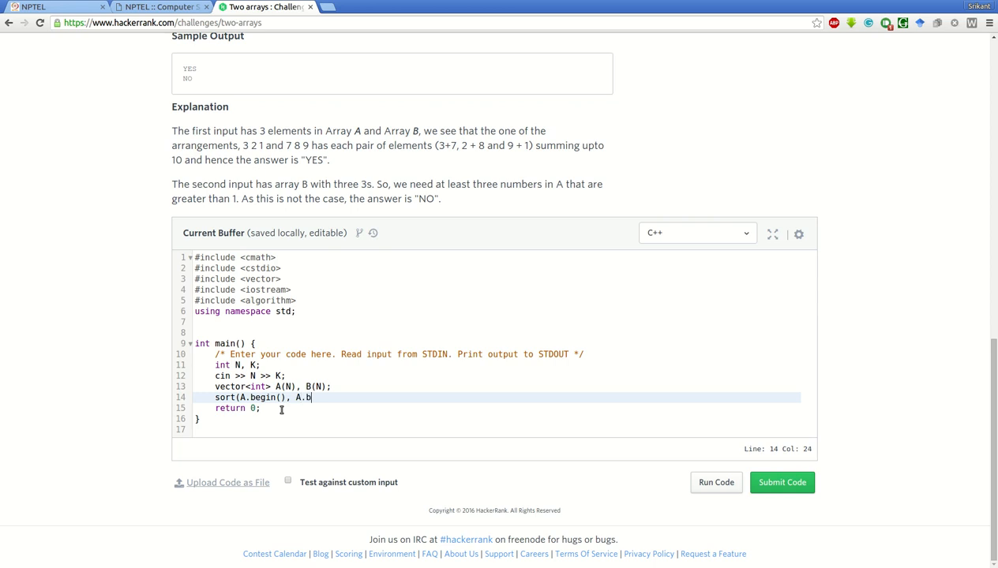
text(nd)
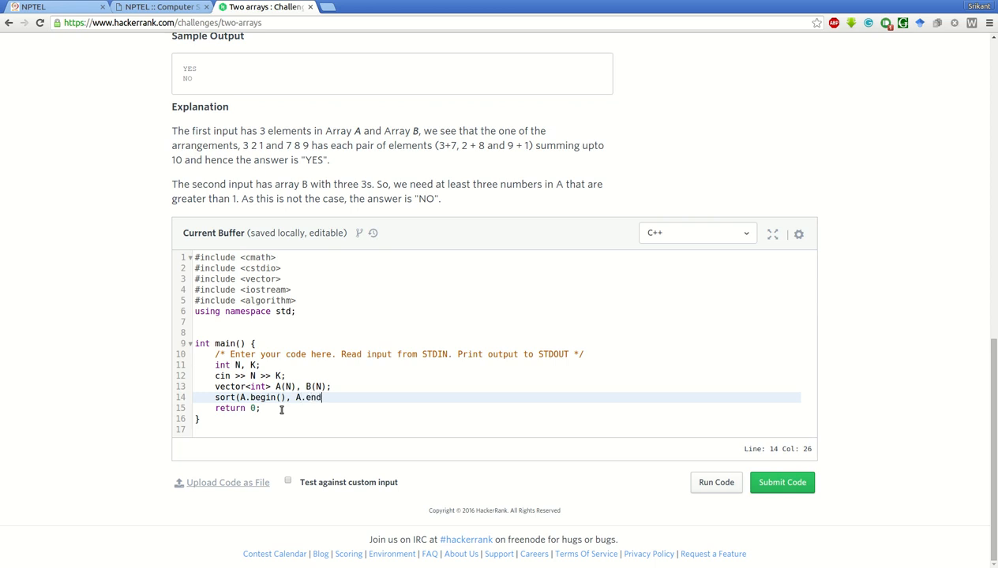
text(());)
text(sort)
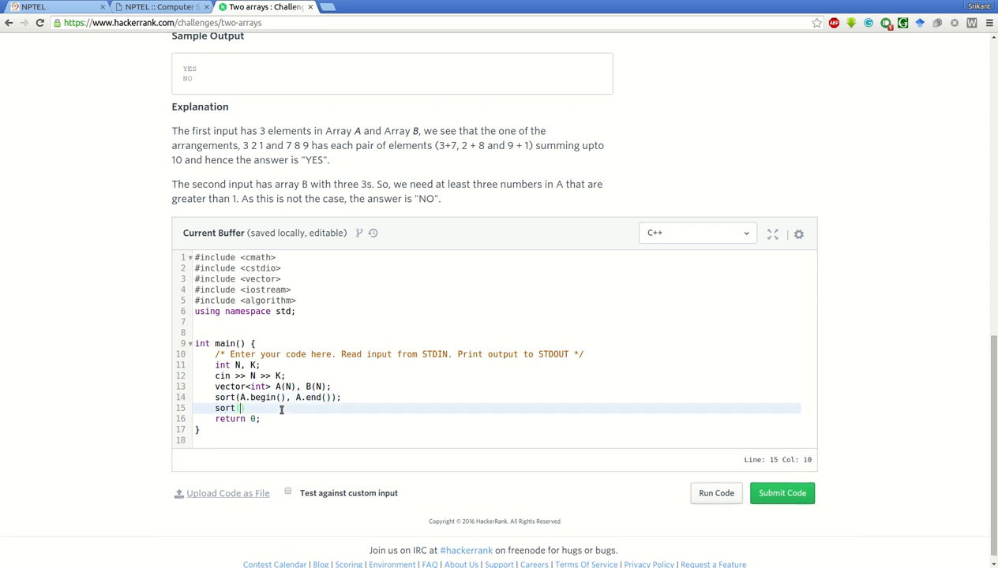
Sort B descending using greater<int>() as the comparator, then start a for loop
text(B.)
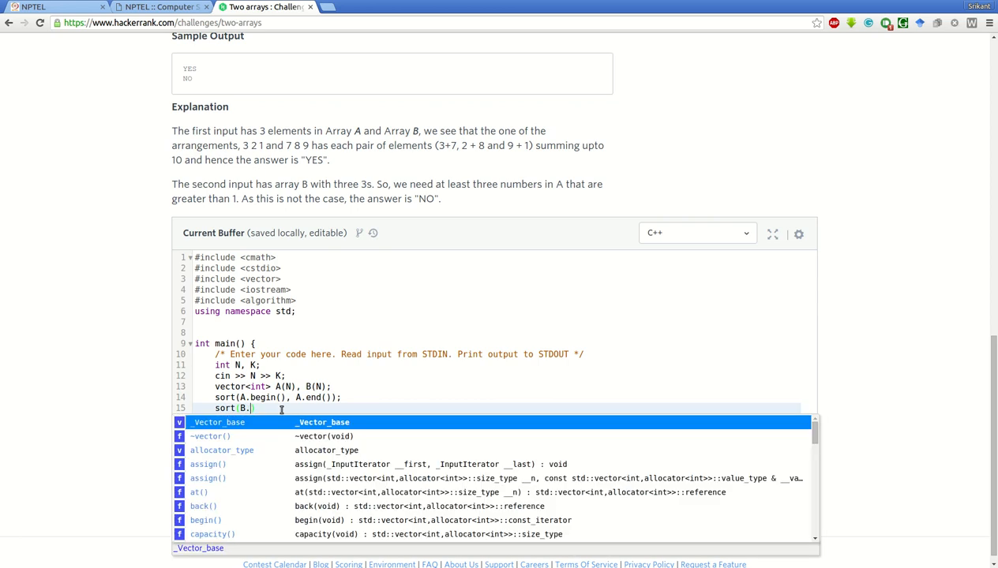
text(begin()
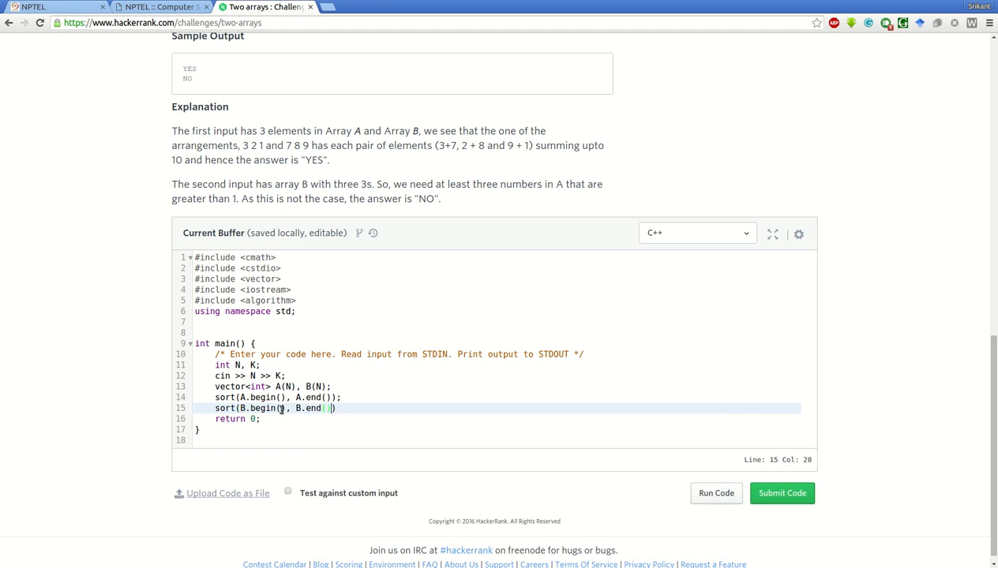
text(,)
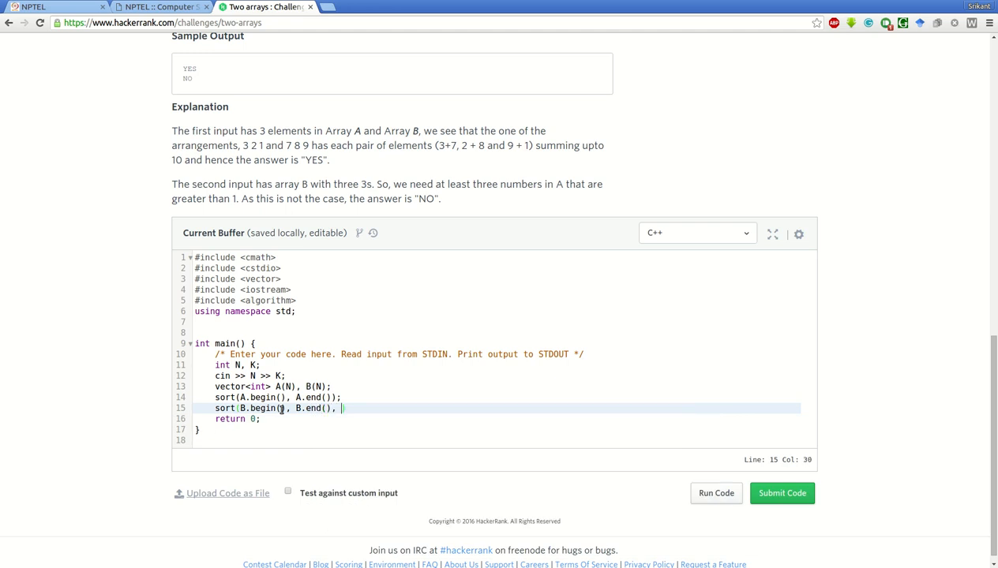
text(gre)
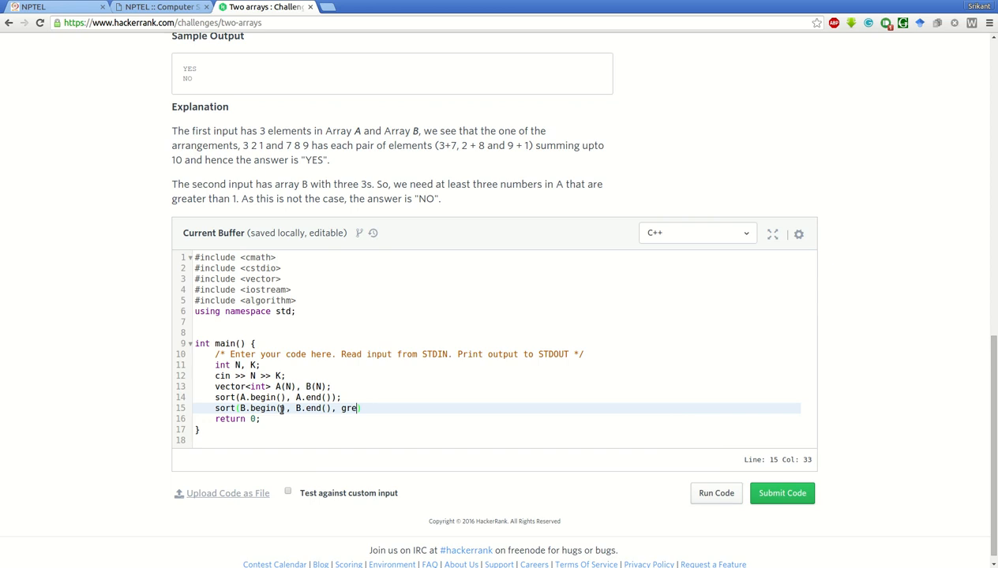
key(Backspace)
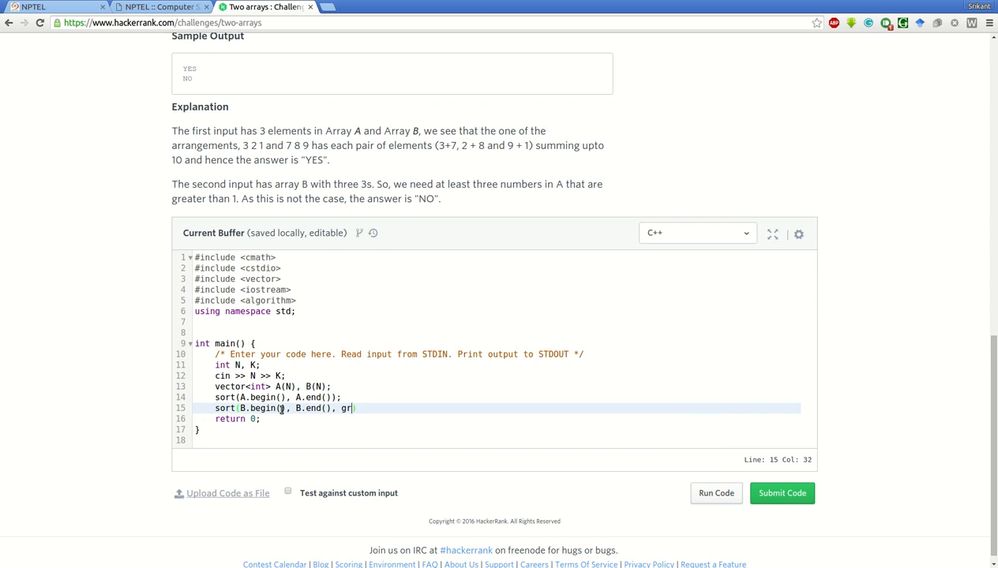
text(eater)
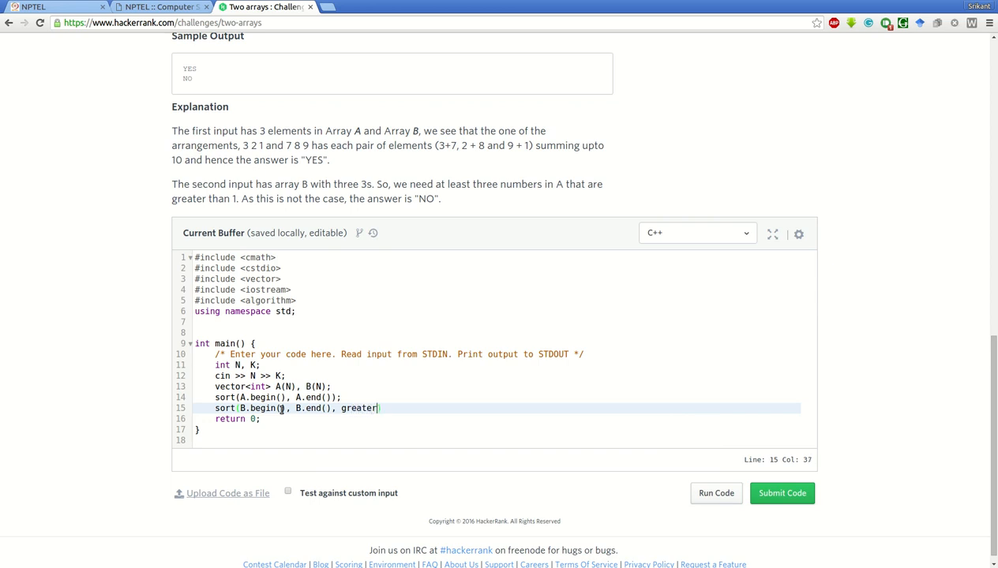
text(<int>)
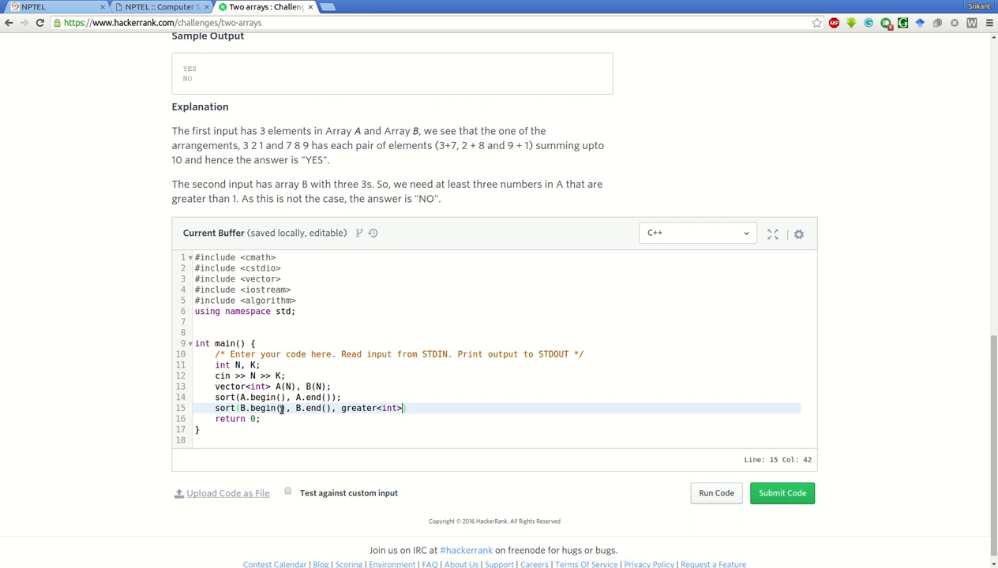
text(()))
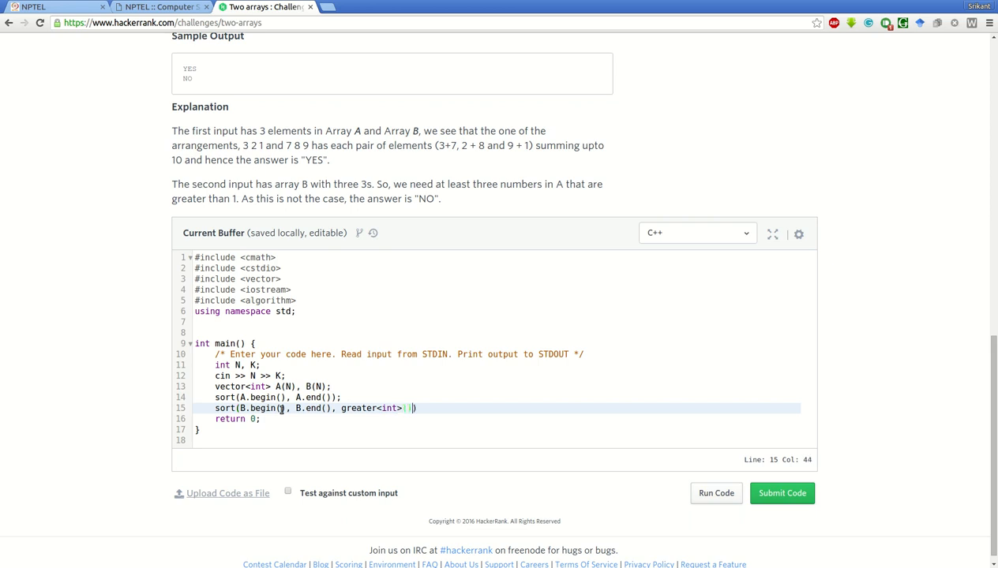
text(());)
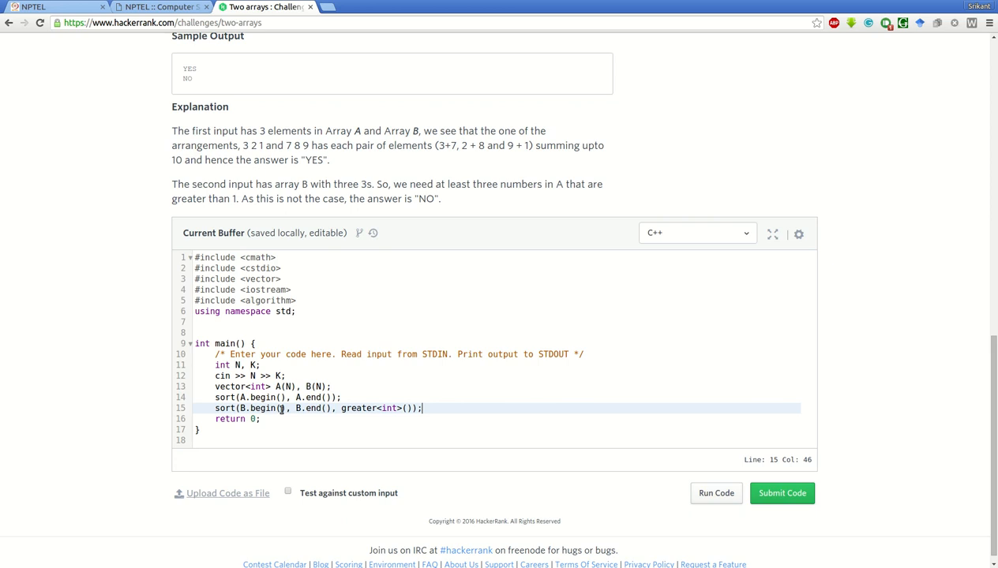
text(for)
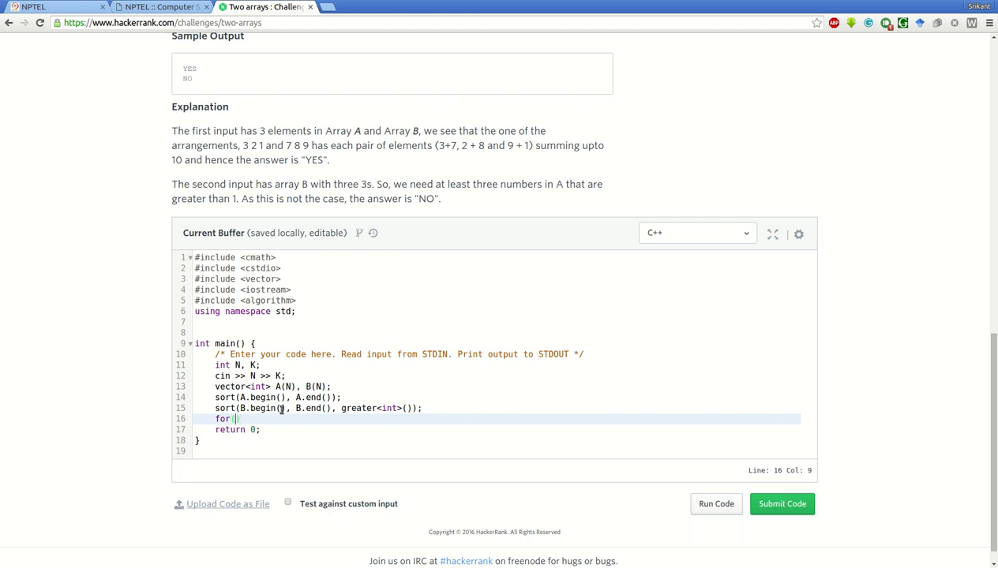
Write the for loop header iterating int i from 0 while i < N
text(int)
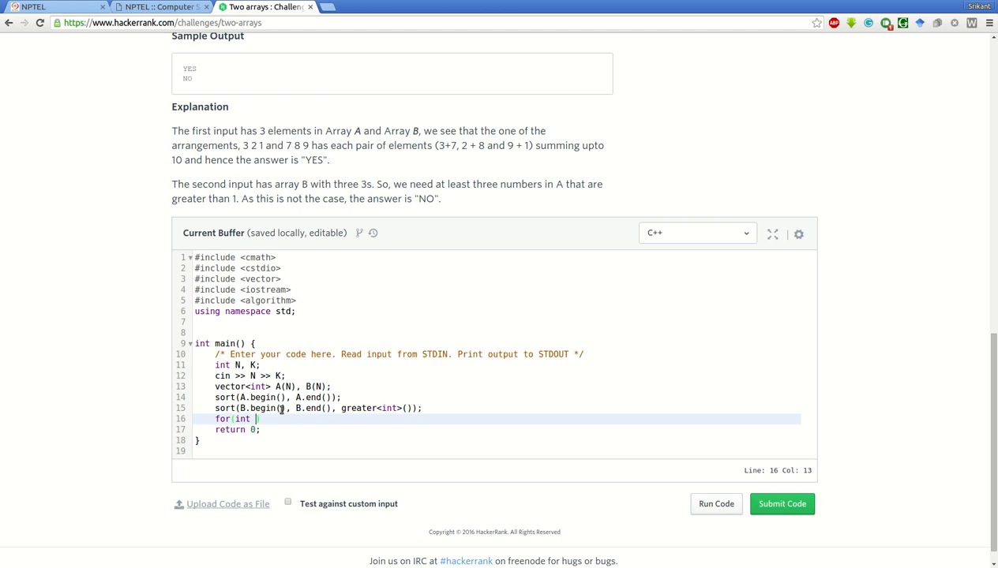
mouse_move(386, 354)
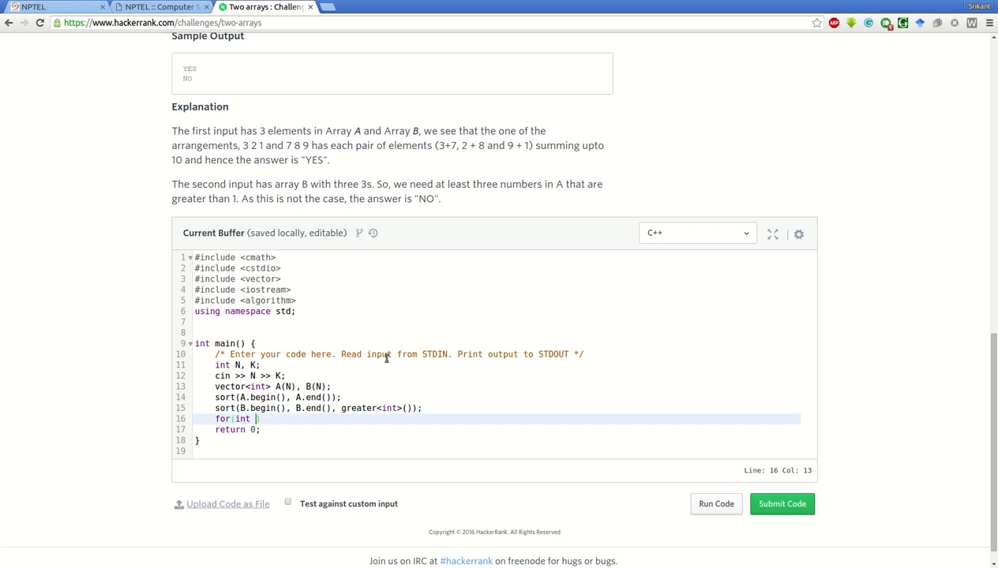
mouse_move(391, 263)
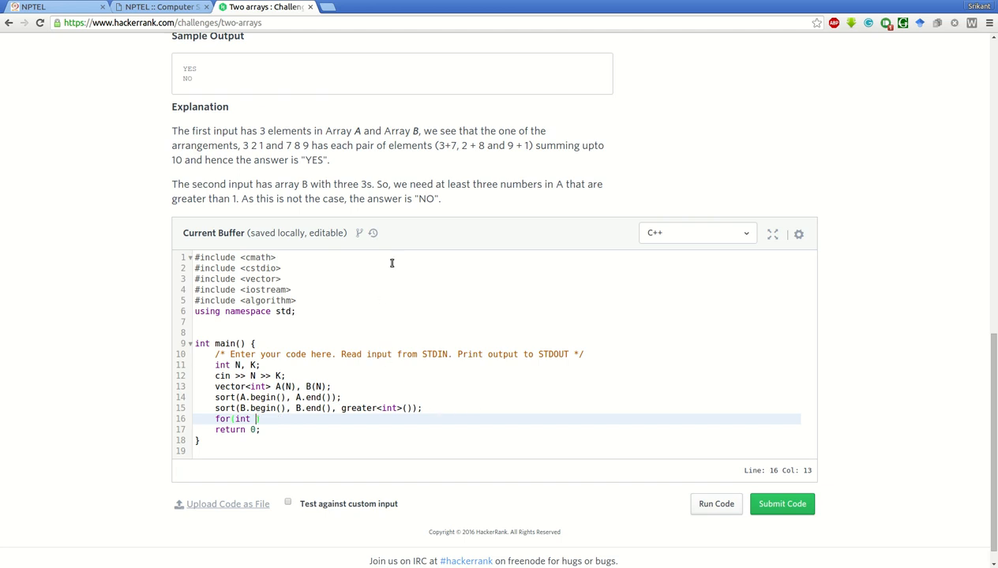
mouse_move(454, 356)
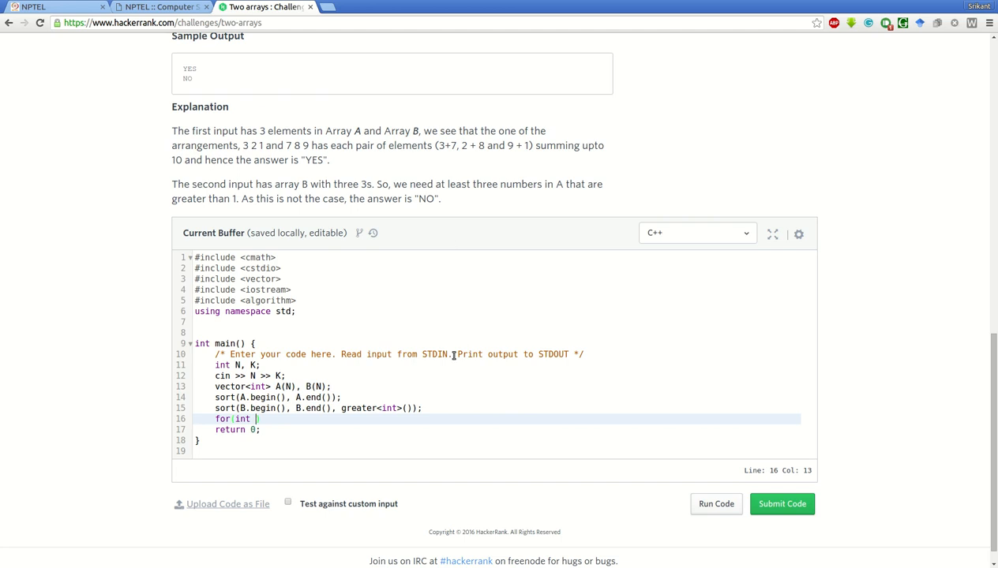
text(i,)
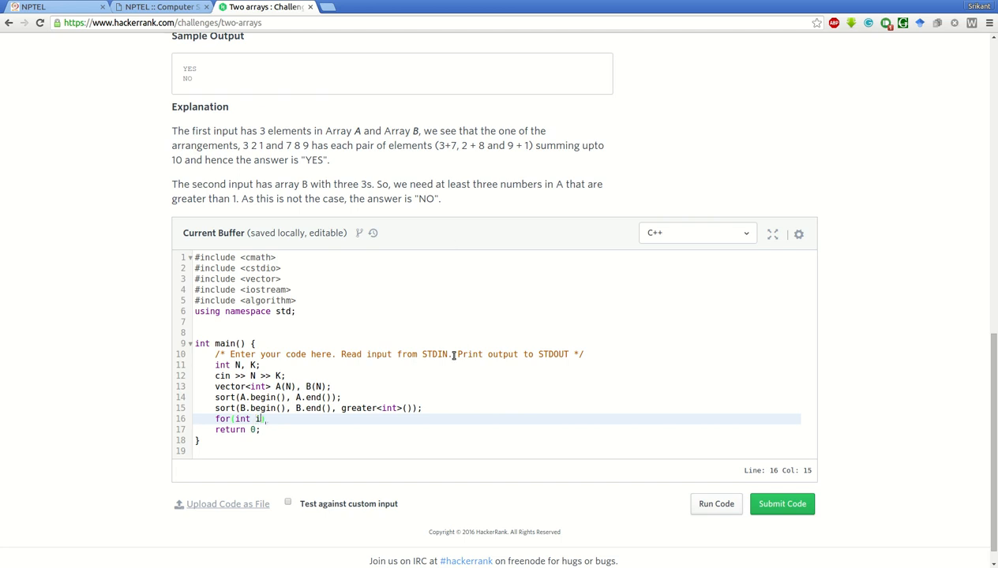
text(=0; i <)
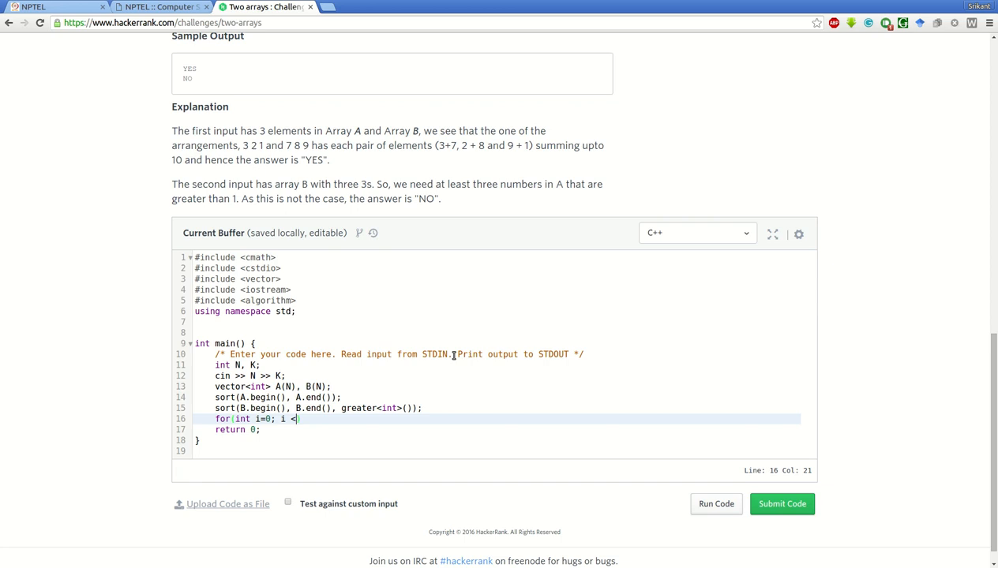
text(N;)
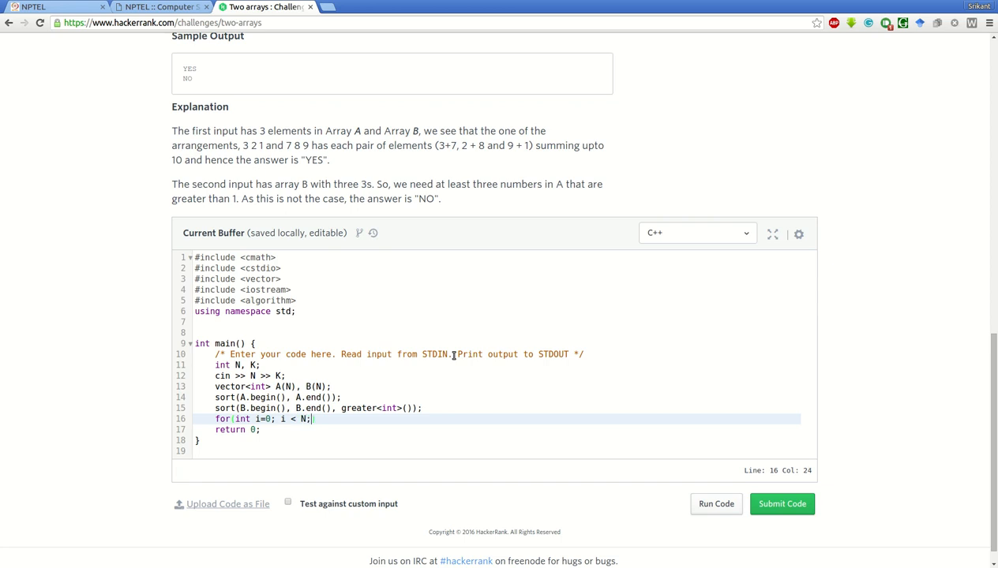
text(i++) {)
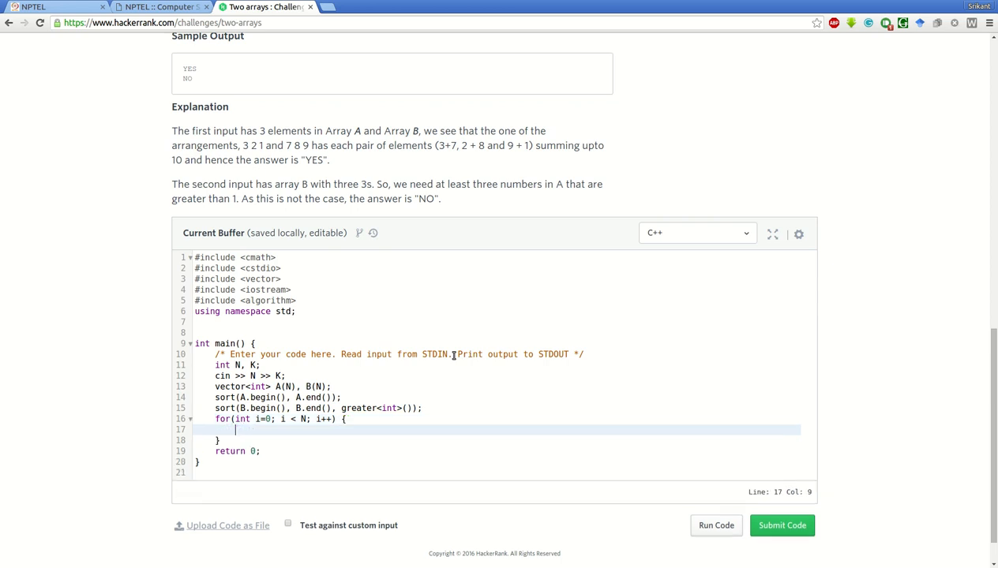
Add if(A[i] + B[i] < k) that sets flag to false and breaks
text(if)
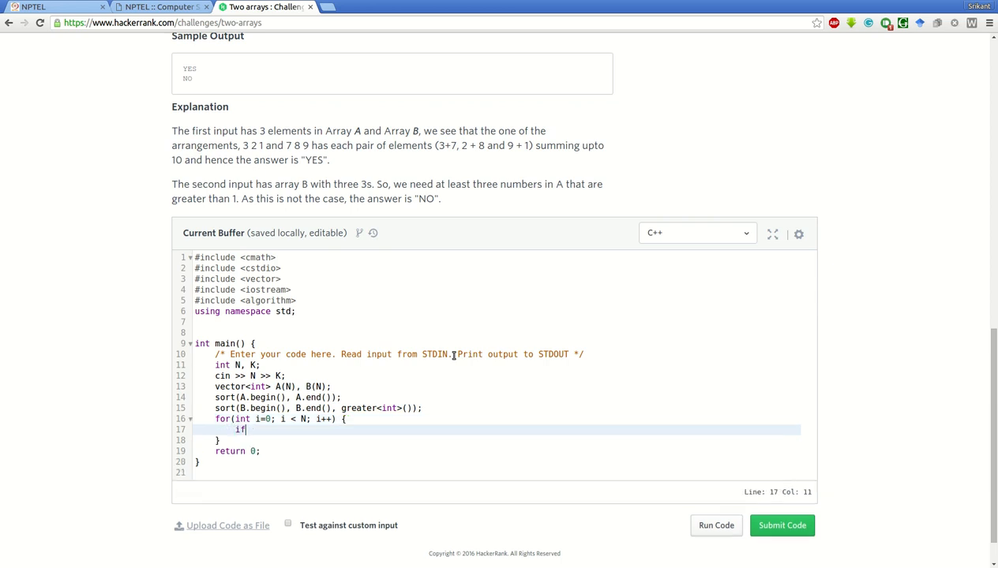
text(()
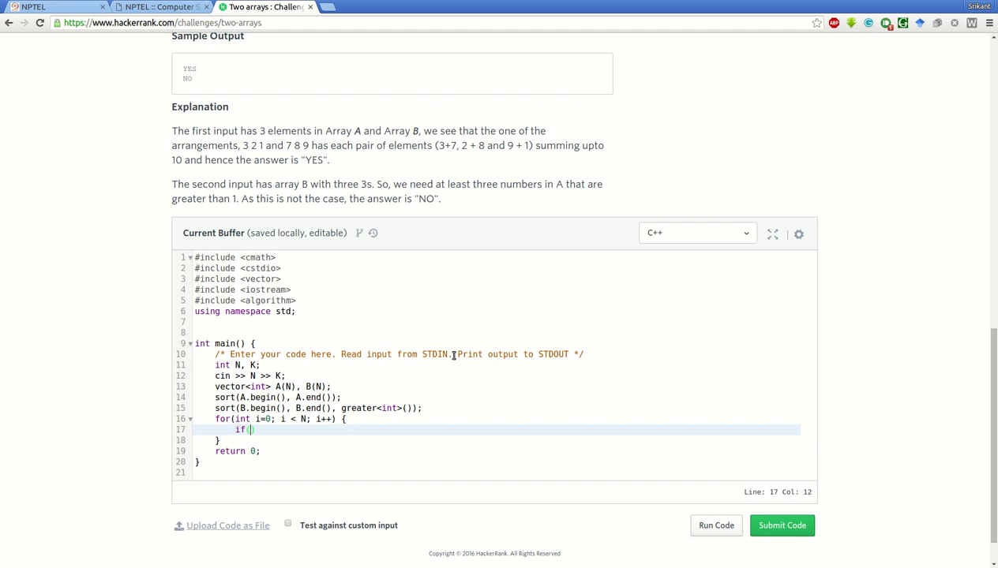
text(A[i])
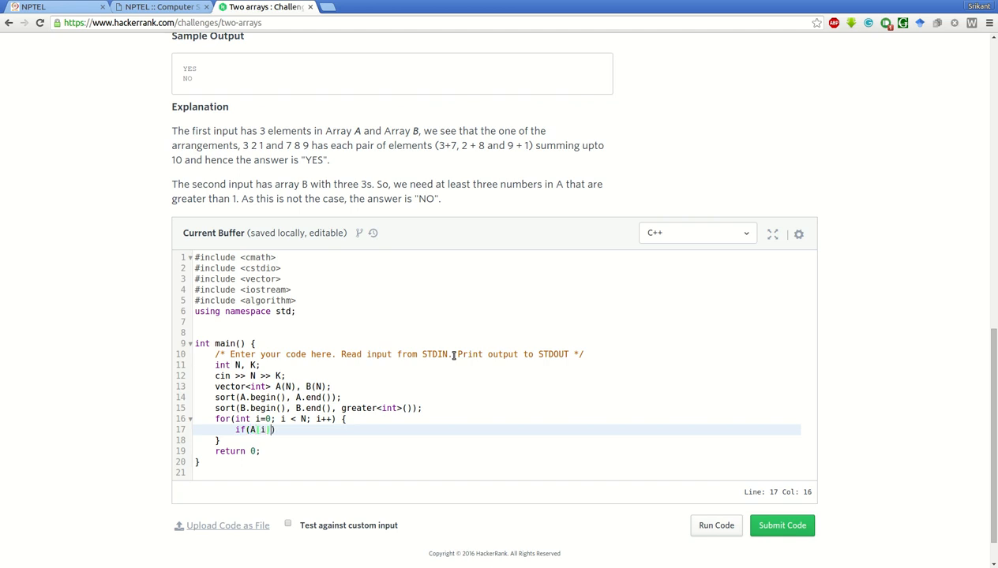
text([] +)
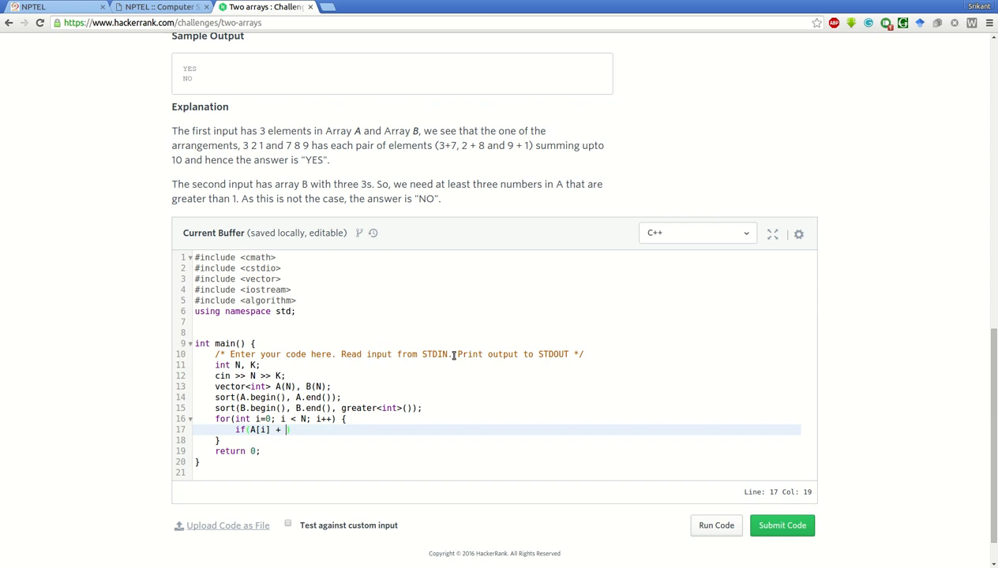
text(B[i] <)
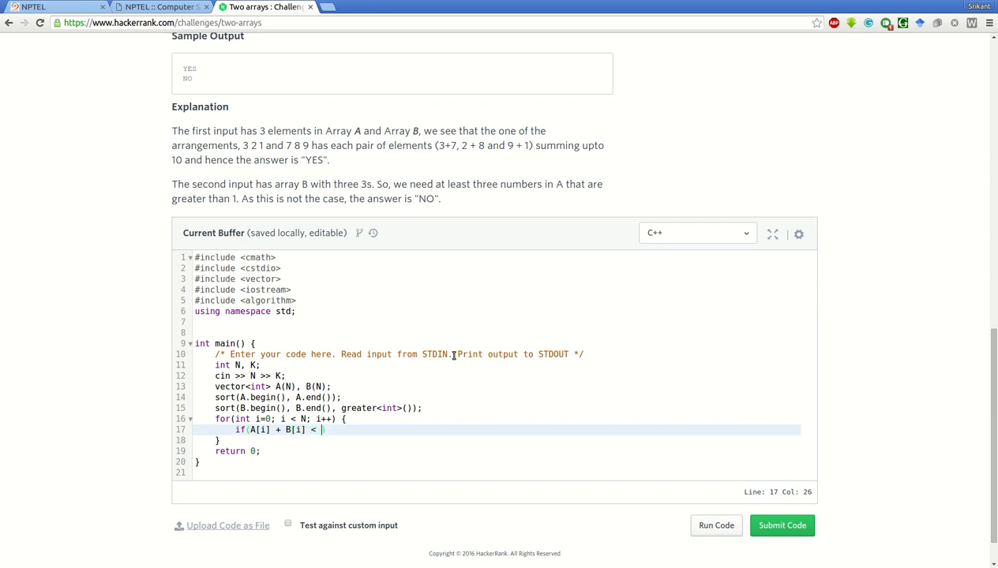
text(k))
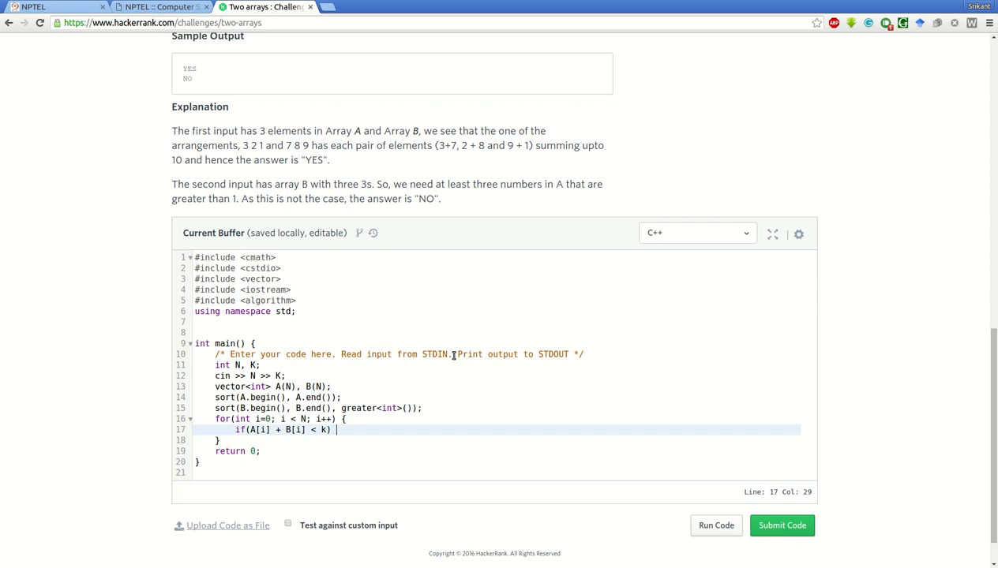
text({)
text(flag =)
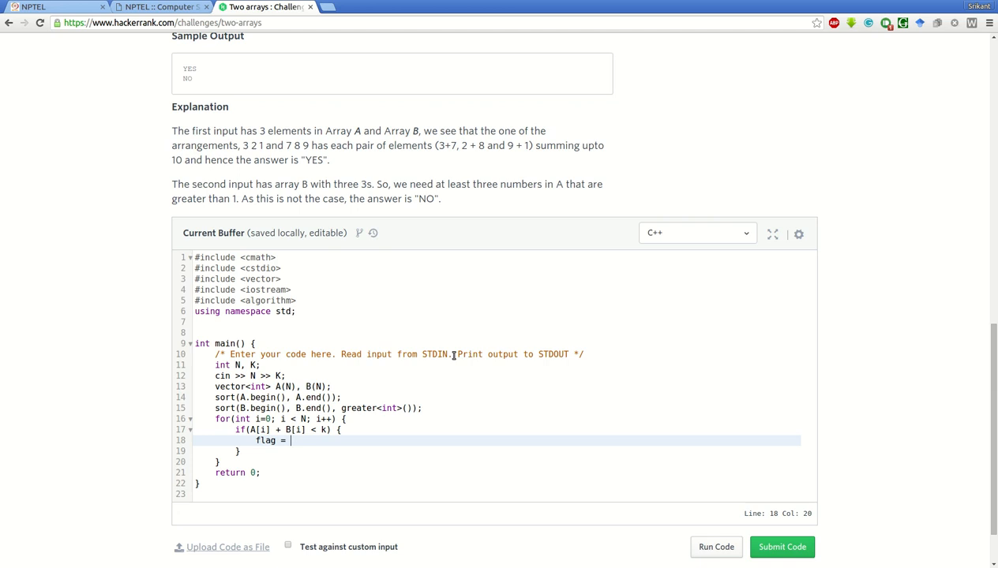
text(false;)
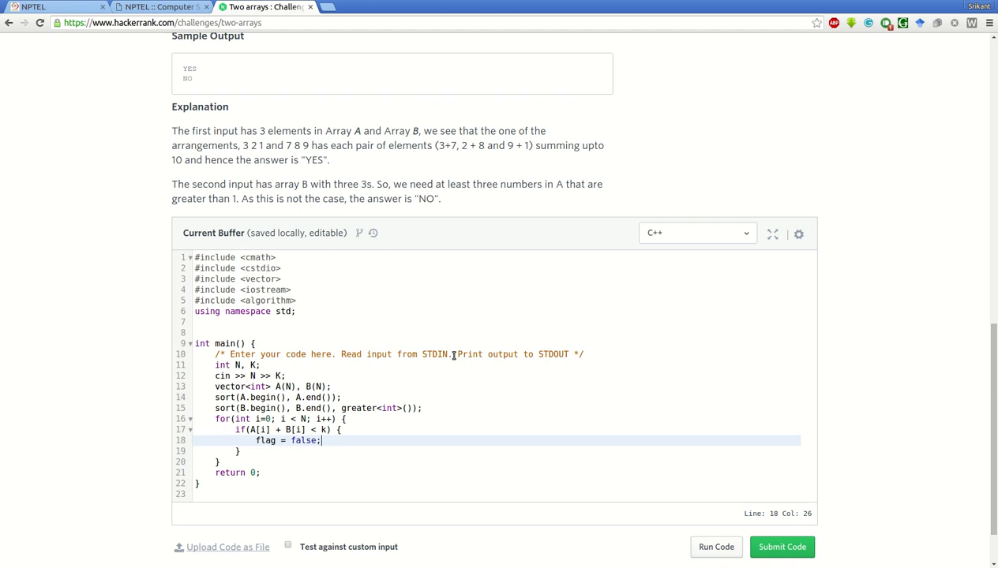
text(break;)
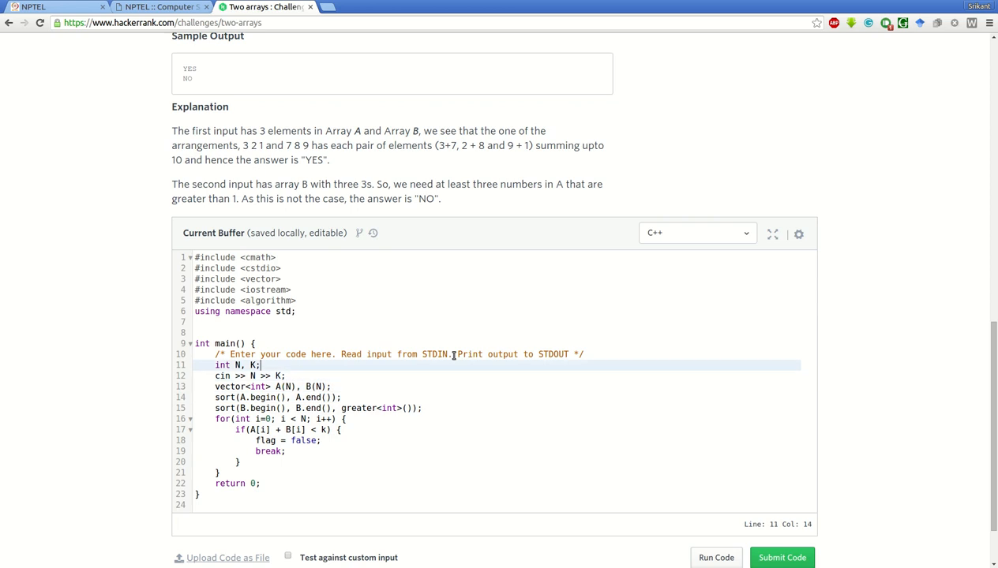
Add bool flag; on the line after int N, K;
text(bl)
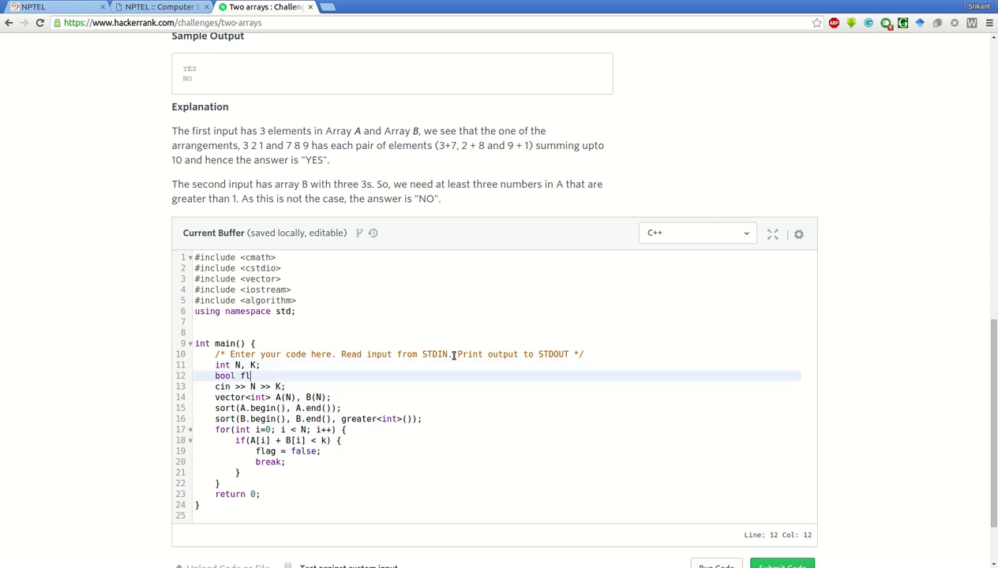
text(ag;)
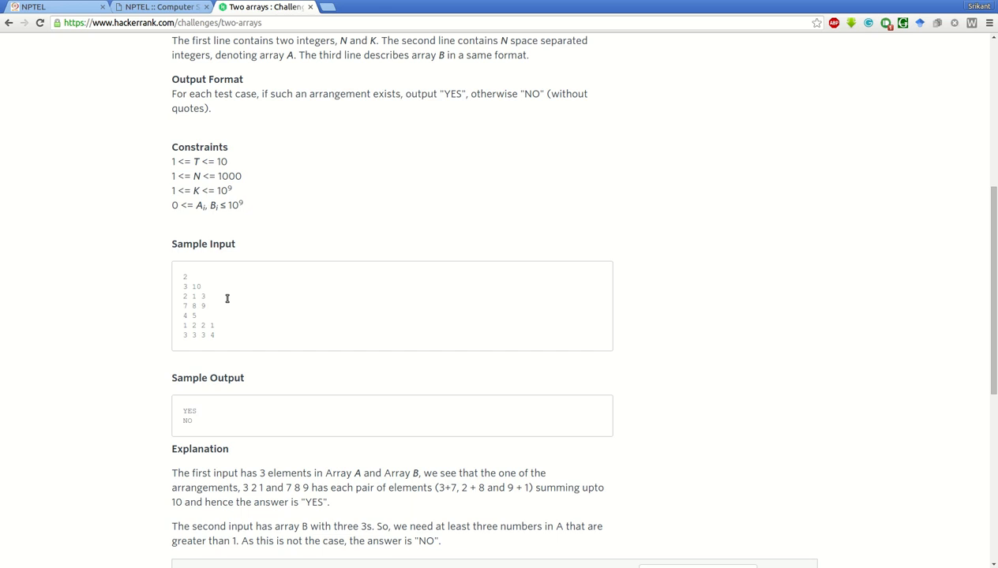
scroll(down, 3)
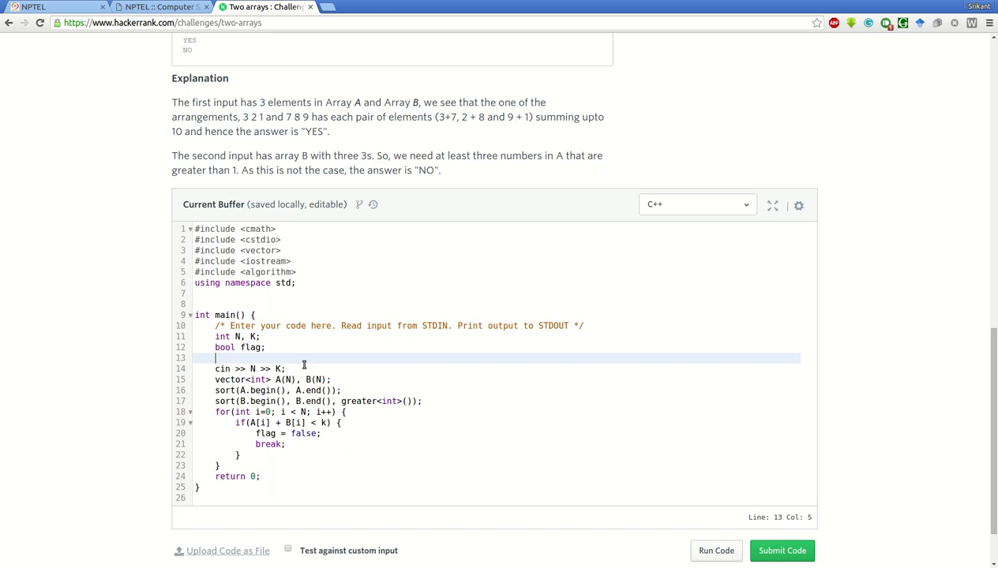
Read T, loop each test case with while(T--), and reset flag = true inside
text(cin >> T;)
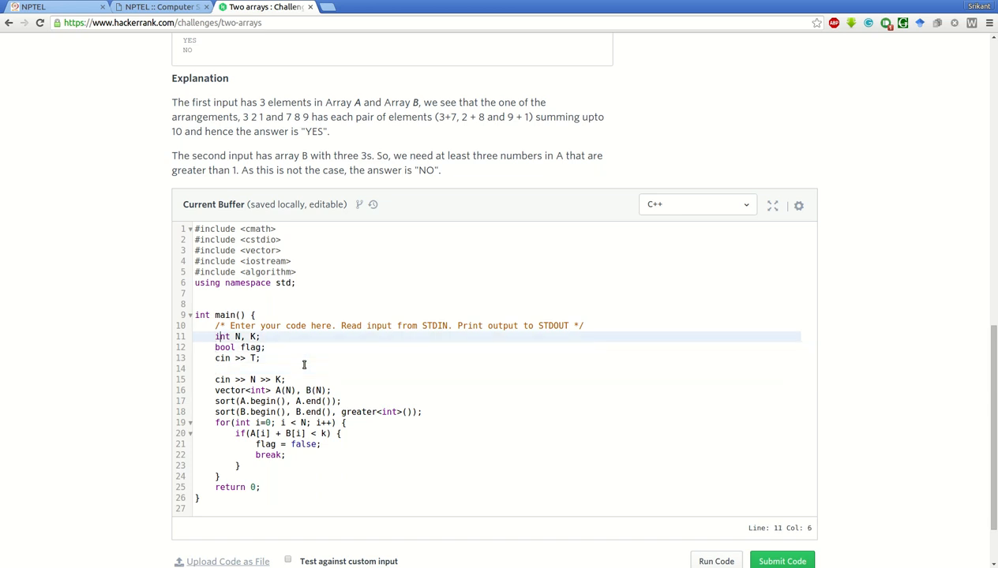
text(T,)
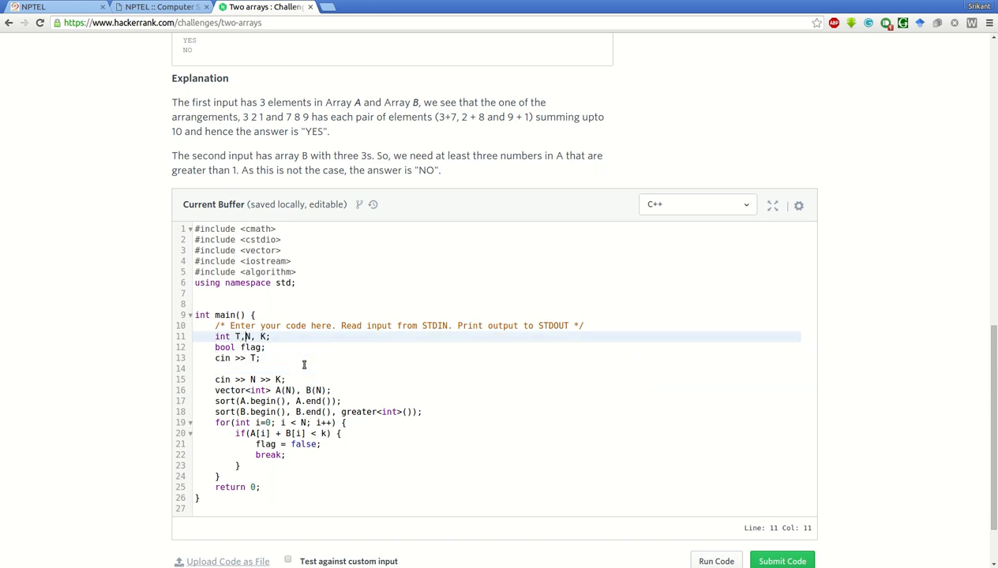
text(while)
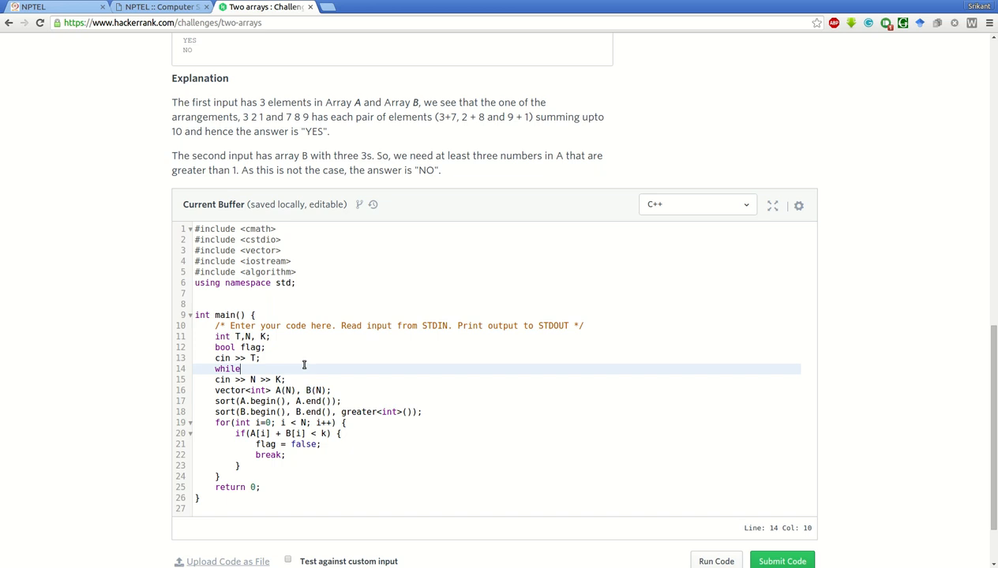
text(T--)
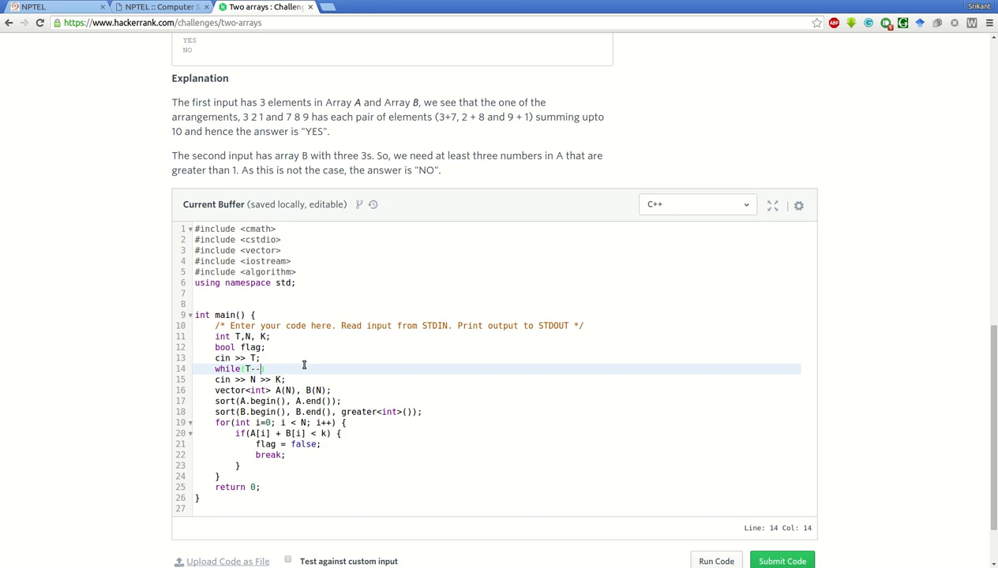
text() {)
text(flag = t)
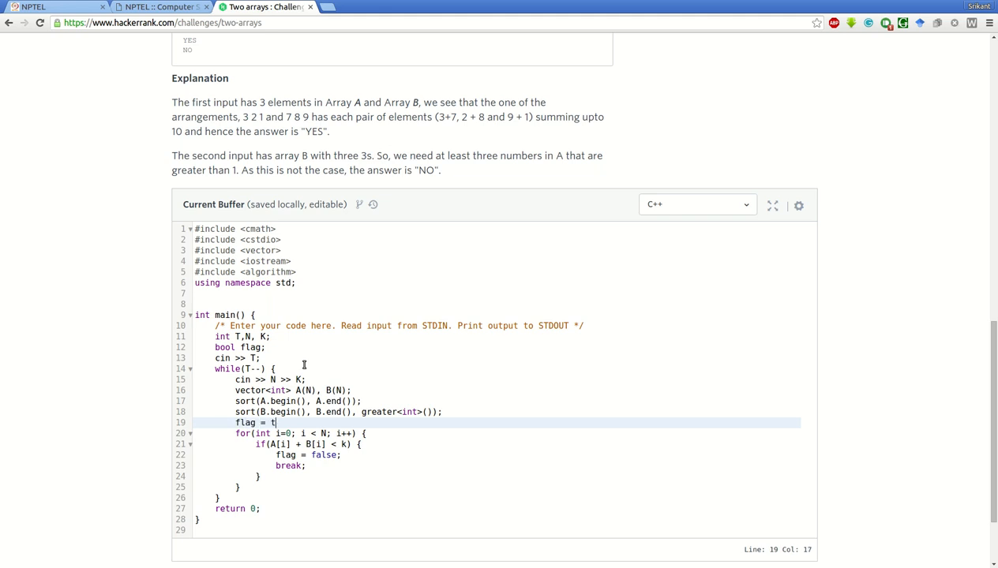
text(rue;)
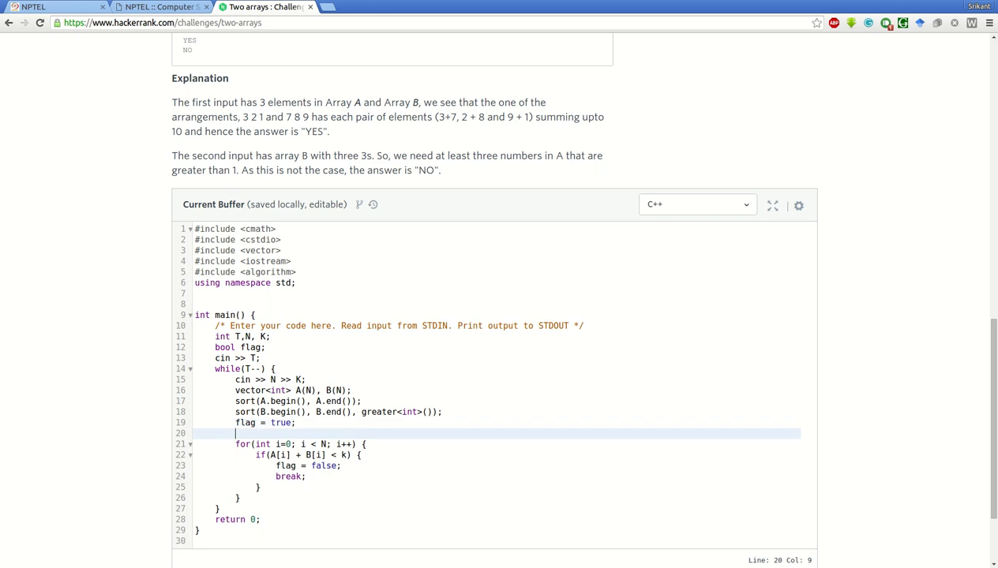
mouse_move(308, 482)
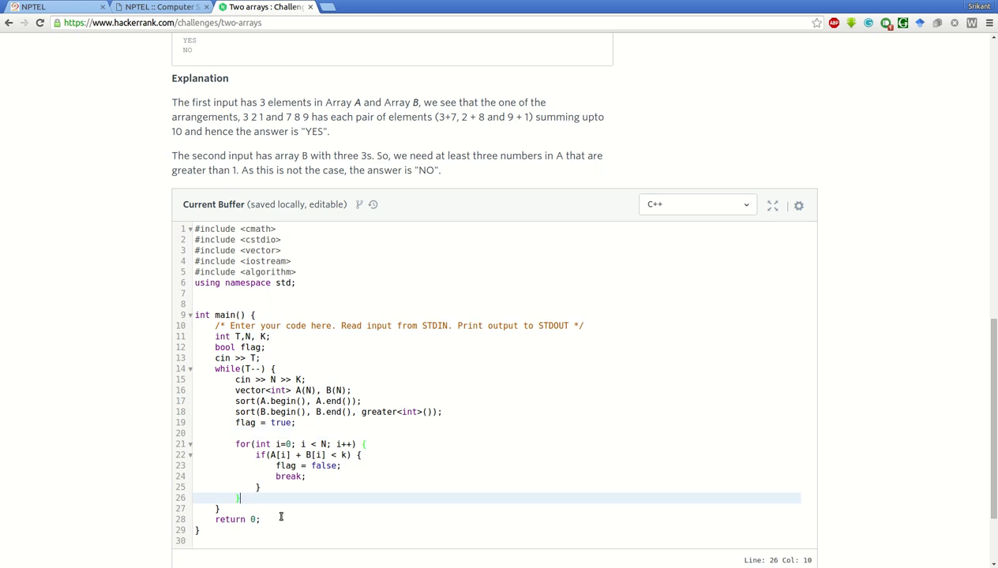
After the check loop, print "YES" if flag is true, else "NO", each with endl
key(enter)
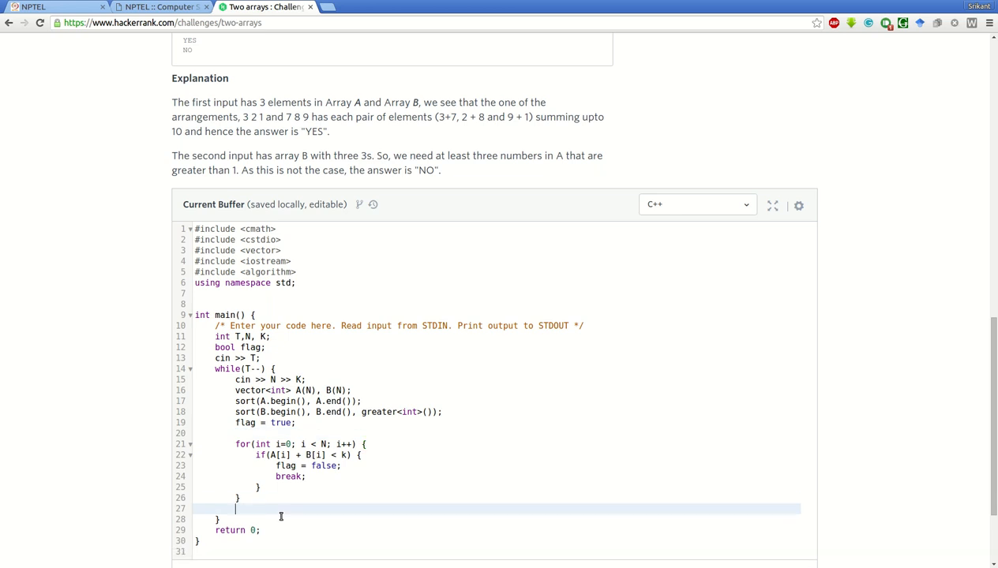
text(if)
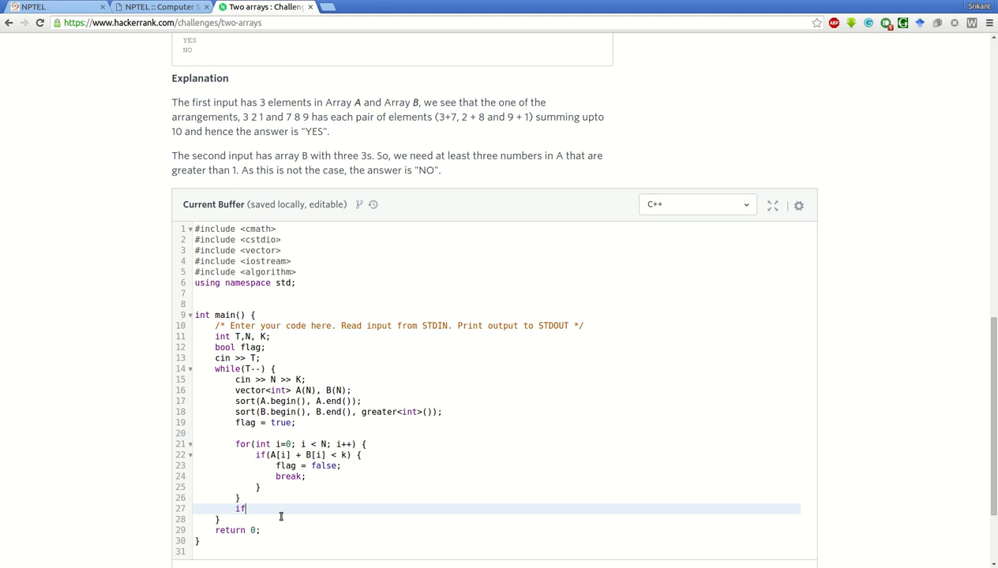
text((fla)
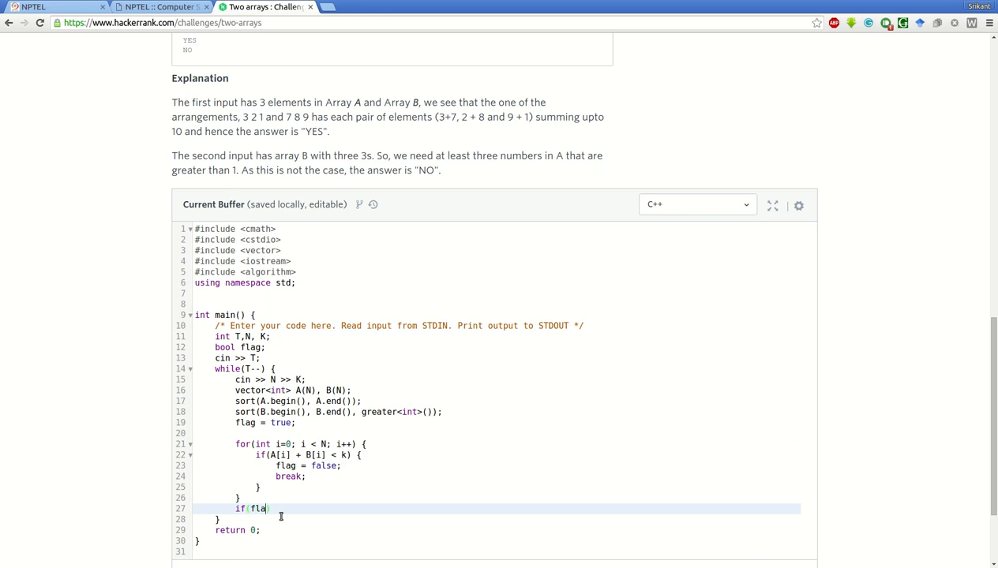
text(g)
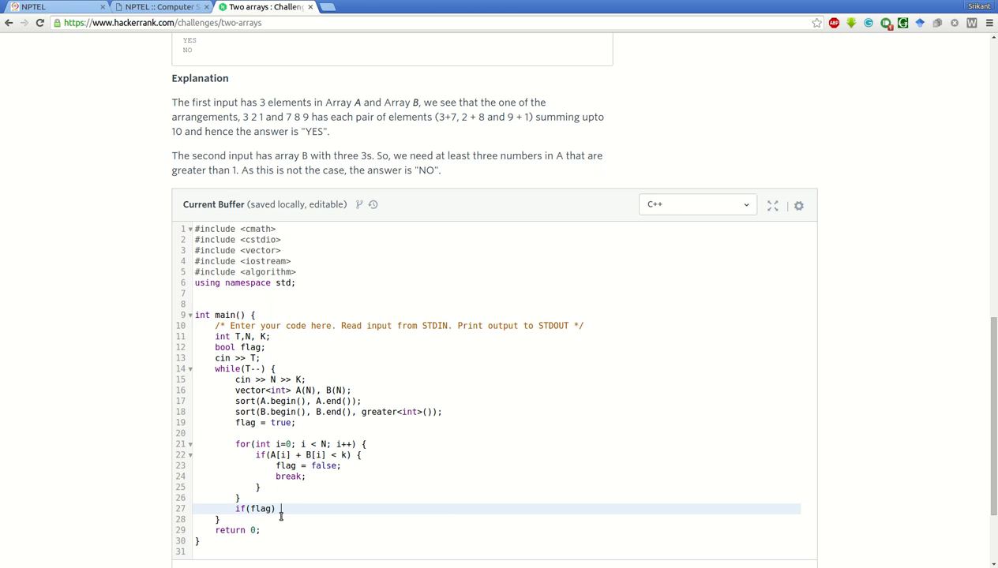
text(cout <<)
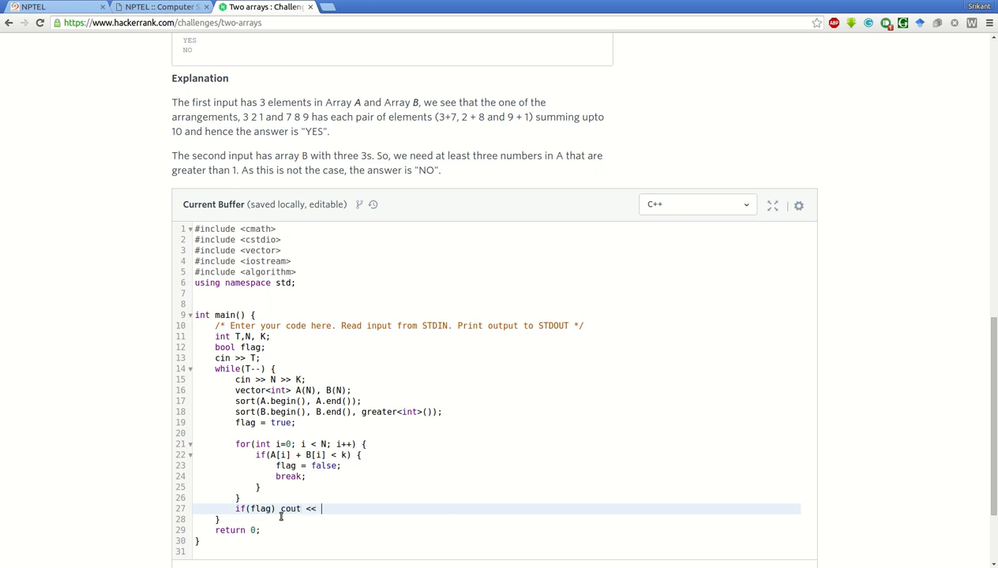
text("YES")
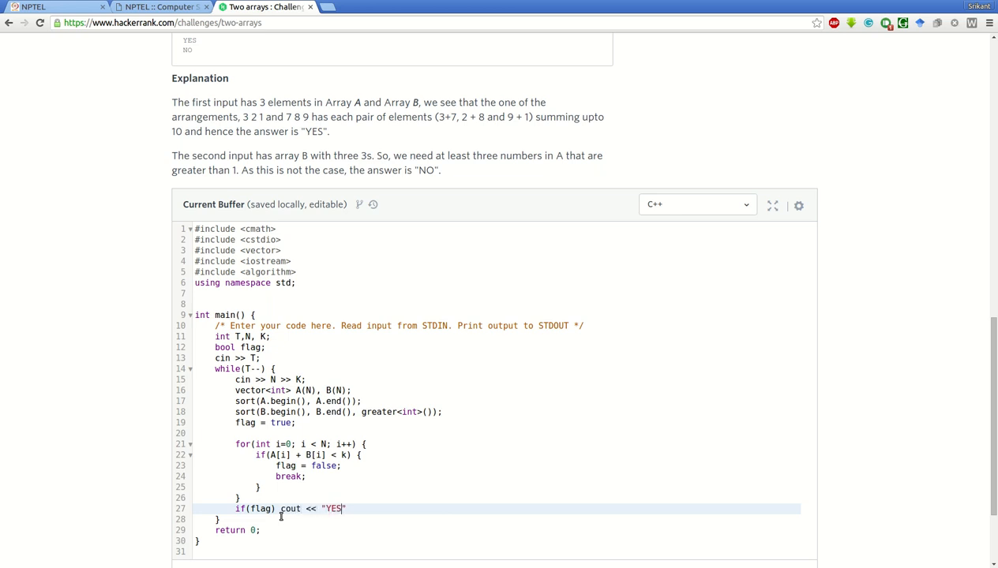
text(<< endl;)
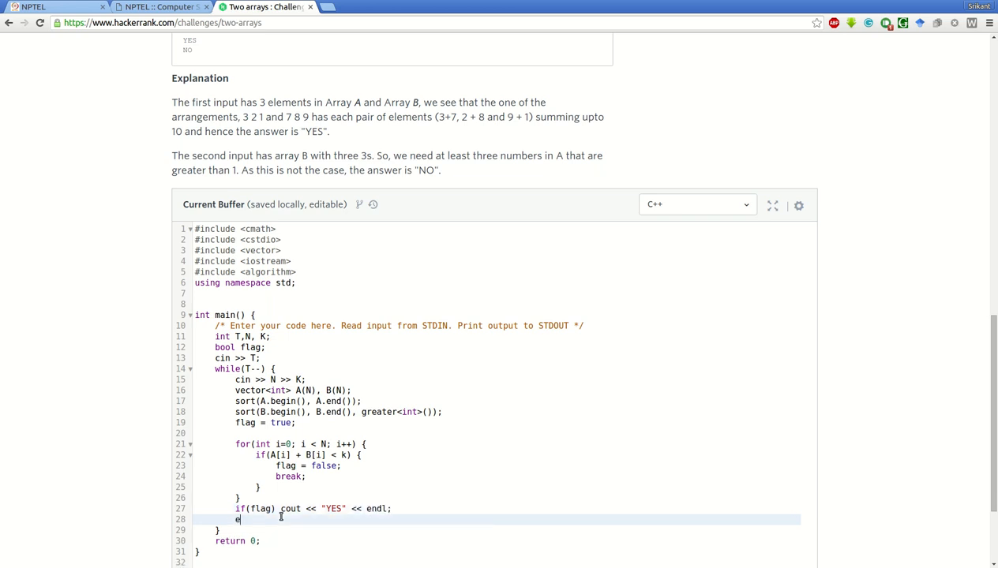
text(lse cout << "NO;)
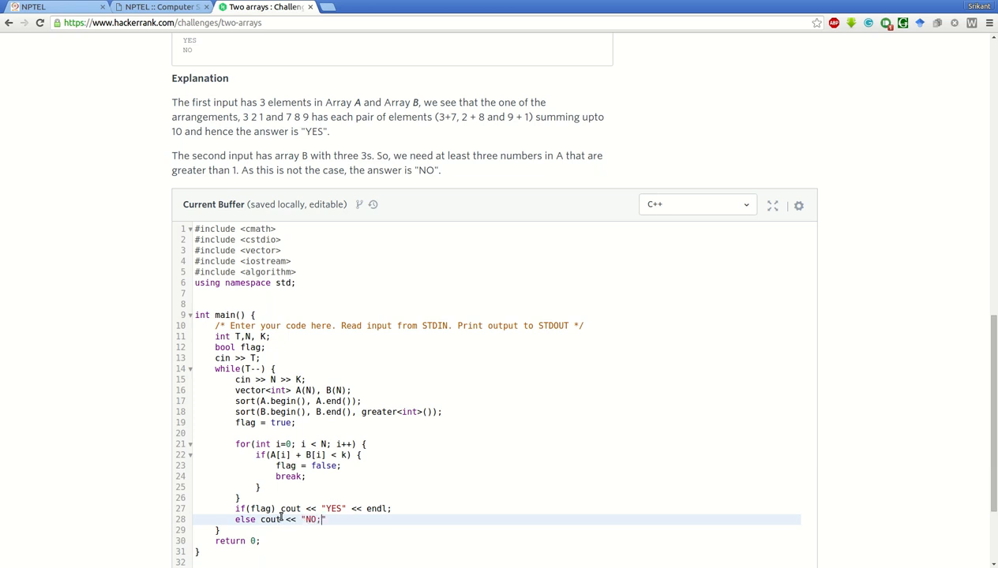
key(Backspace)
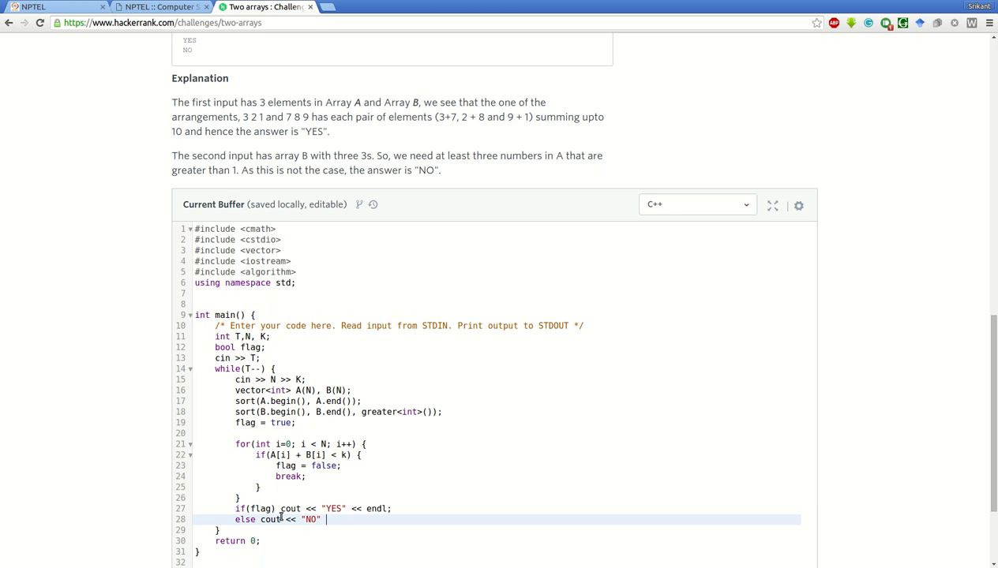
text(<< endl;)
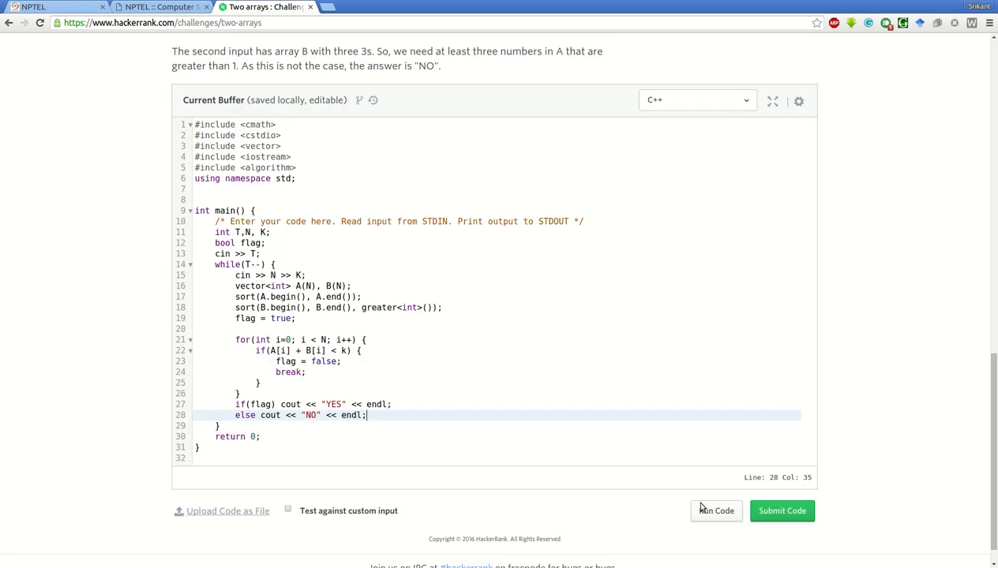
Run the code, change k to K in the sum check, and rerun the sample test
click(715, 511)
text(K)
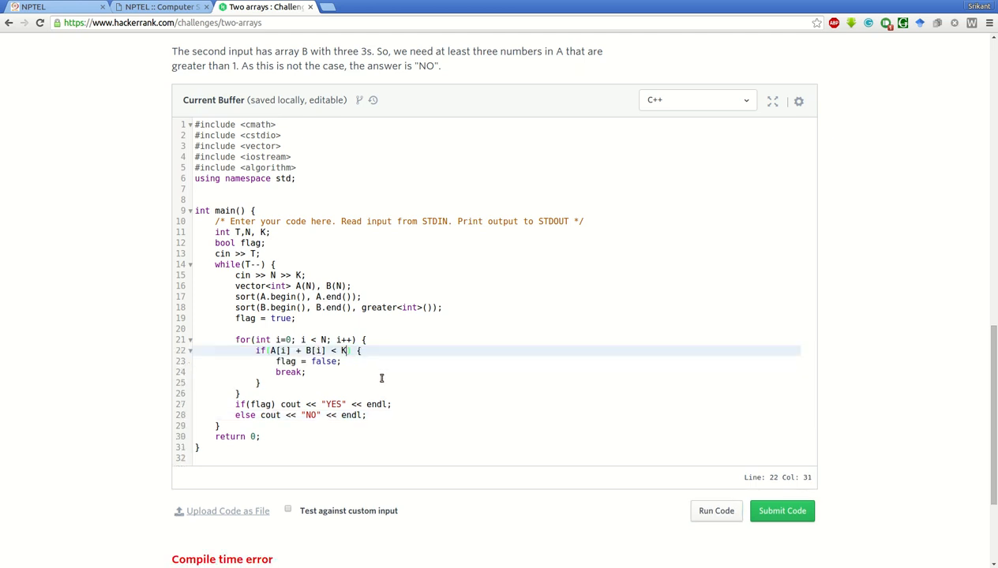
mouse_move(748, 524)
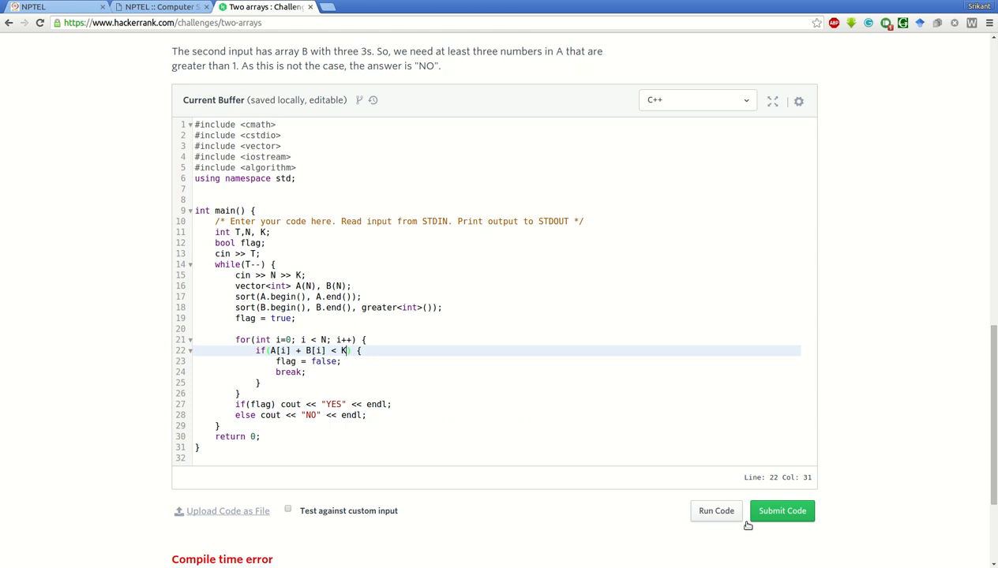
click(716, 511)
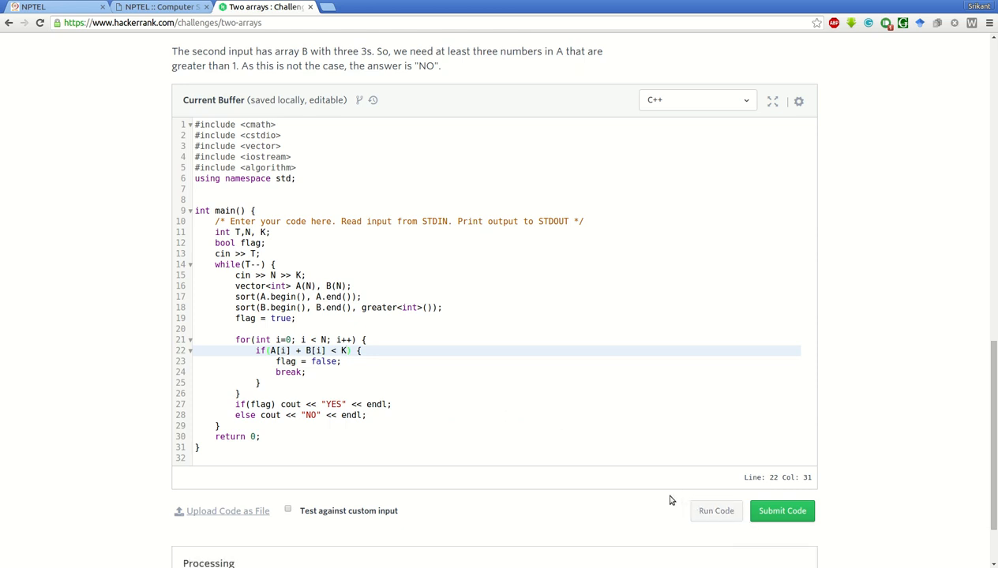
click(715, 511)
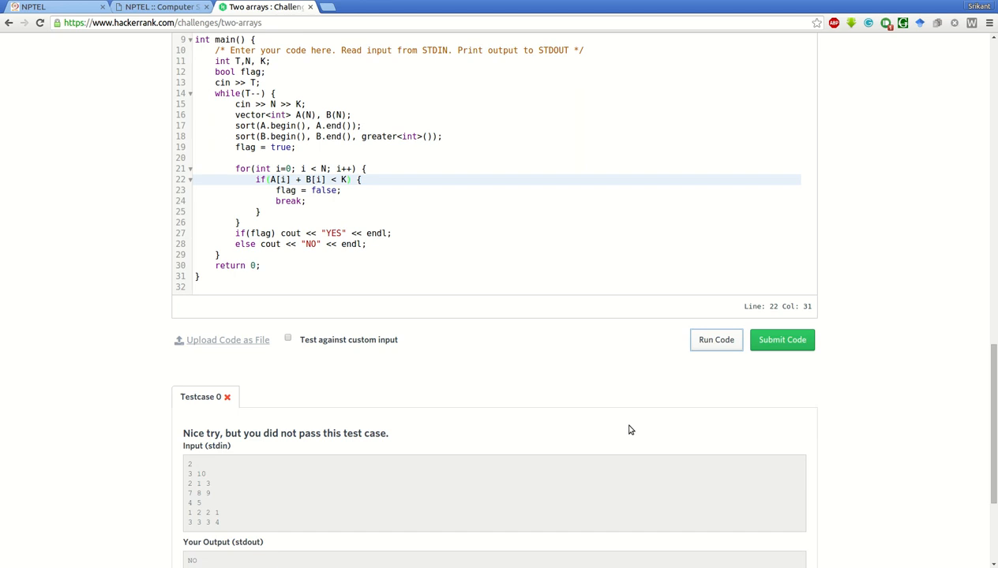
scroll(down, 3)
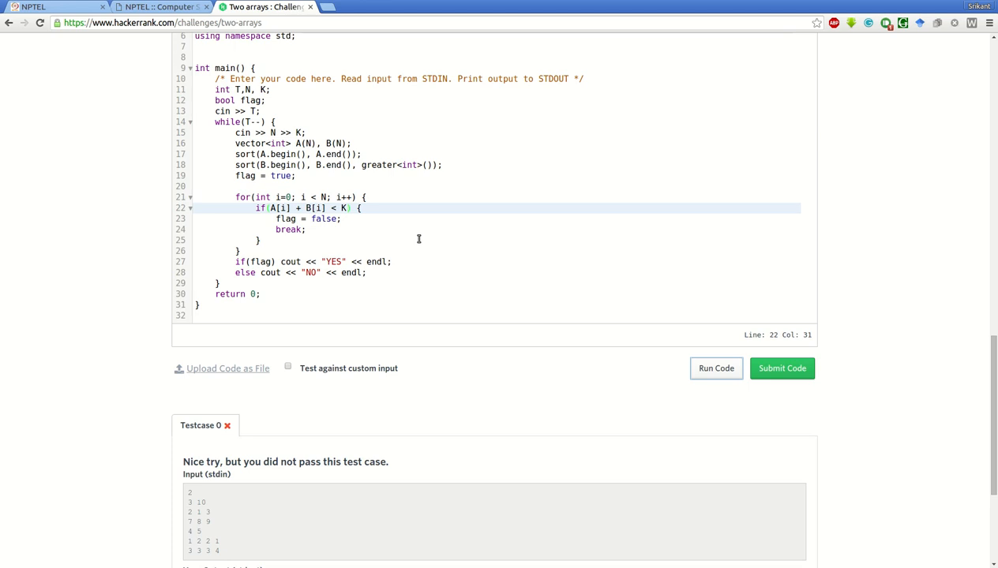
mouse_move(378, 247)
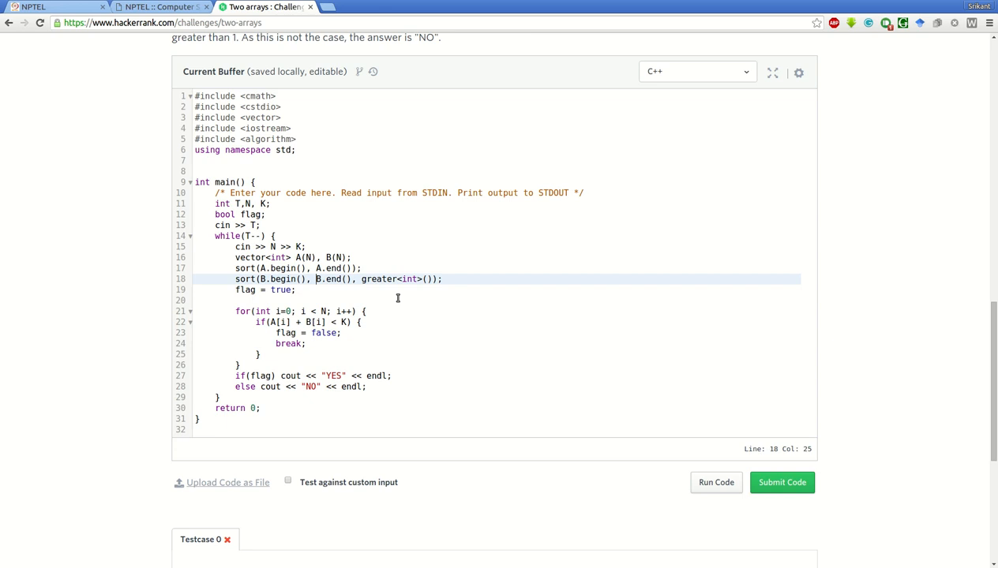
mouse_move(431, 293)
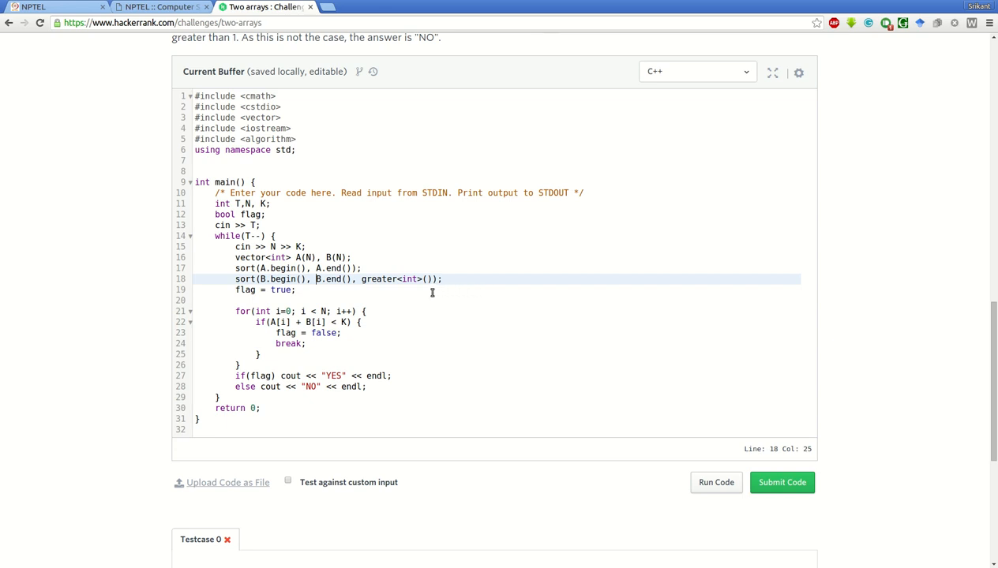
mouse_move(369, 261)
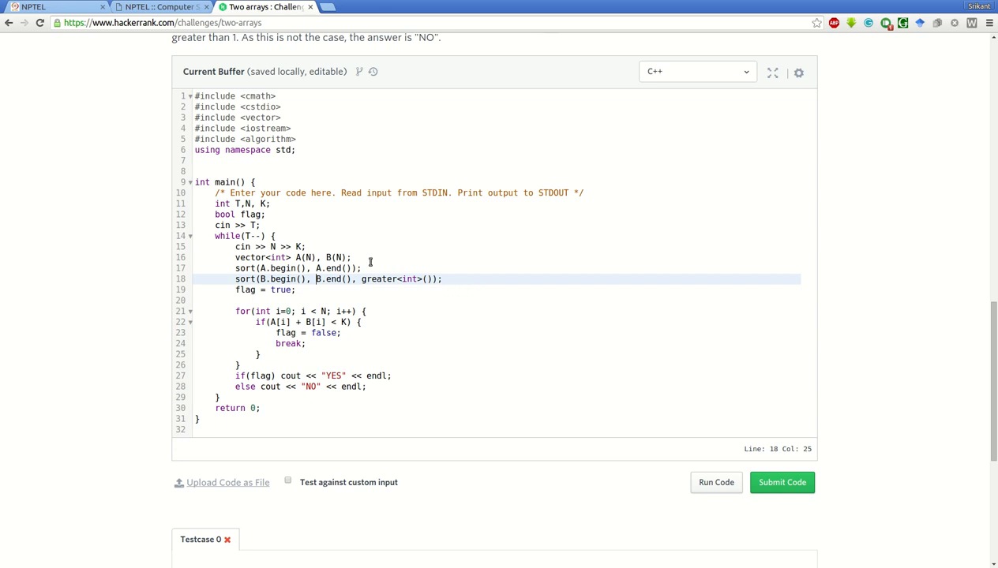
mouse_move(324, 332)
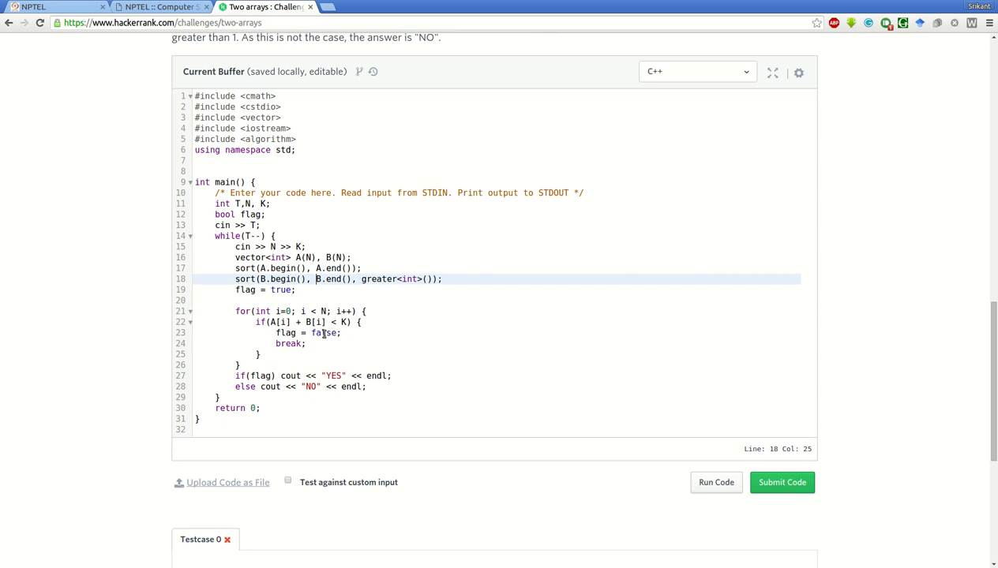
click(297, 290)
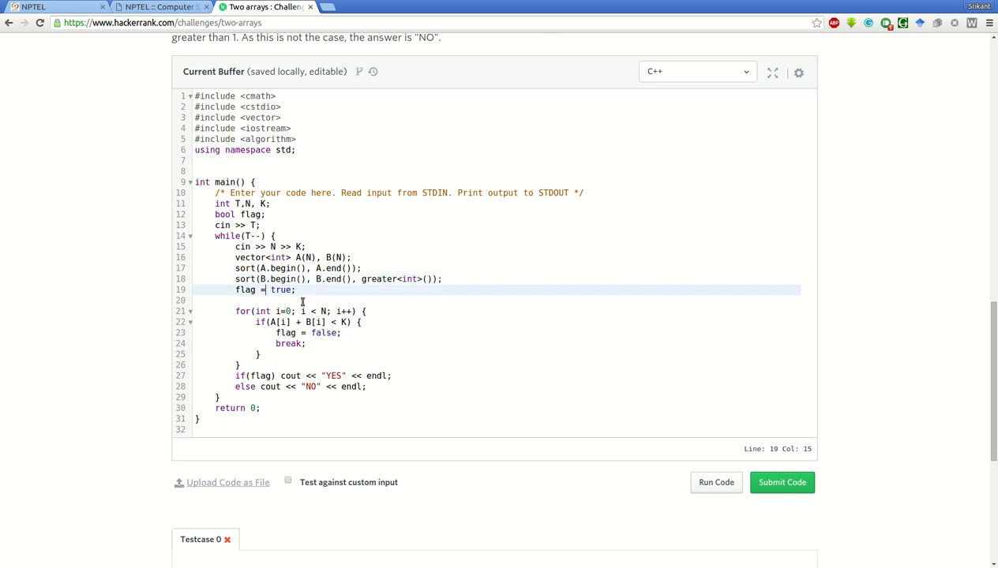
scroll(down, 3)
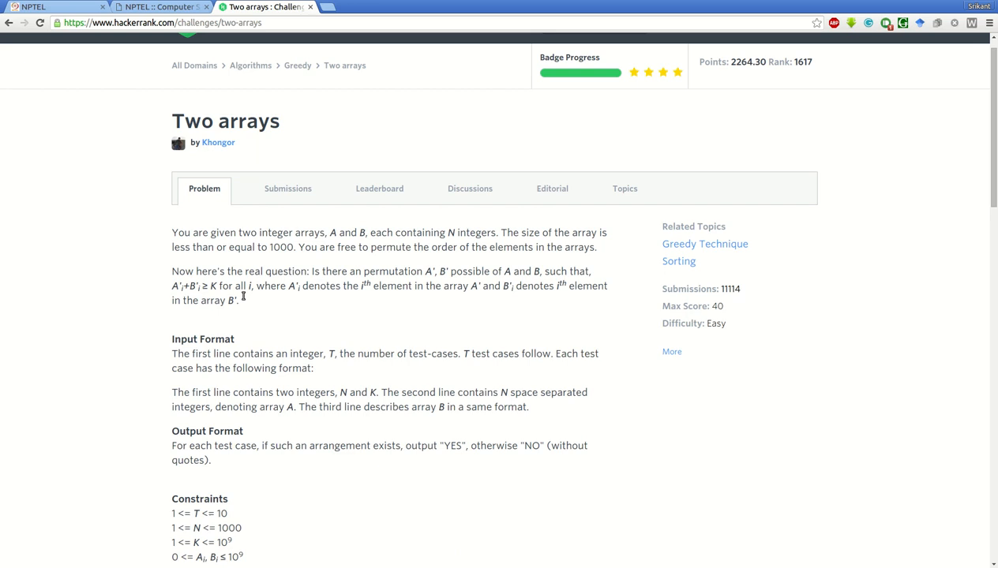
mouse_move(283, 317)
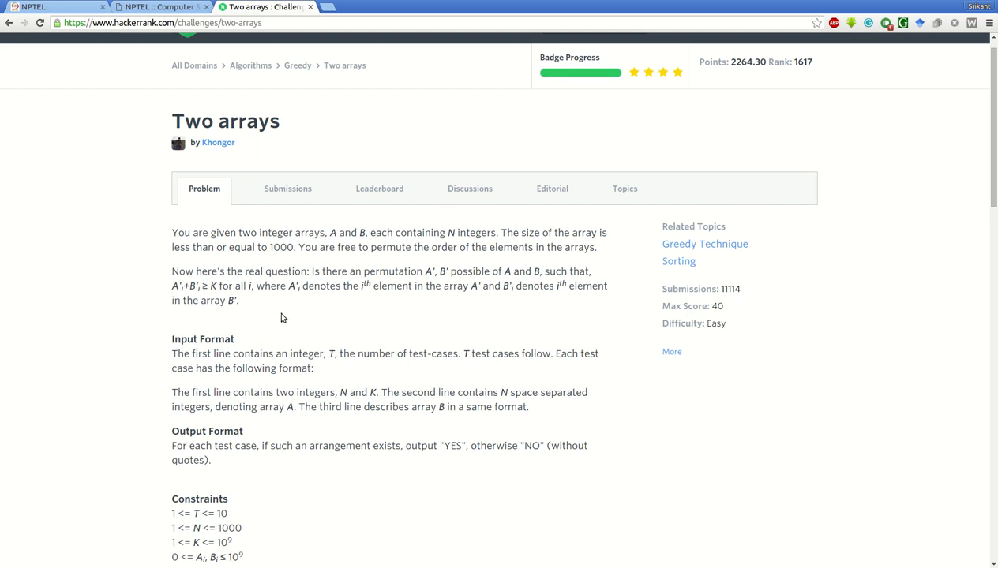
scroll(down, 3)
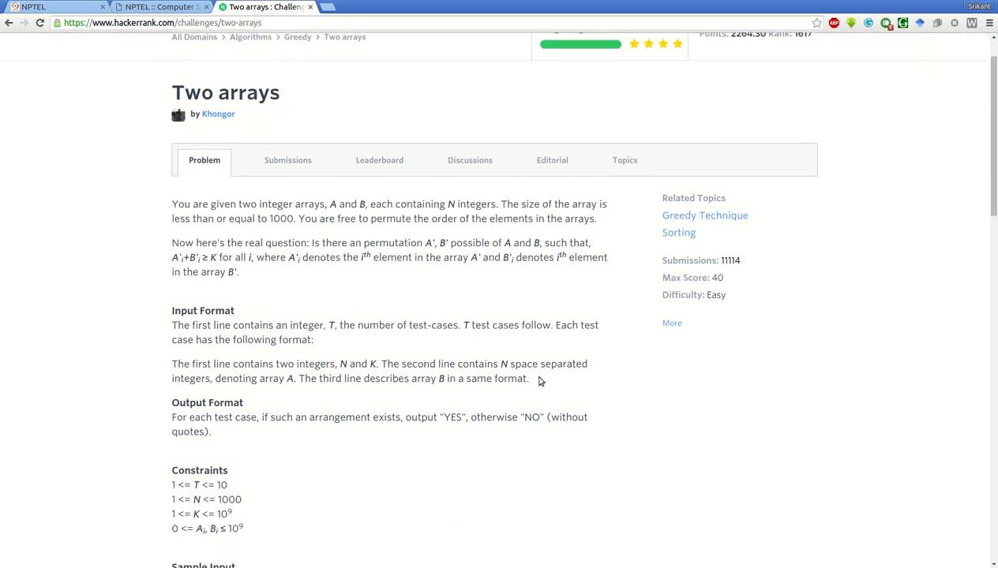
scroll(down, 3)
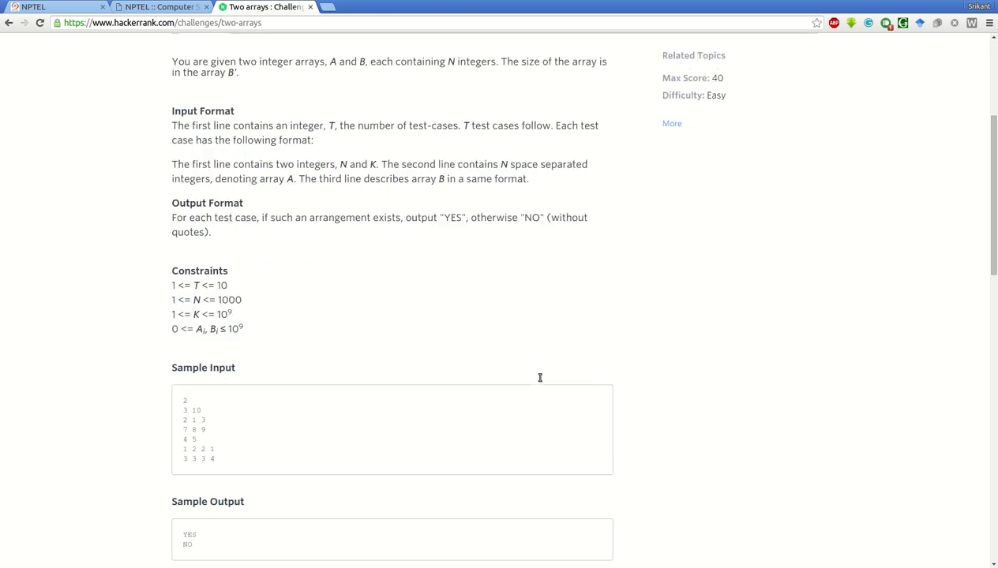
scroll(down, 3)
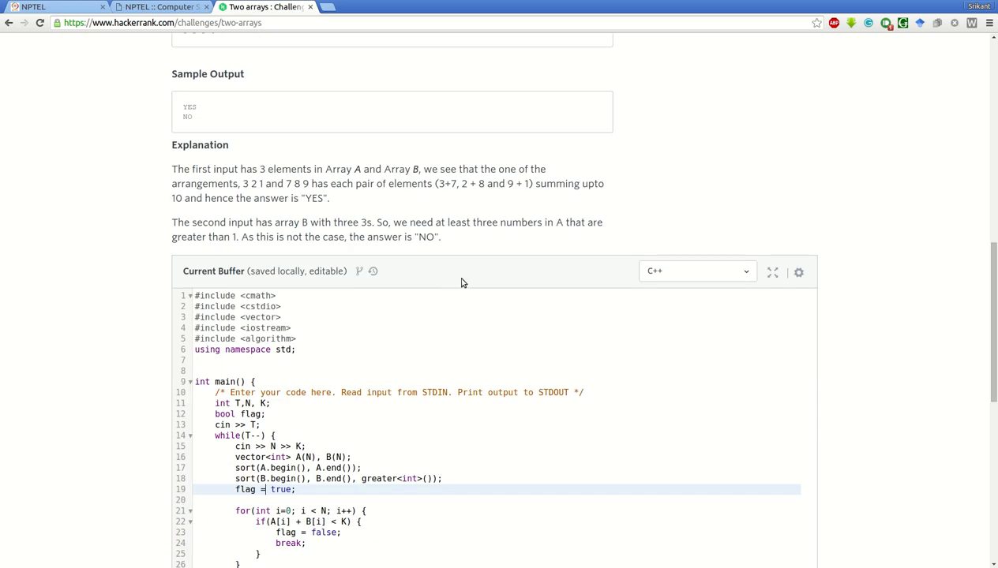
scroll(down, 3)
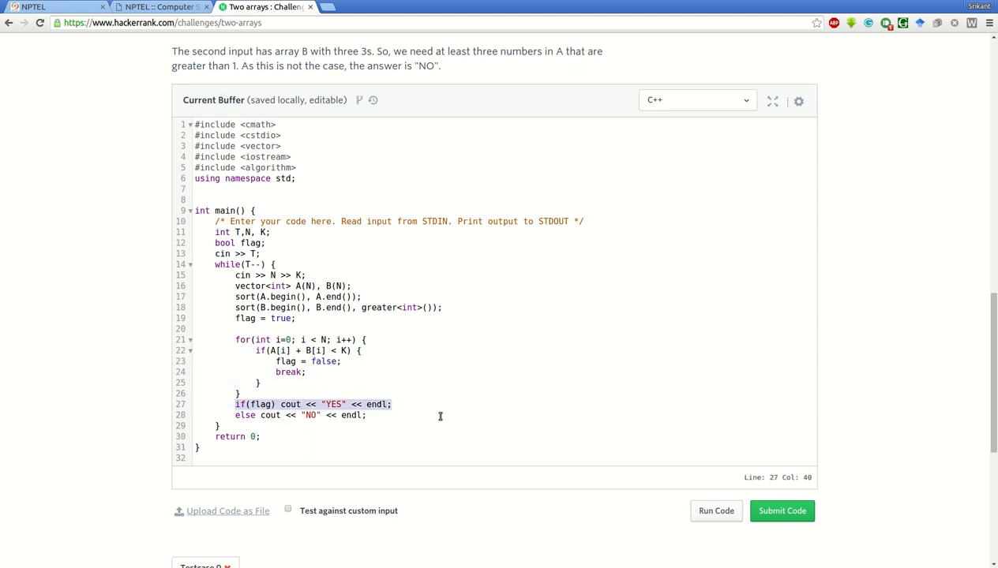
mouse_move(385, 416)
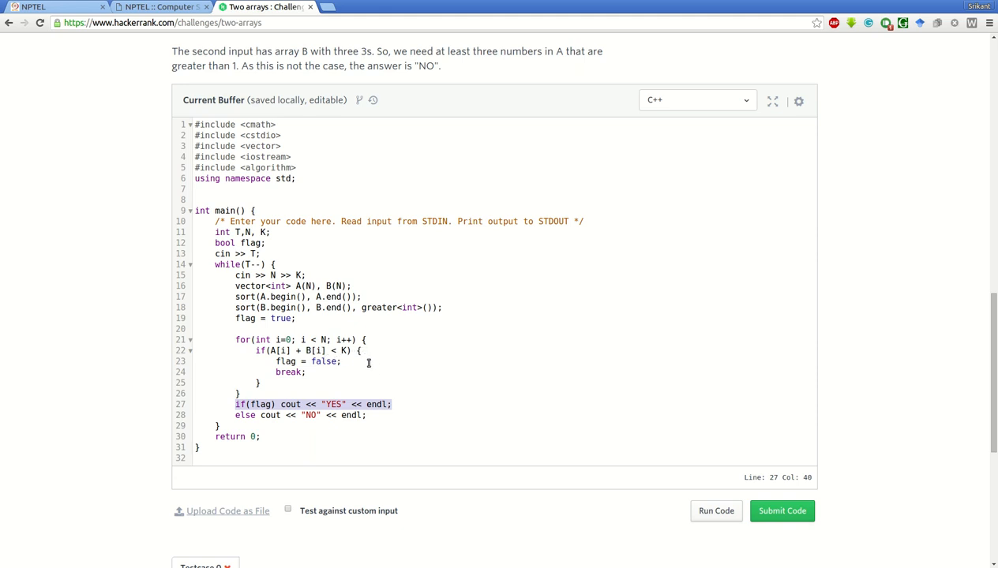
mouse_move(342, 387)
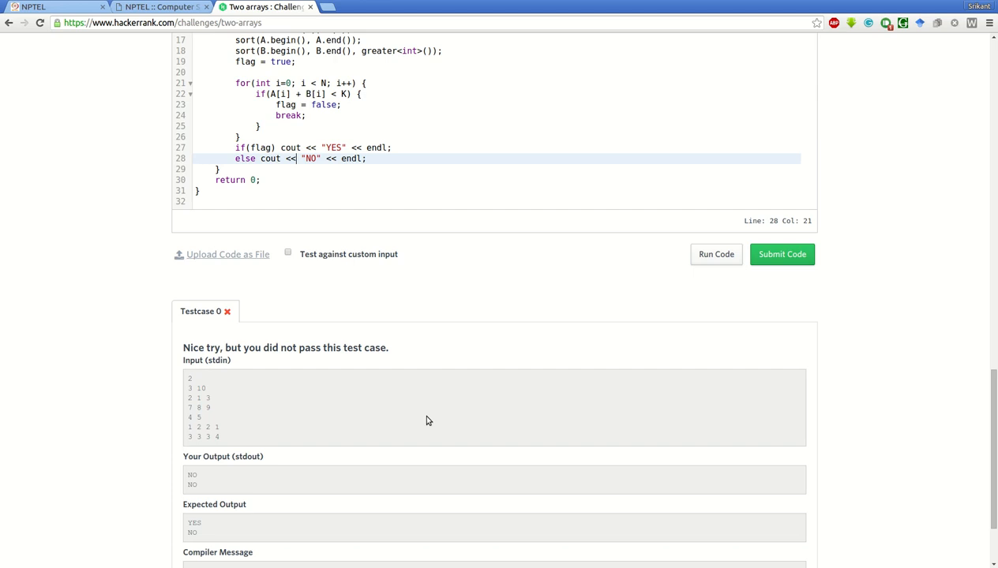
mouse_move(421, 418)
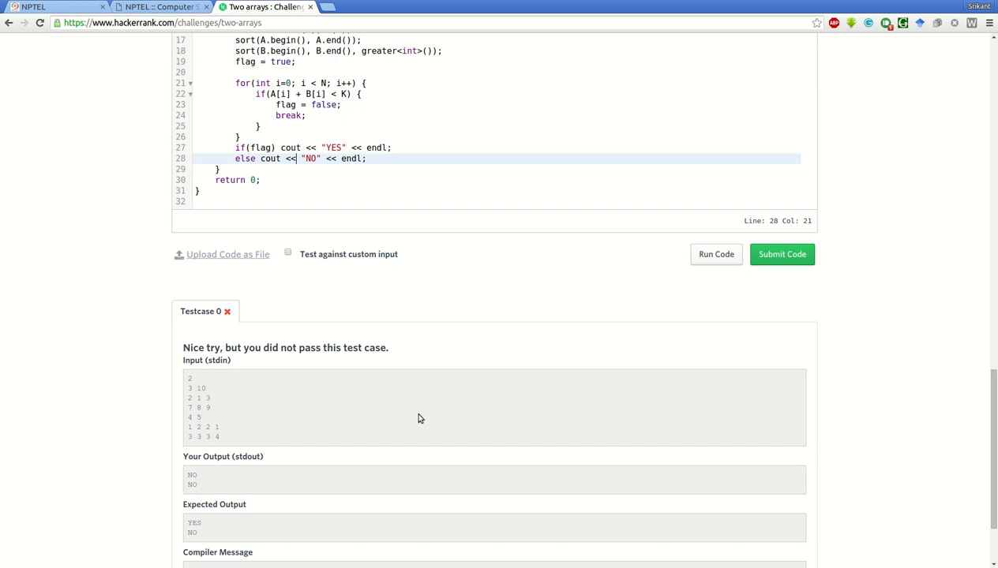
scroll(down, 3)
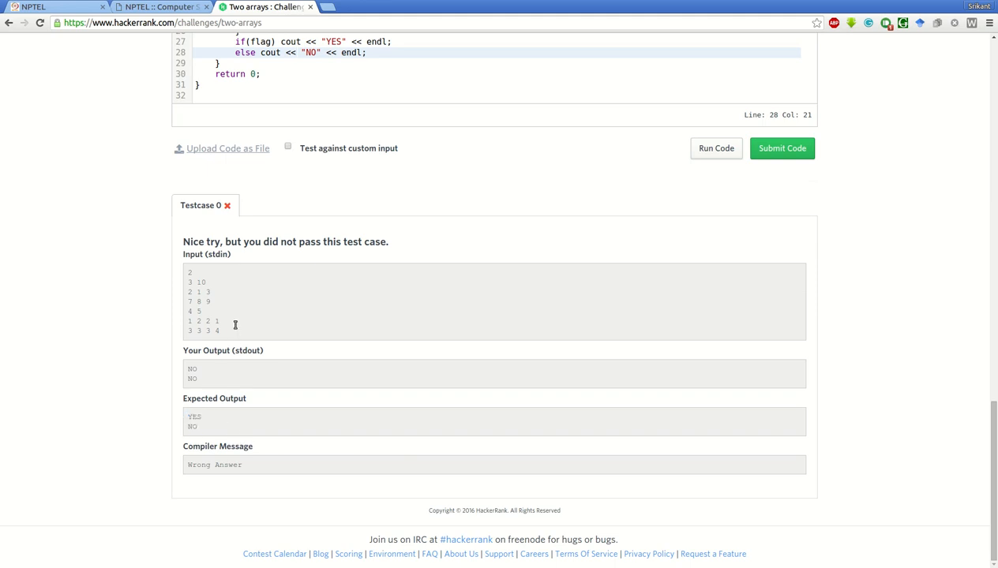
mouse_move(244, 314)
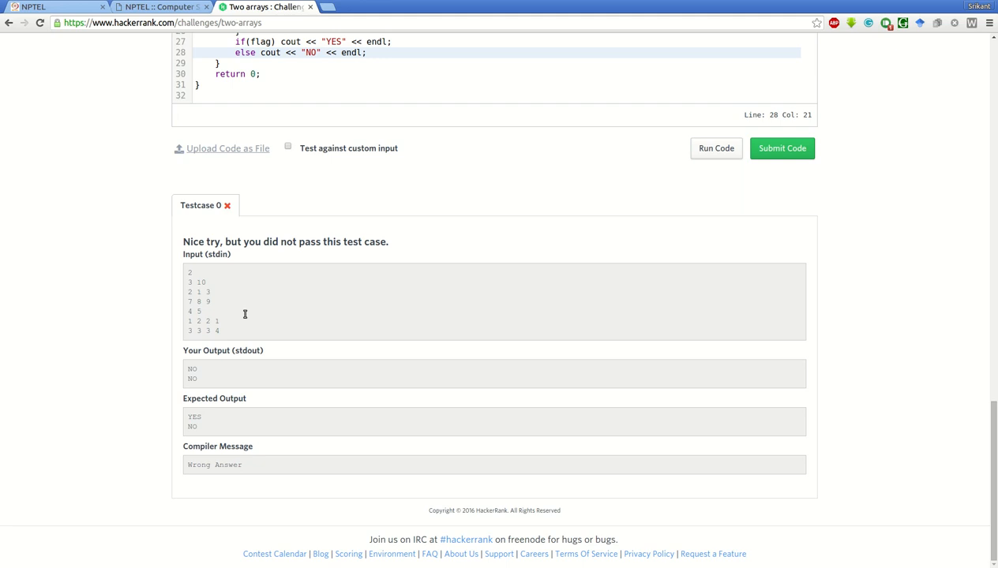
mouse_move(237, 303)
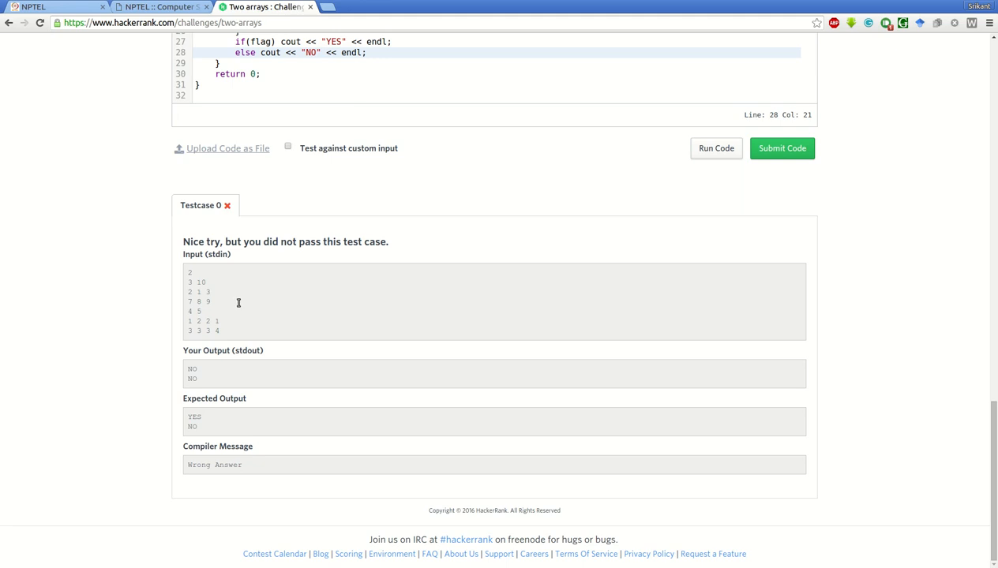
mouse_move(251, 313)
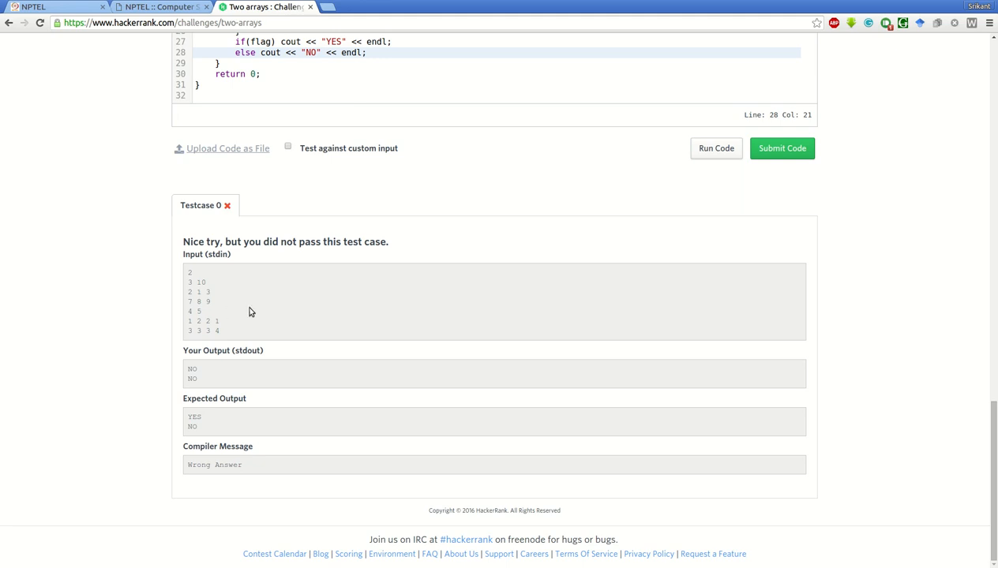
mouse_move(247, 317)
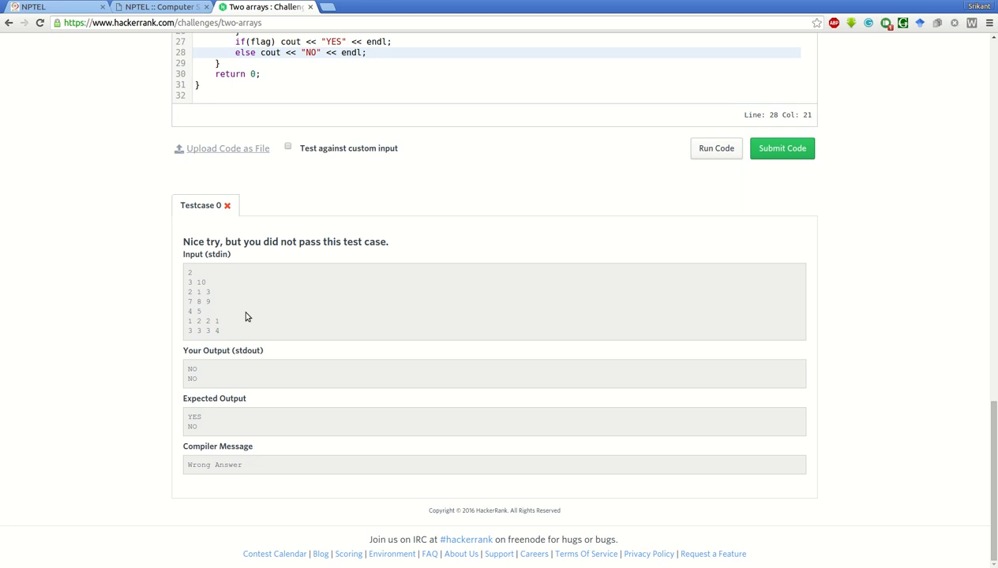
mouse_move(306, 338)
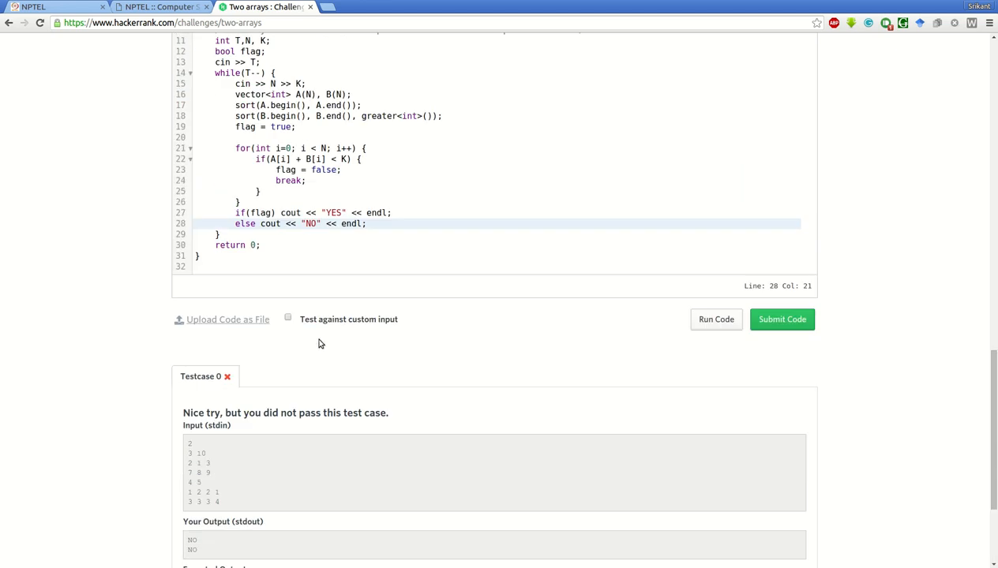
scroll(down, 3)
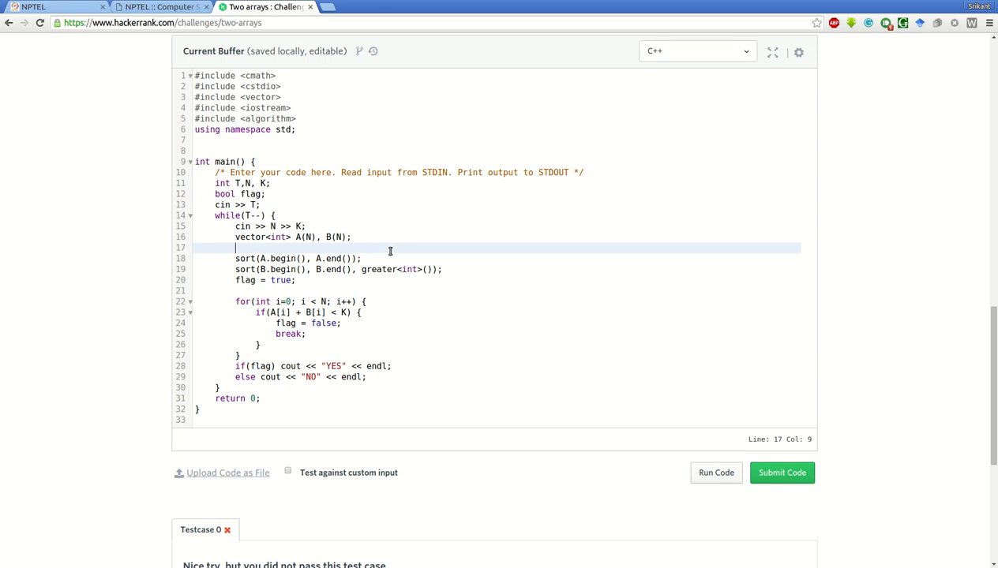
Add for loops over i from 0 to N reading A[i] and B[i] before sorting
text(for()
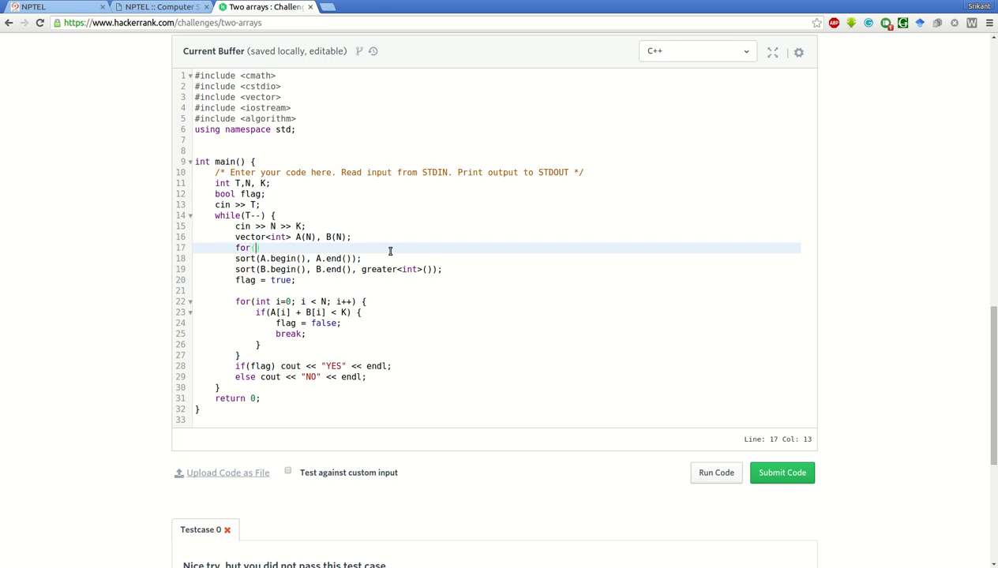
text(int i=)
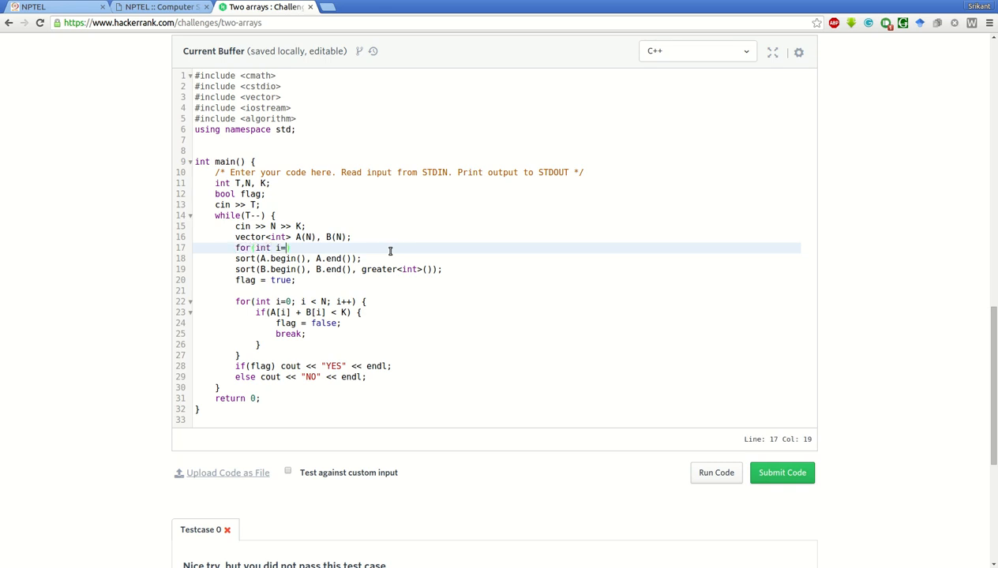
text(0; i <)
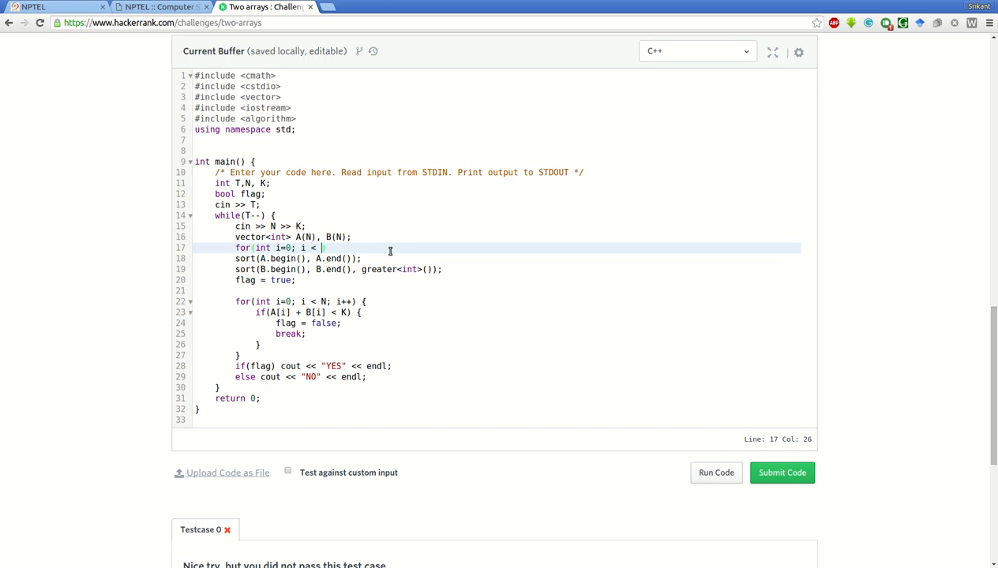
text(N; i++) {)
text(cin >> A)
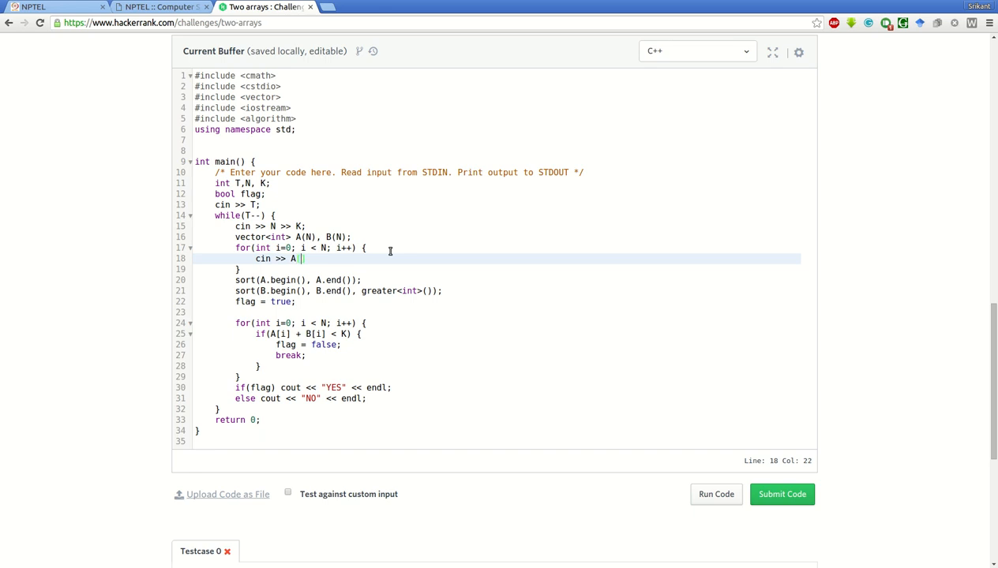
text([i];)
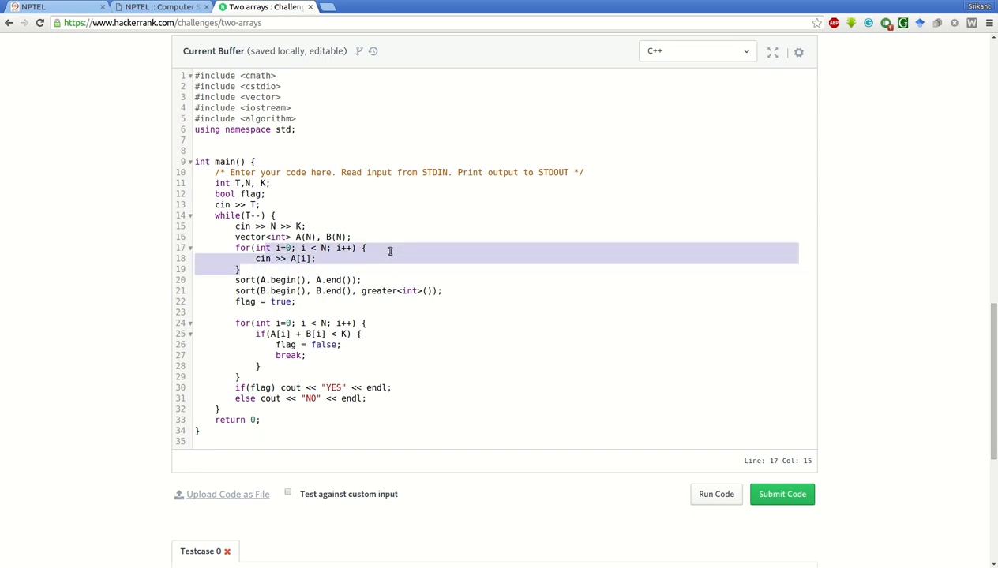
key(Enter)
text(cin >> B[i];)
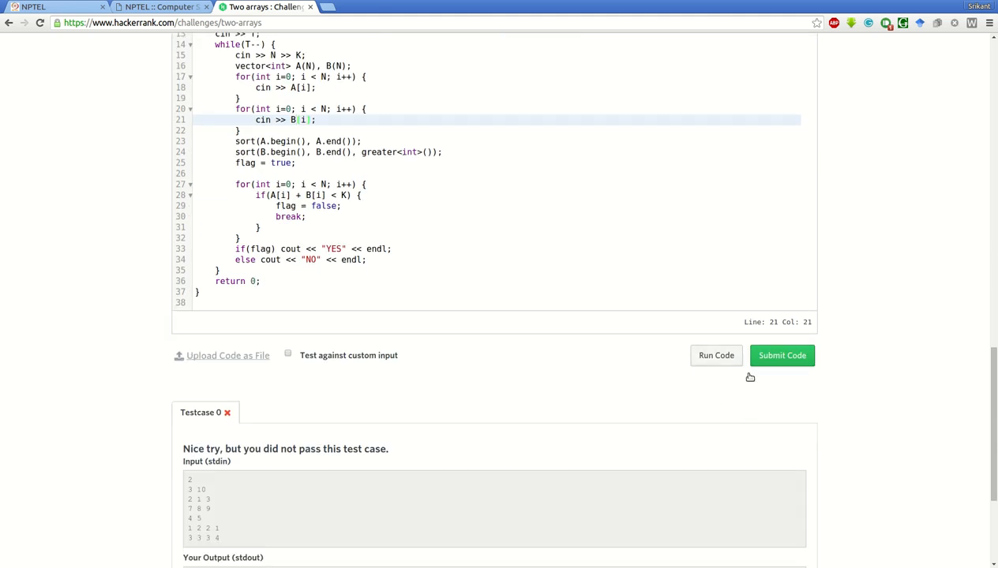
Run the sample test, confirm Testcase 0 passes with YES NO, and submit the solution
click(781, 355)
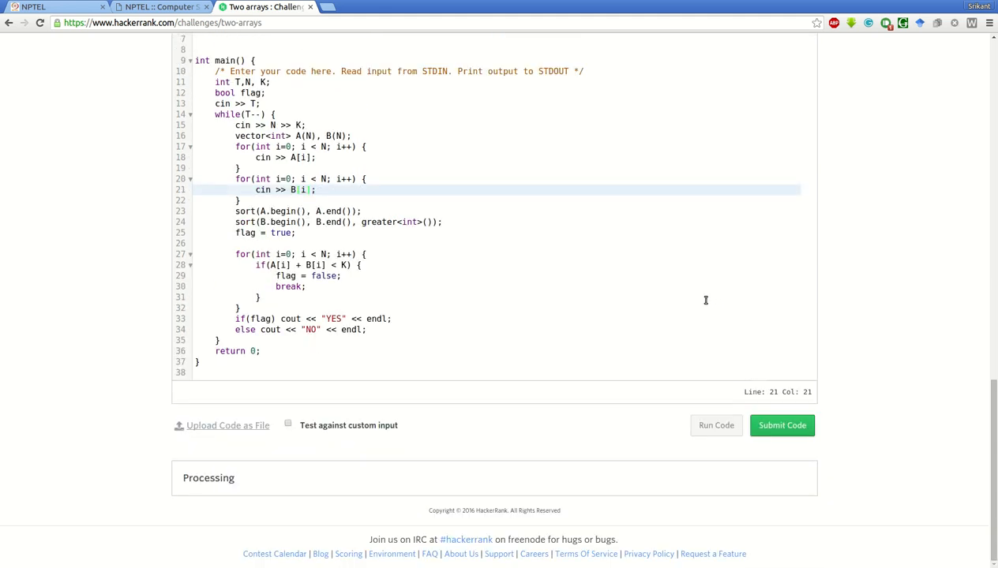
click(782, 426)
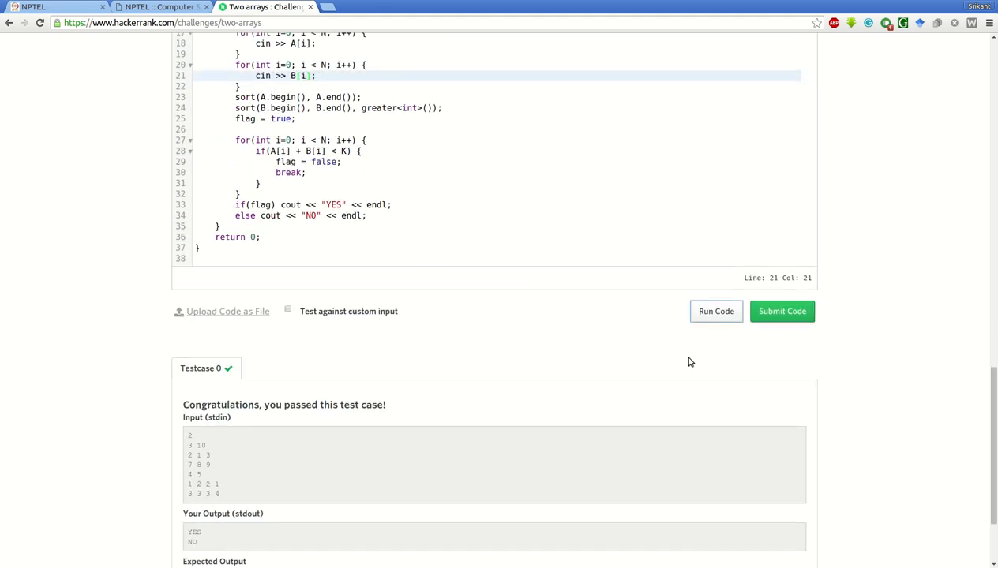
click(782, 311)
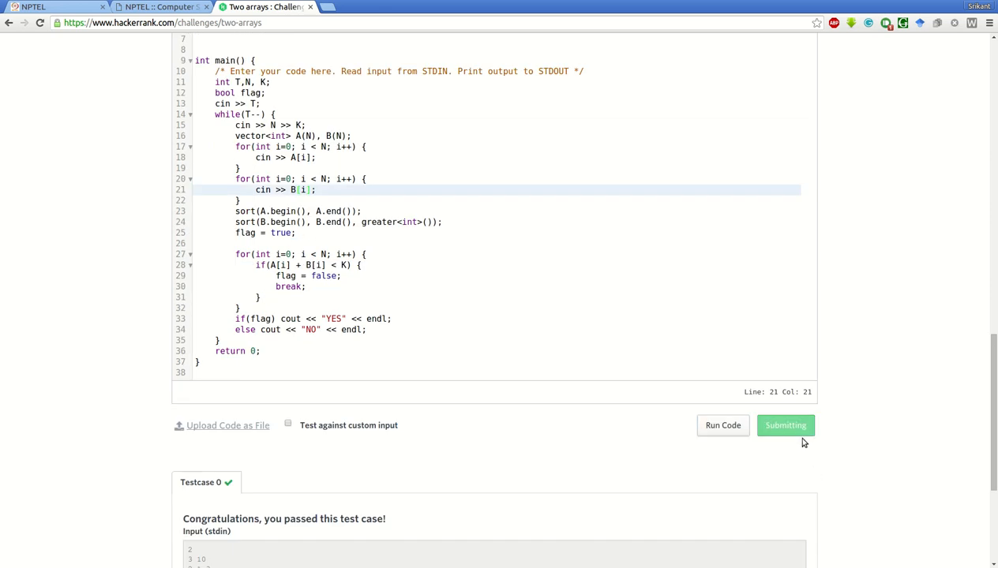
Review the Two arrays submission result: Accepted, score 40, all ten test cases passed
click(785, 425)
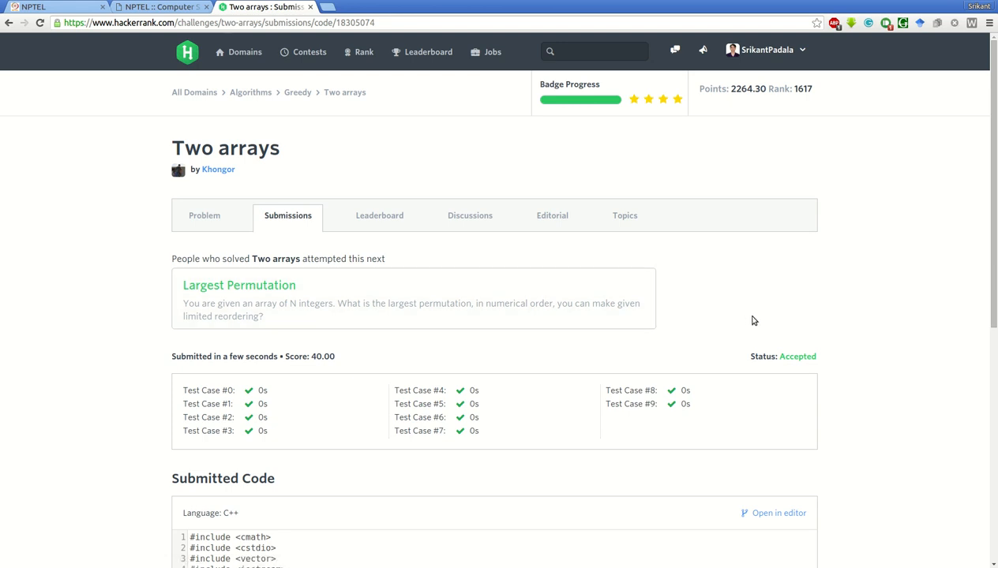
mouse_move(133, 364)
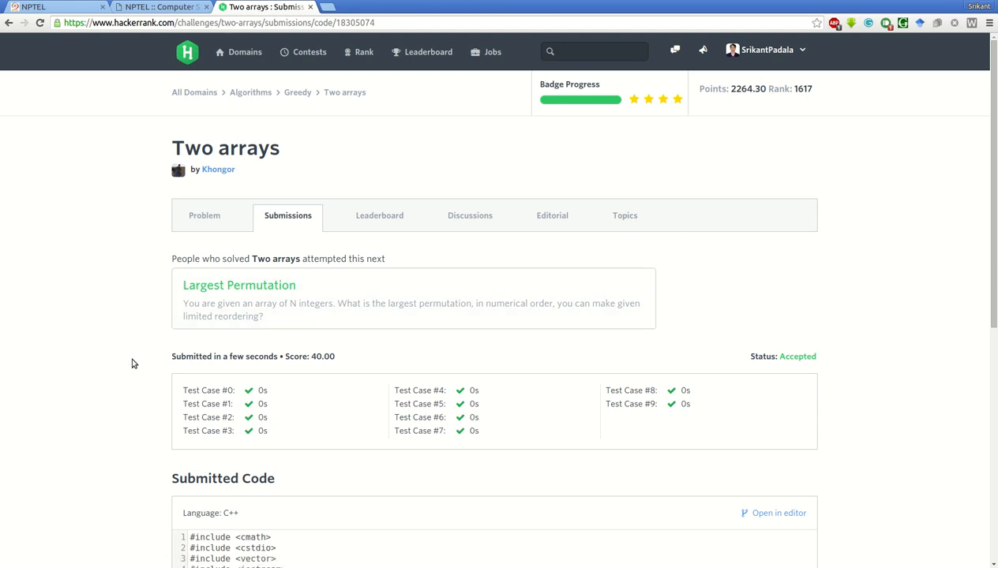